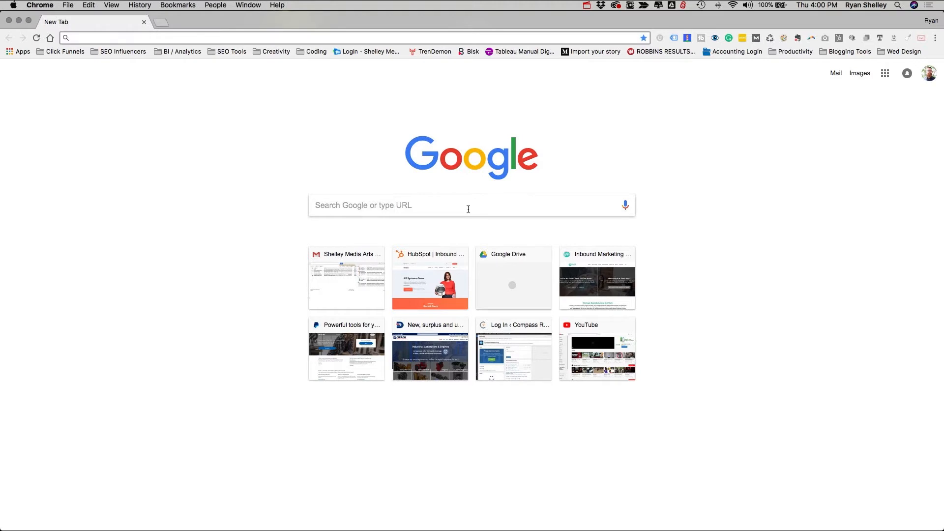
mouse_move(636, 170)
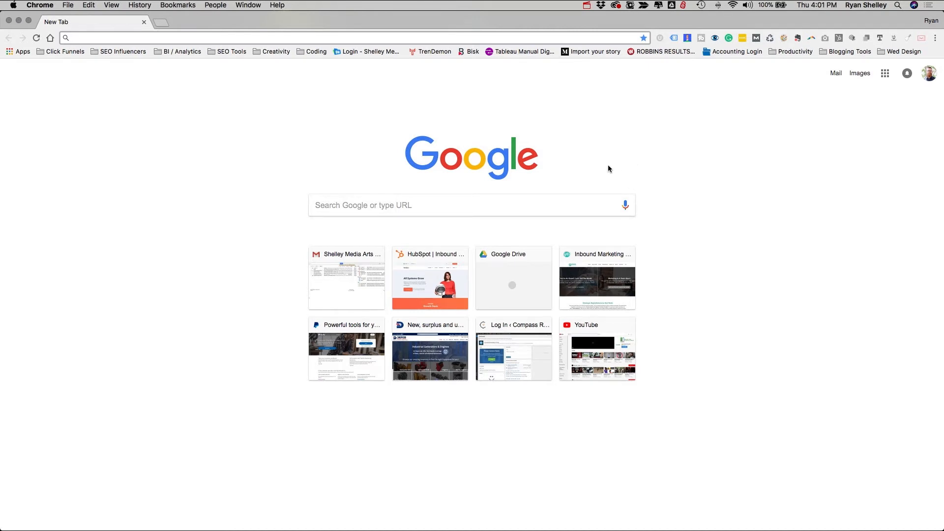
mouse_move(616, 167)
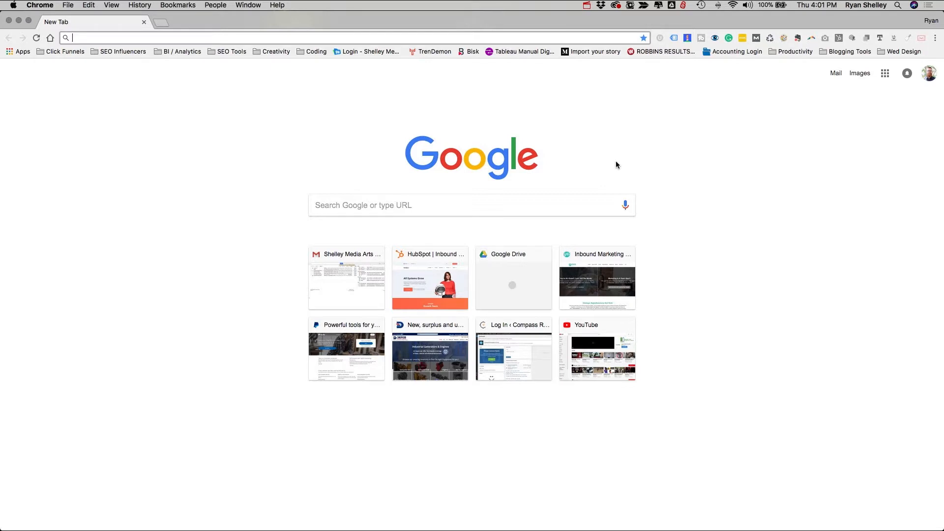
mouse_move(606, 163)
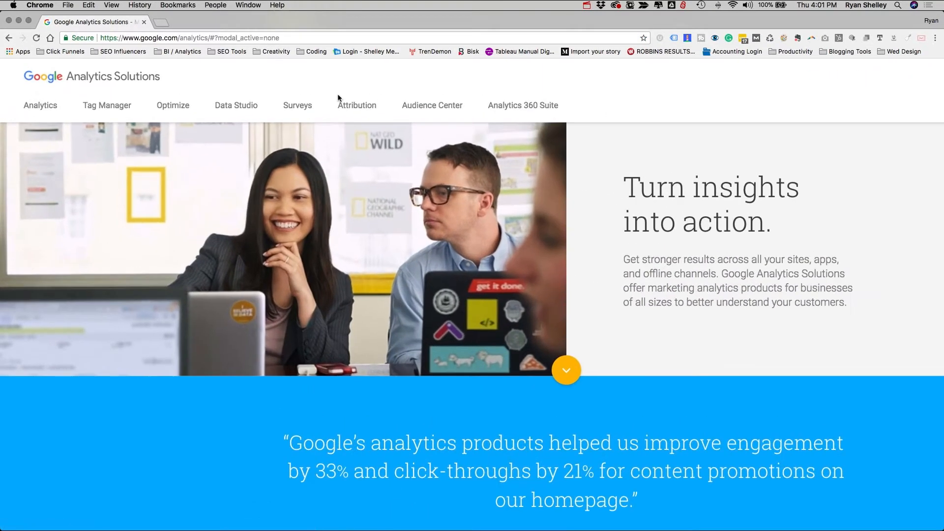
Review the Google Optimize overview page down to its business solutions, then head to Capabilities
click(173, 105)
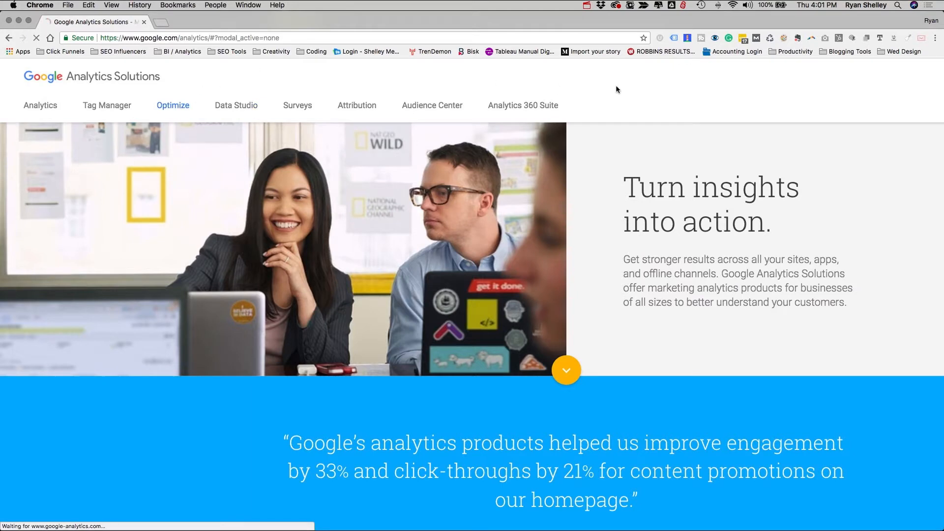
click(173, 106)
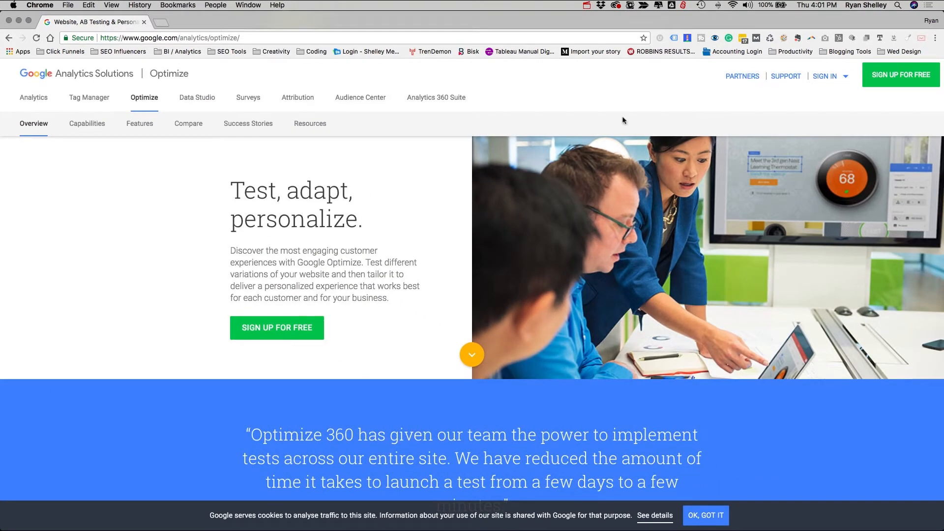
mouse_move(562, 130)
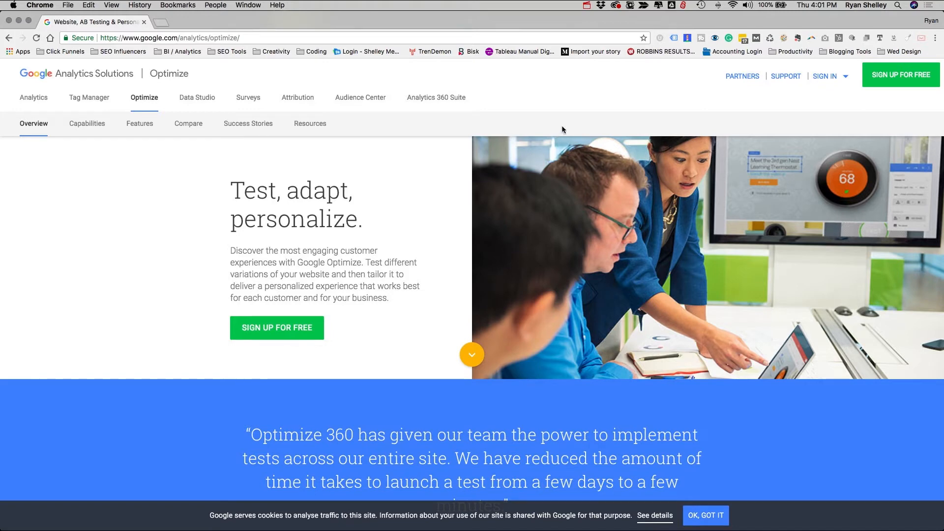
mouse_move(451, 123)
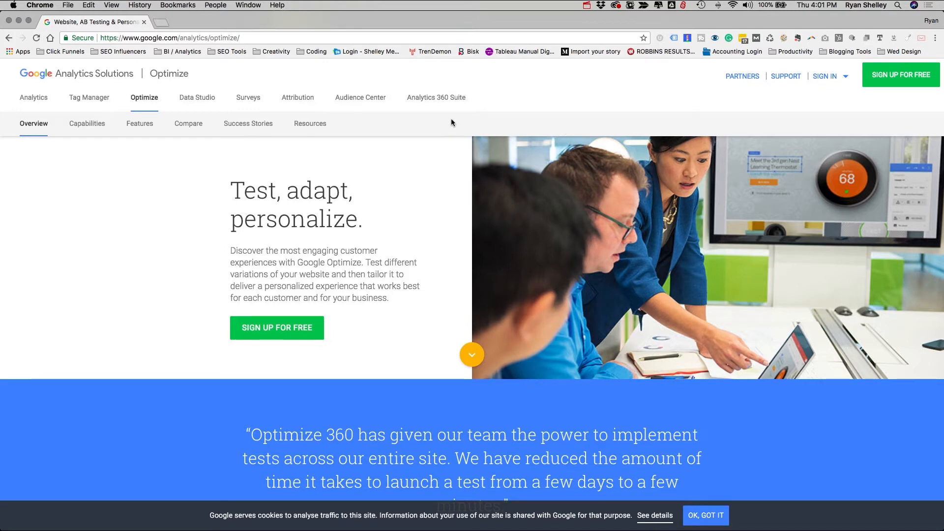
mouse_move(456, 119)
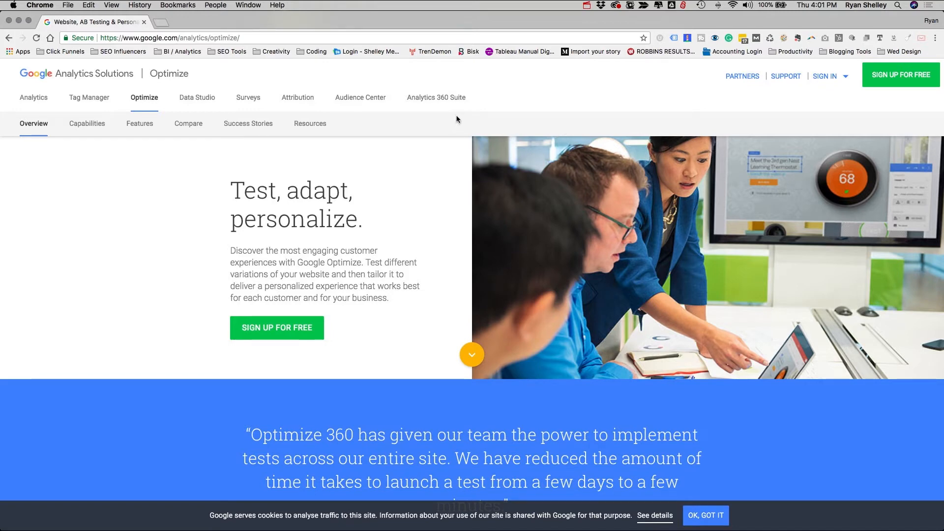
mouse_move(446, 148)
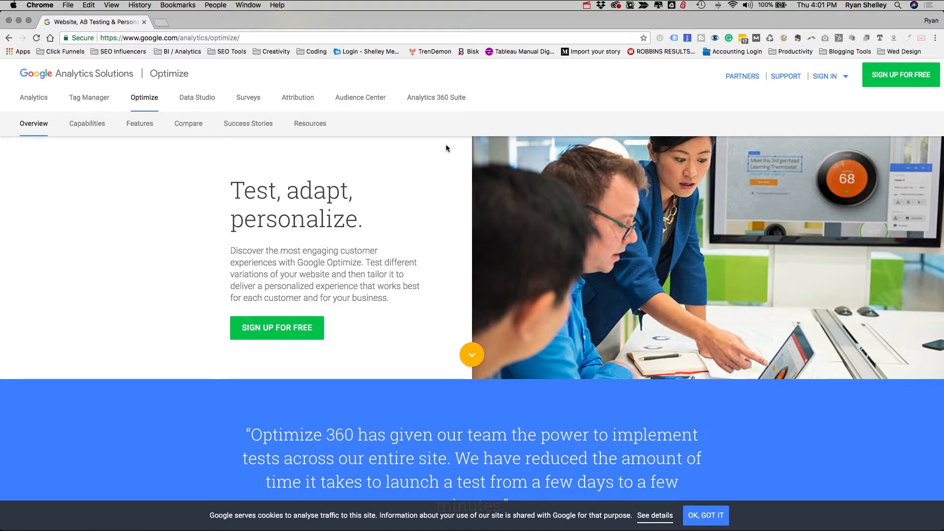
scroll(down, 3)
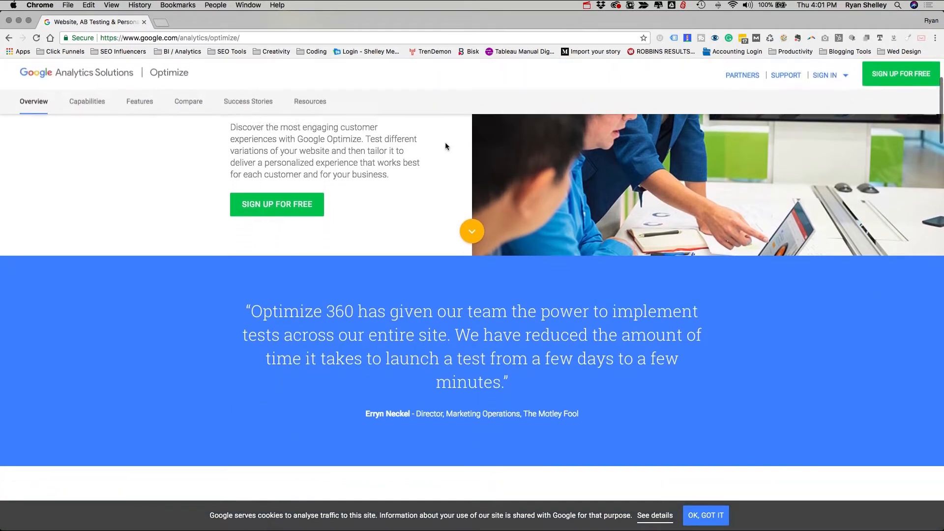
scroll(down, 3)
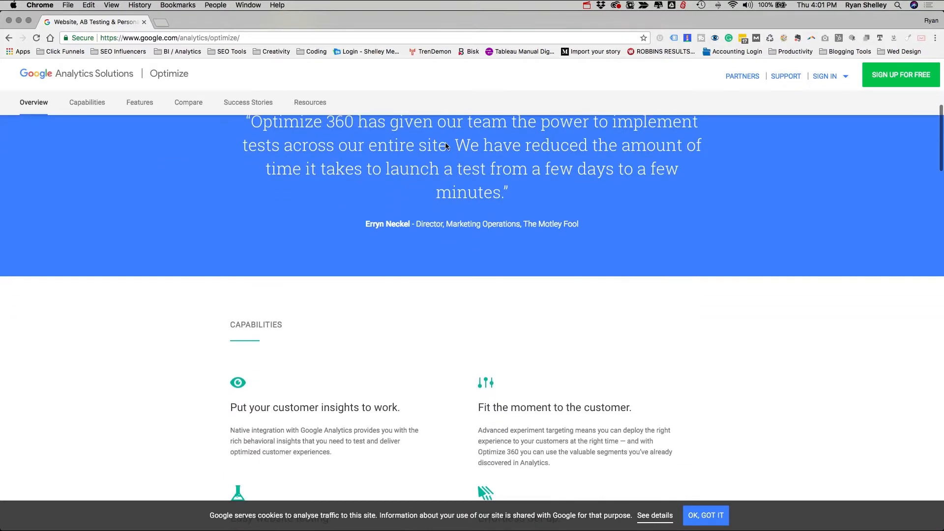
scroll(down, 3)
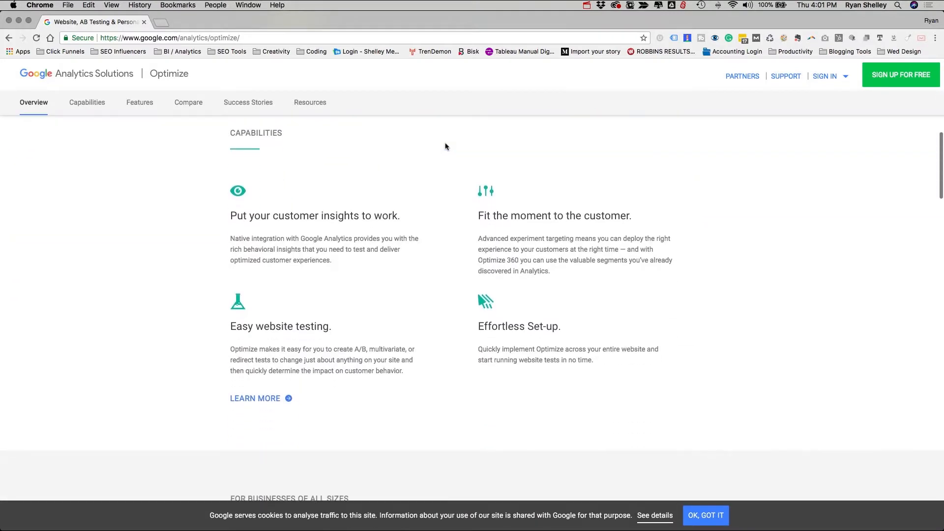
scroll(down, 3)
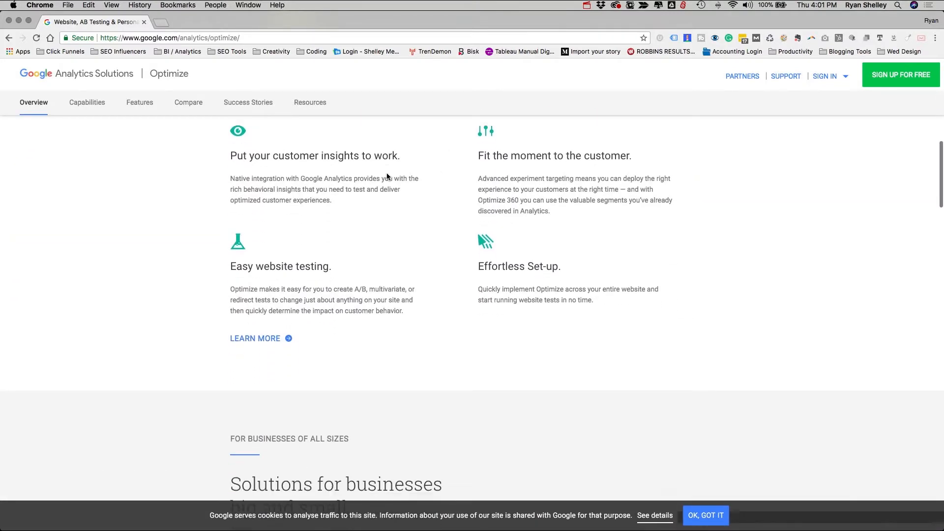
scroll(down, 3)
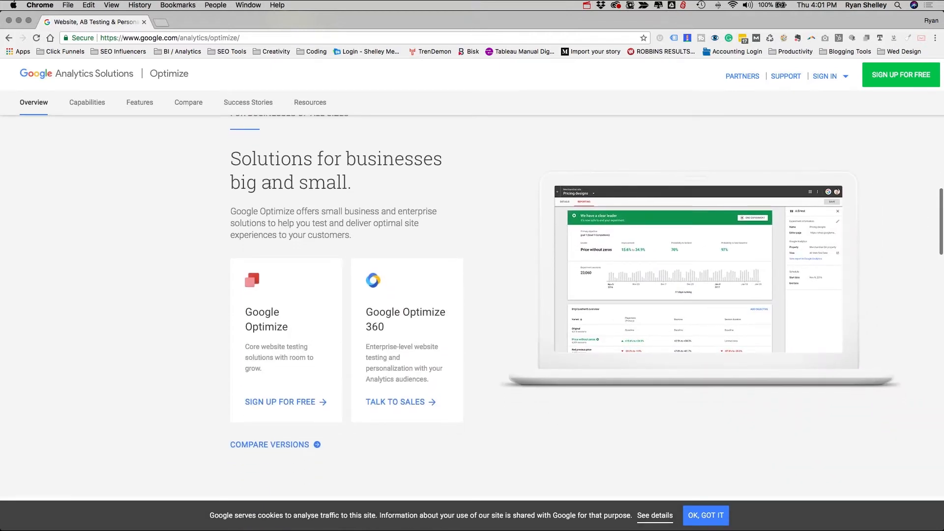
mouse_move(315, 369)
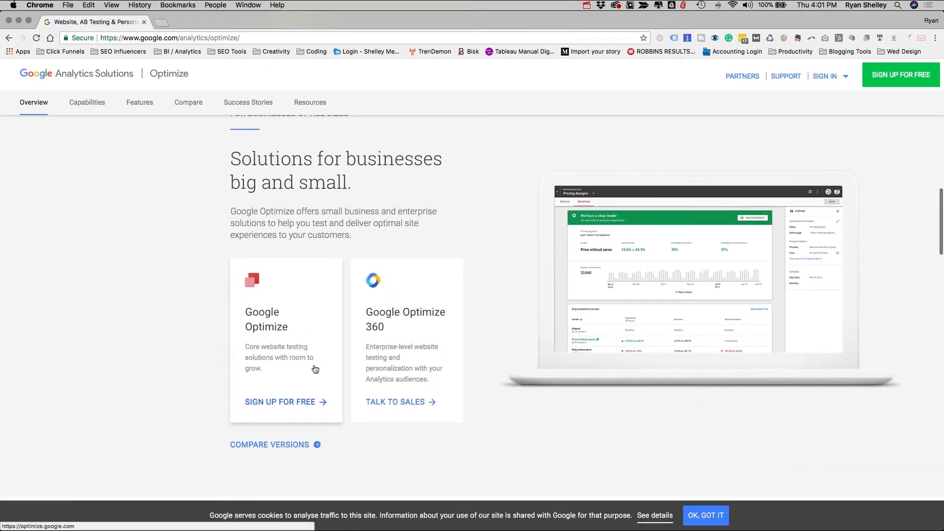
mouse_move(227, 337)
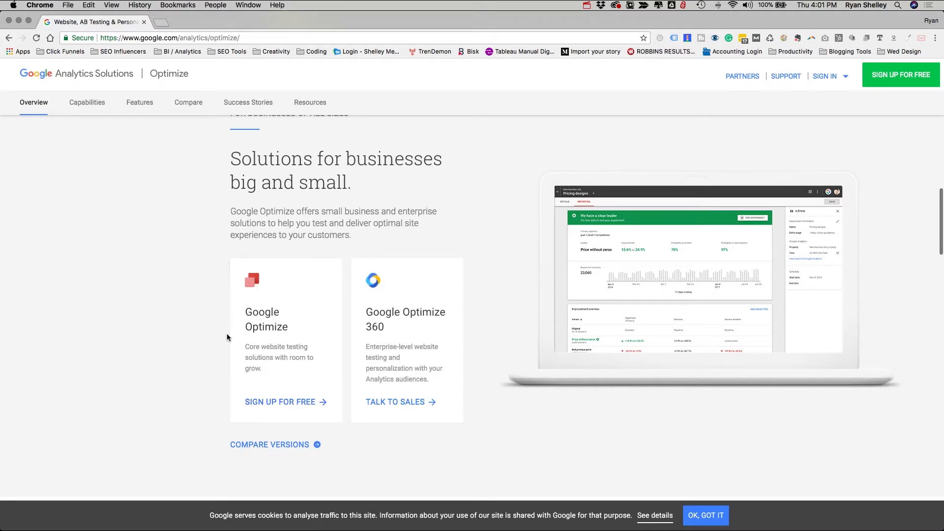
mouse_move(204, 302)
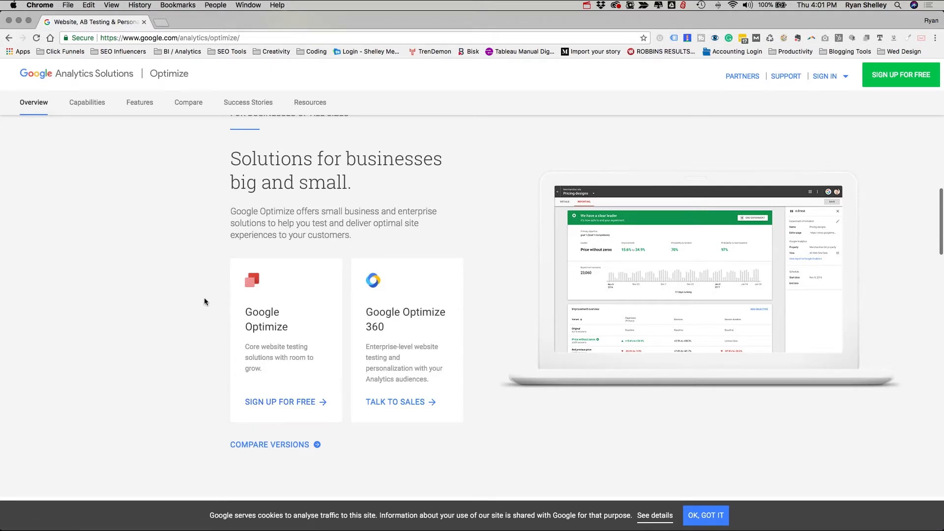
click(87, 102)
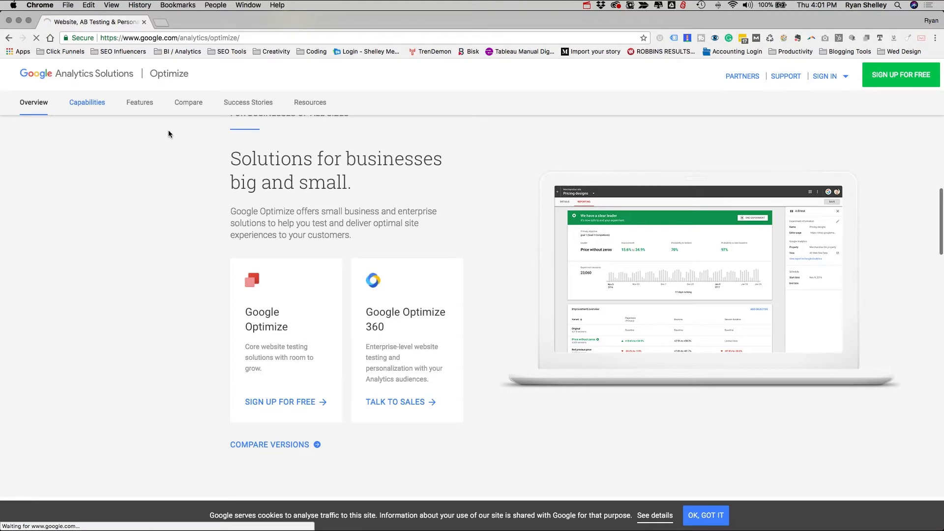
Read the Optimize Capabilities page to its customer success stories, then head to Features
click(87, 102)
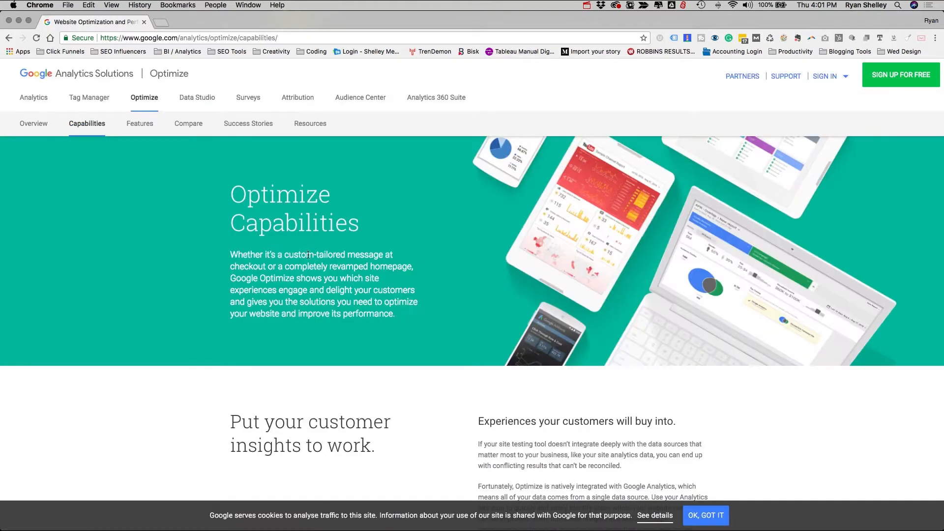
scroll(down, 3)
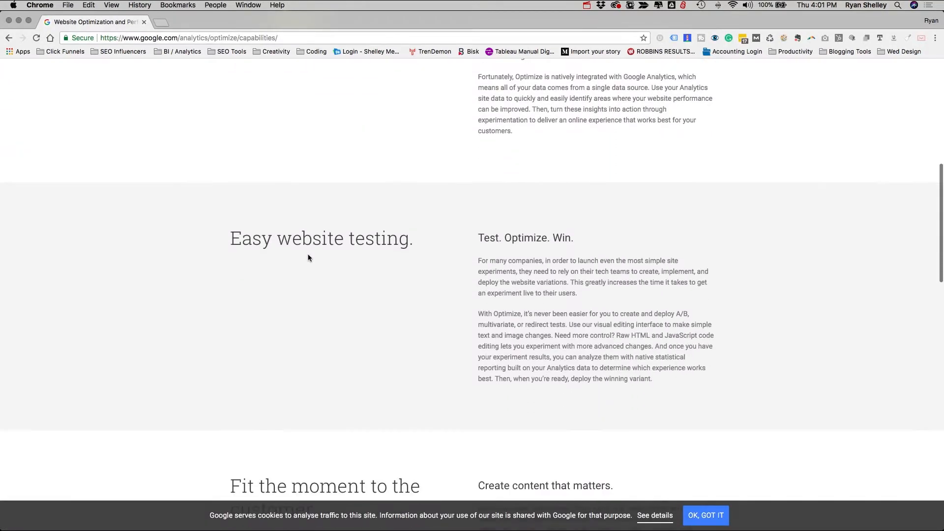
scroll(down, 3)
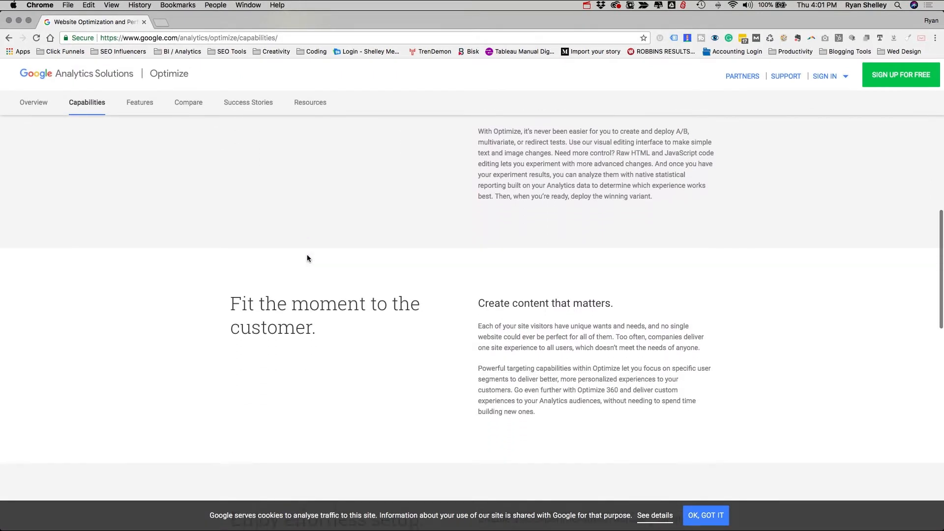
scroll(down, 3)
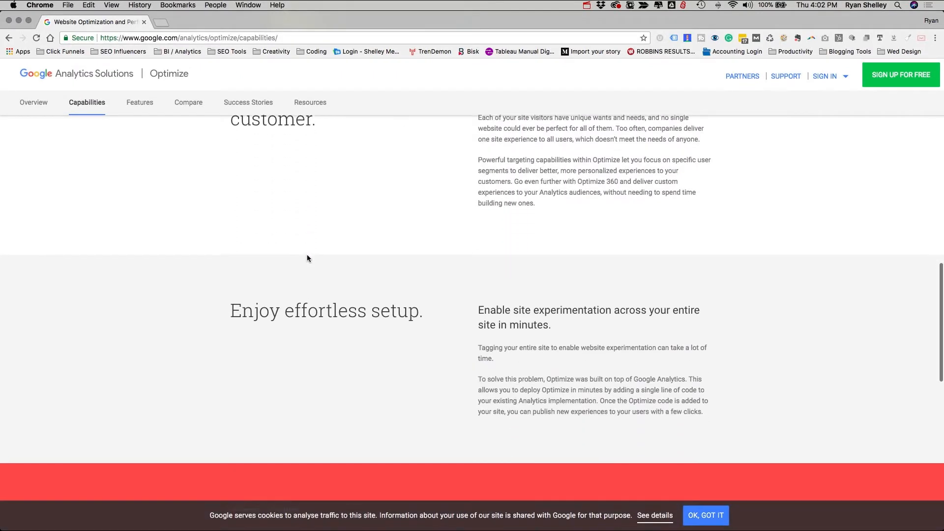
scroll(down, 3)
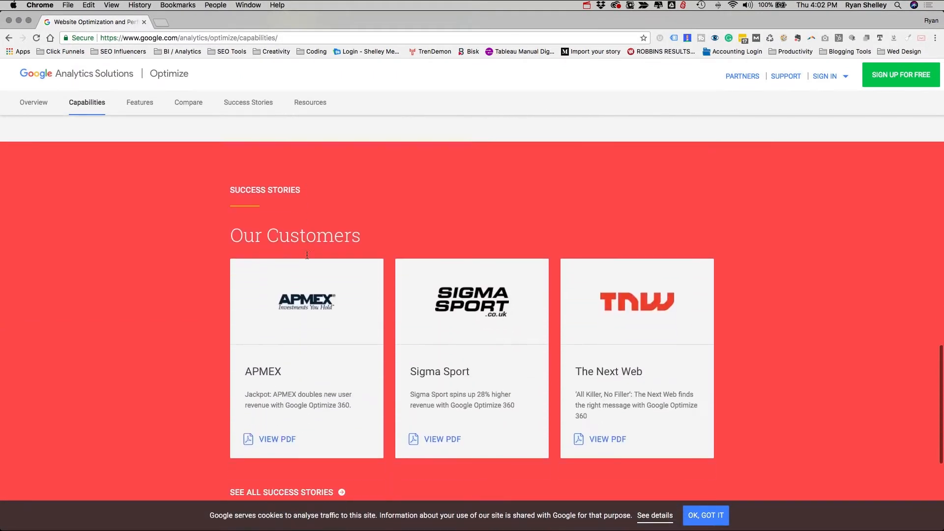
scroll(up, 3)
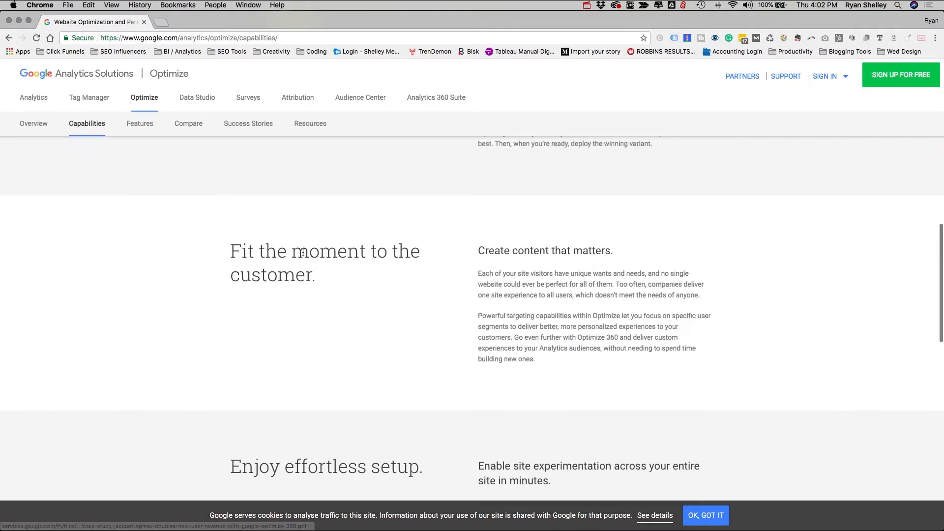
click(139, 123)
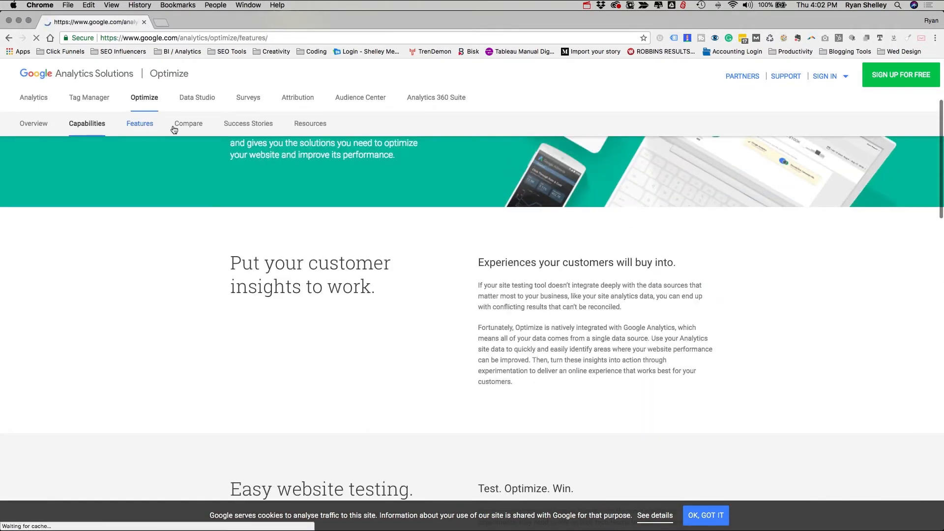
Read the Features page, expand the A/B or A/B/n Tests explanation, and reach Visual Editor
click(139, 124)
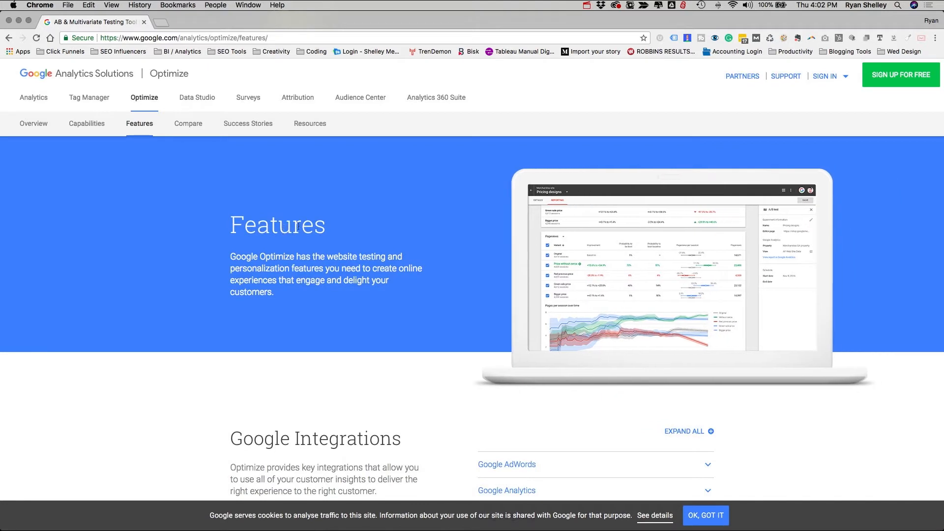
mouse_move(333, 249)
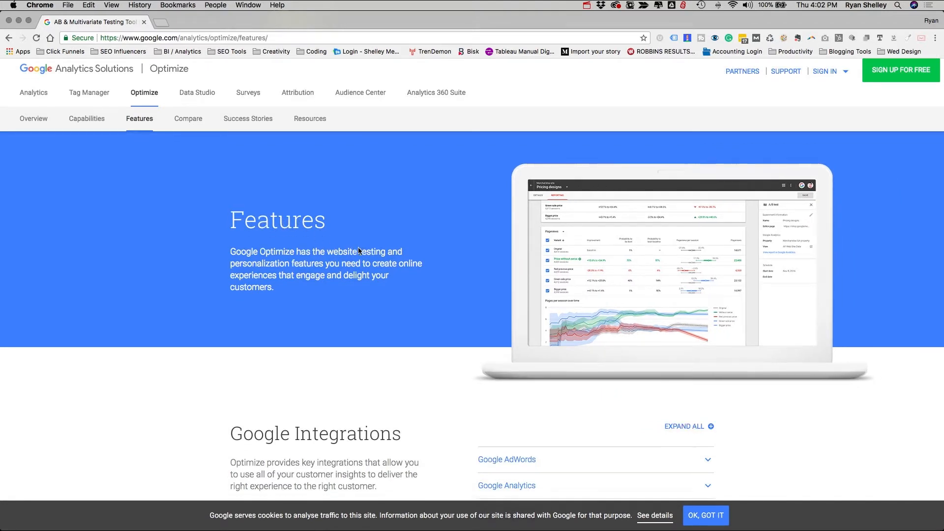
scroll(down, 3)
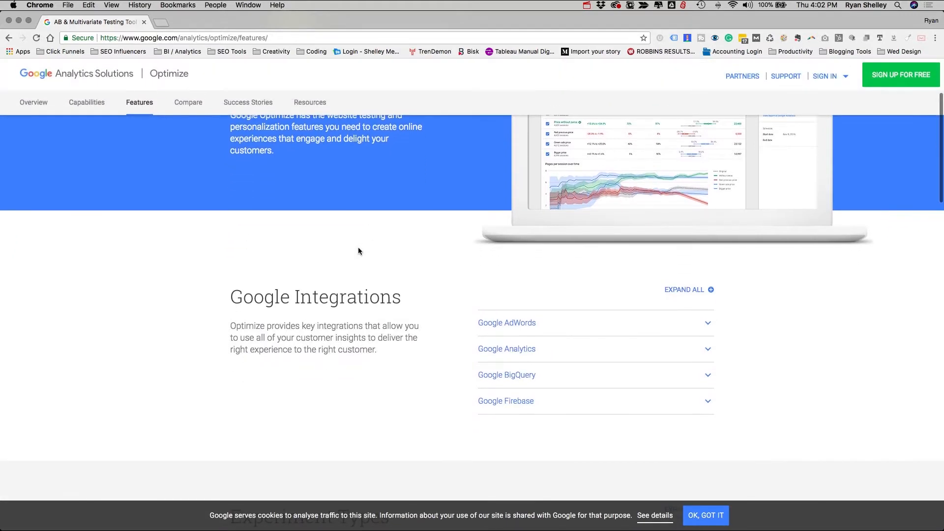
scroll(down, 3)
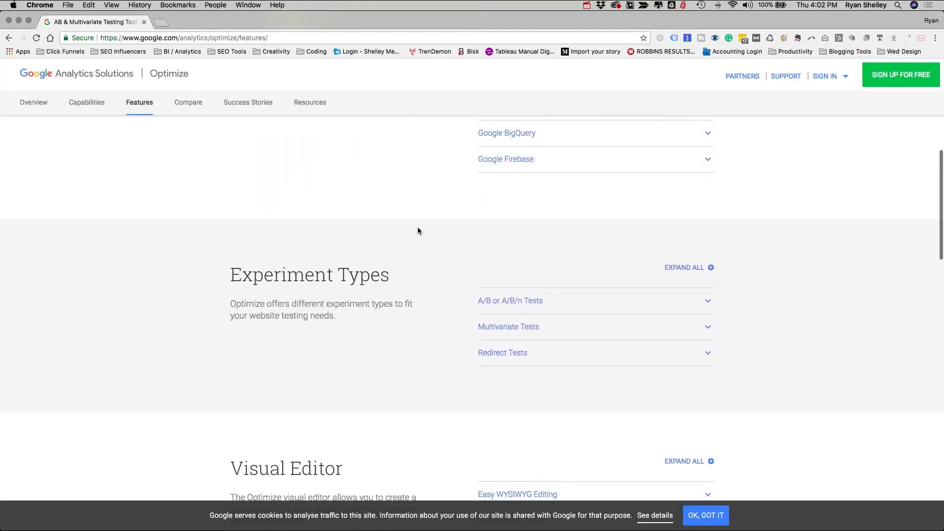
scroll(down, 3)
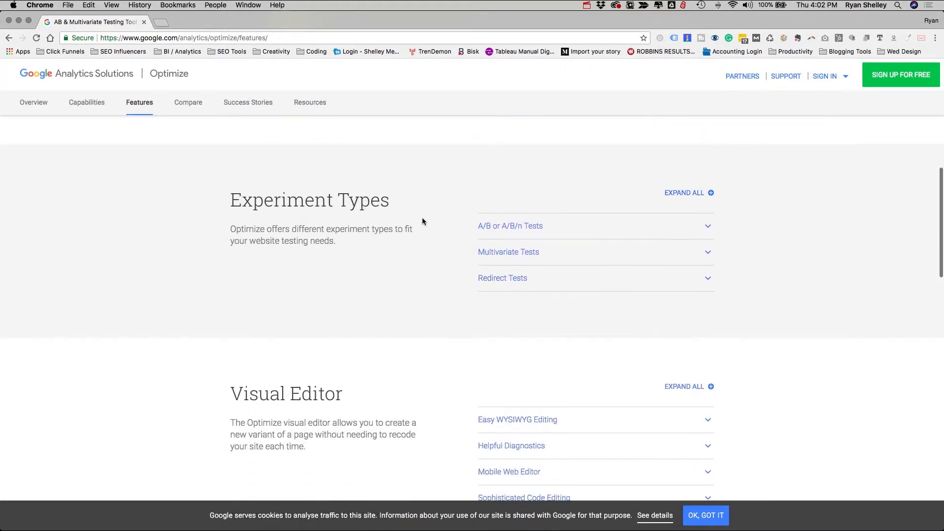
click(510, 226)
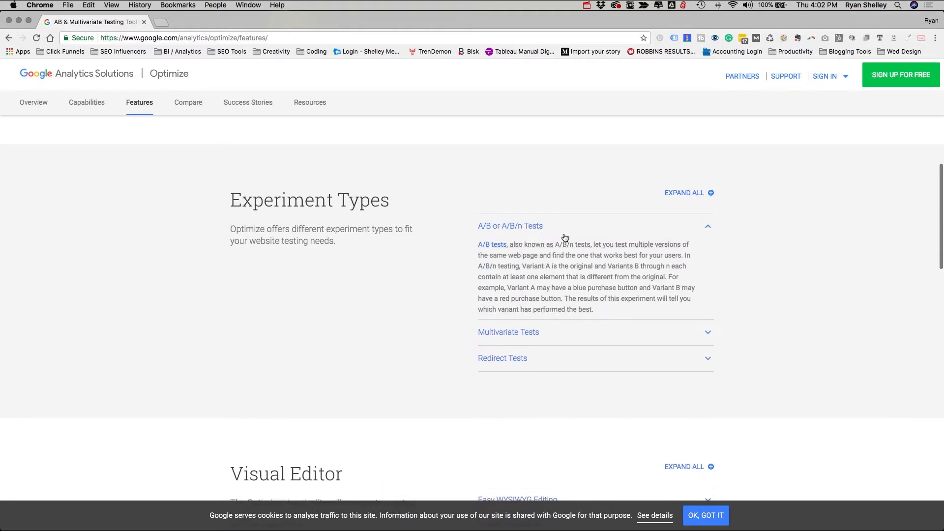
scroll(down, 3)
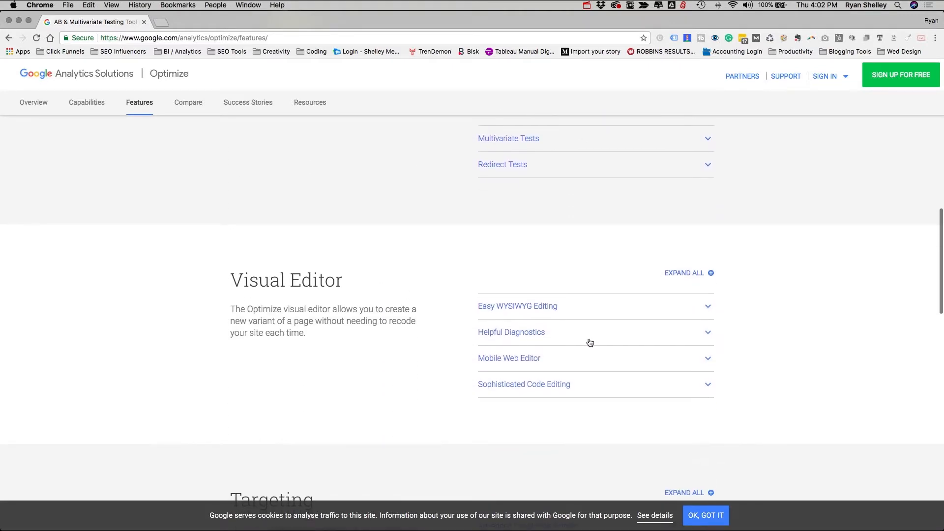
mouse_move(487, 245)
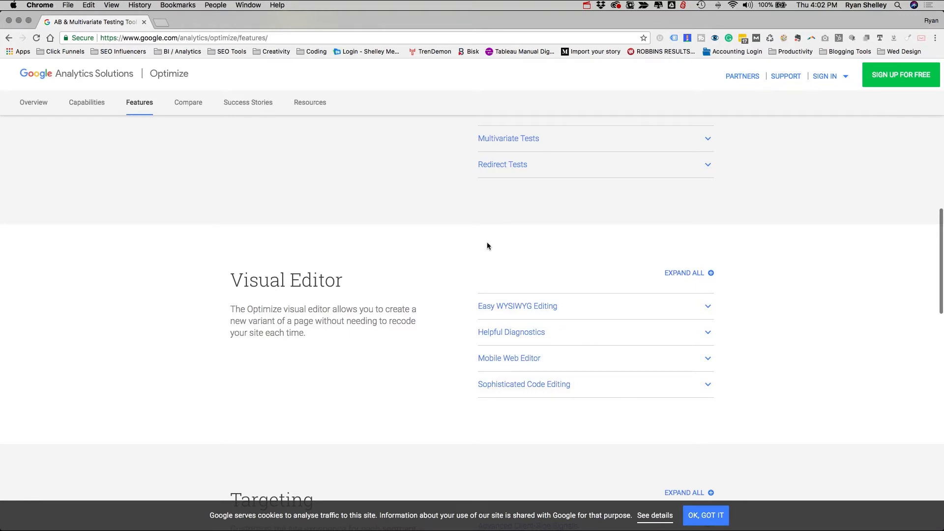
mouse_move(163, 23)
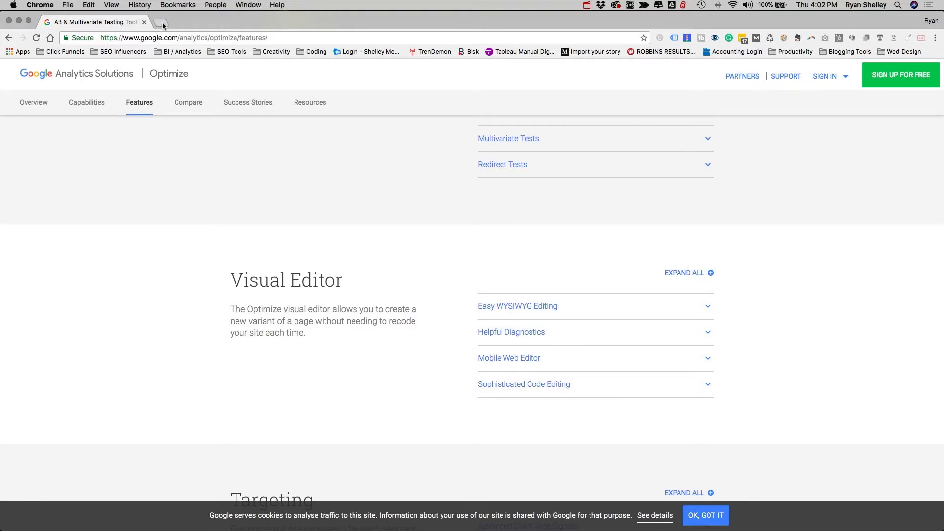
Sign in and choose Optimize from the product list to reach the Optimize accounts page
click(846, 76)
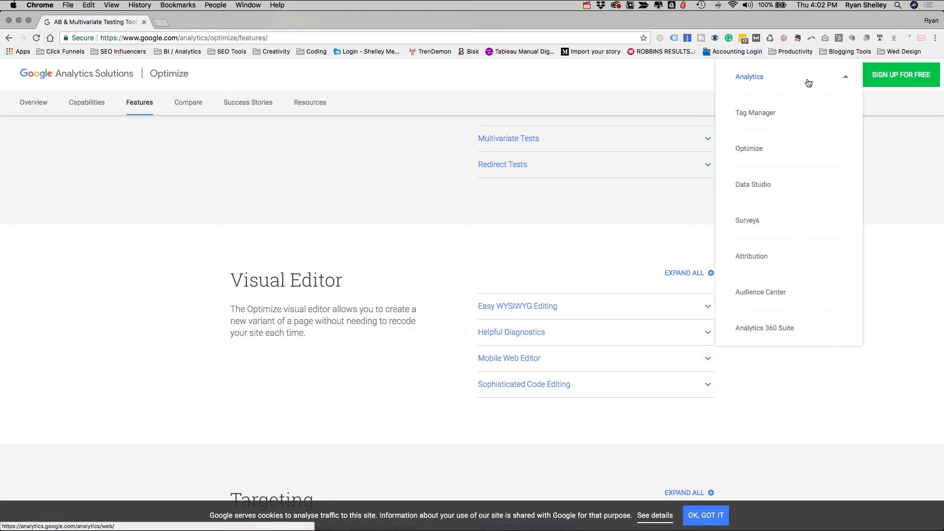
click(749, 149)
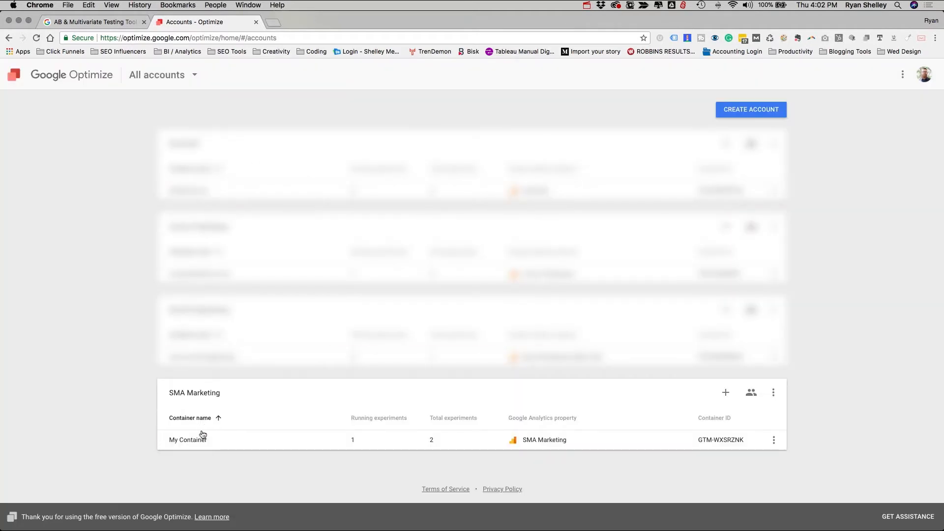
Open My Container's Business Services experiment and review its details and hypothesis
click(186, 440)
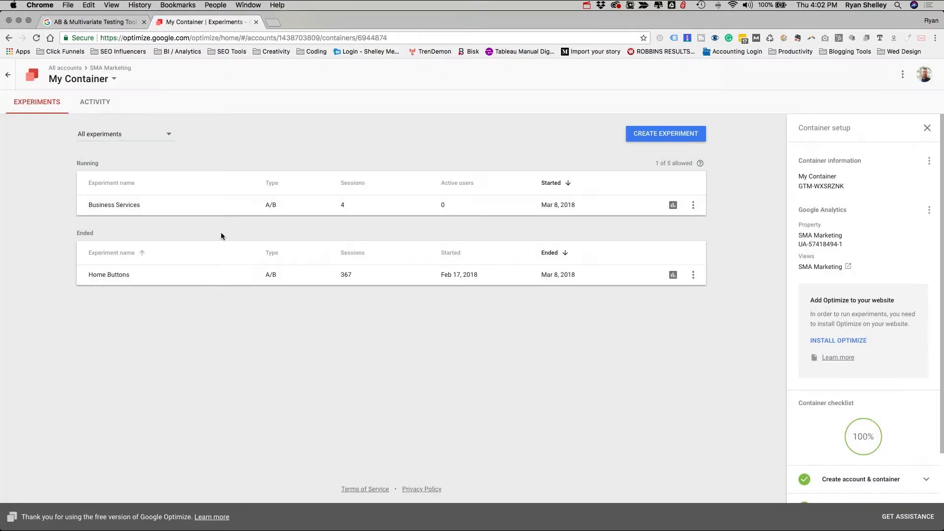
mouse_move(217, 230)
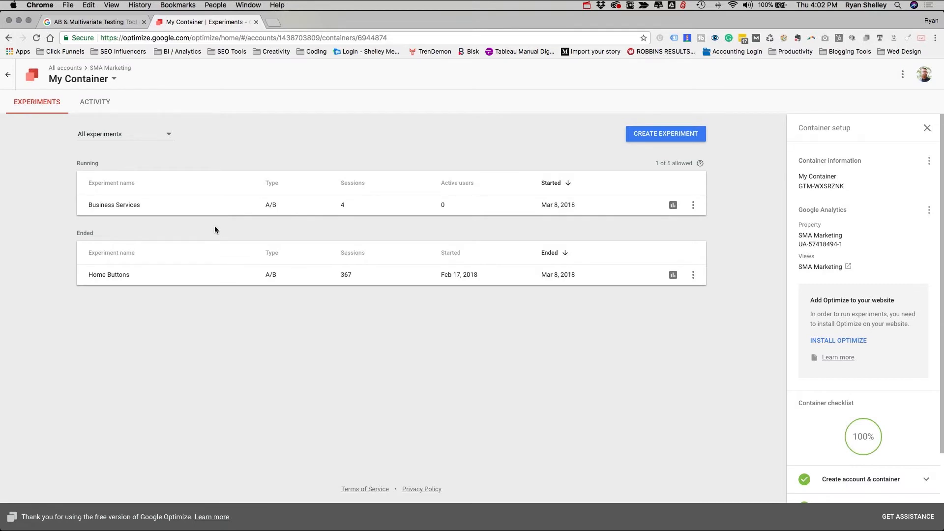
click(114, 204)
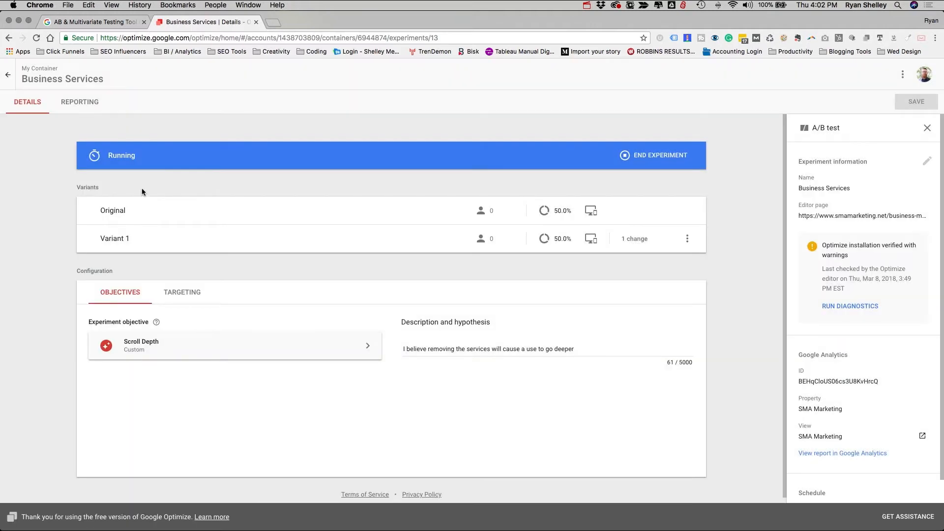
mouse_move(470, 367)
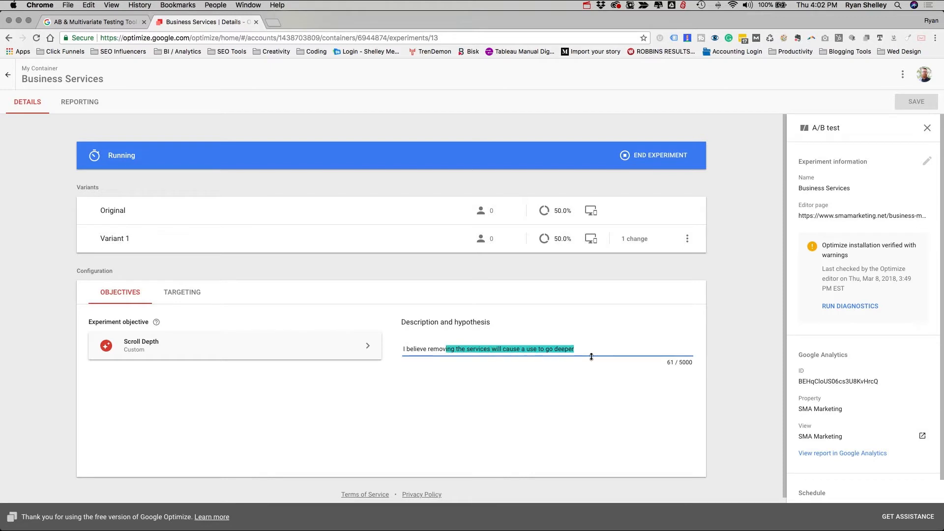
click(406, 293)
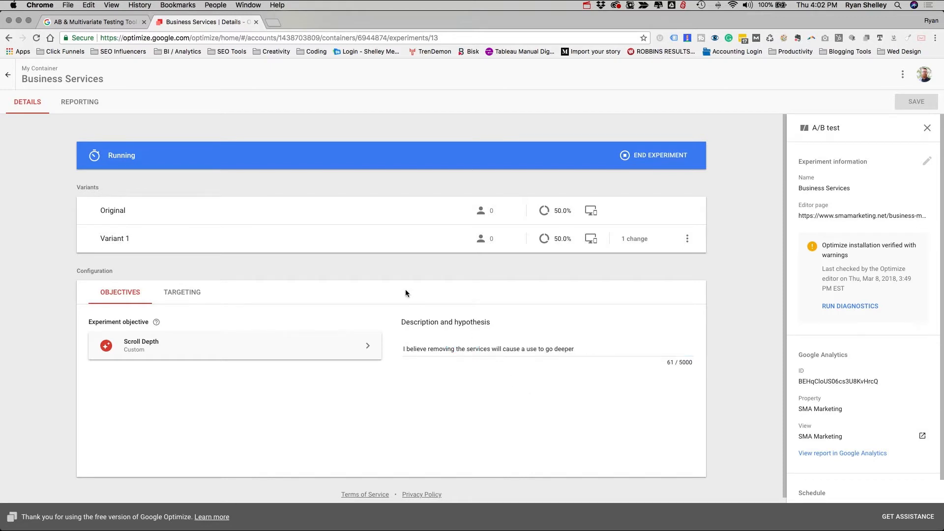
mouse_move(412, 287)
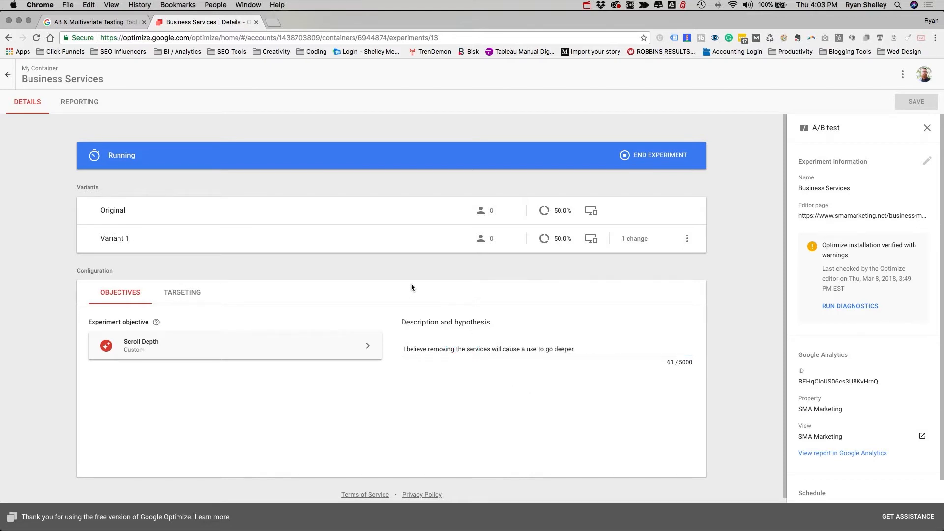
mouse_move(408, 279)
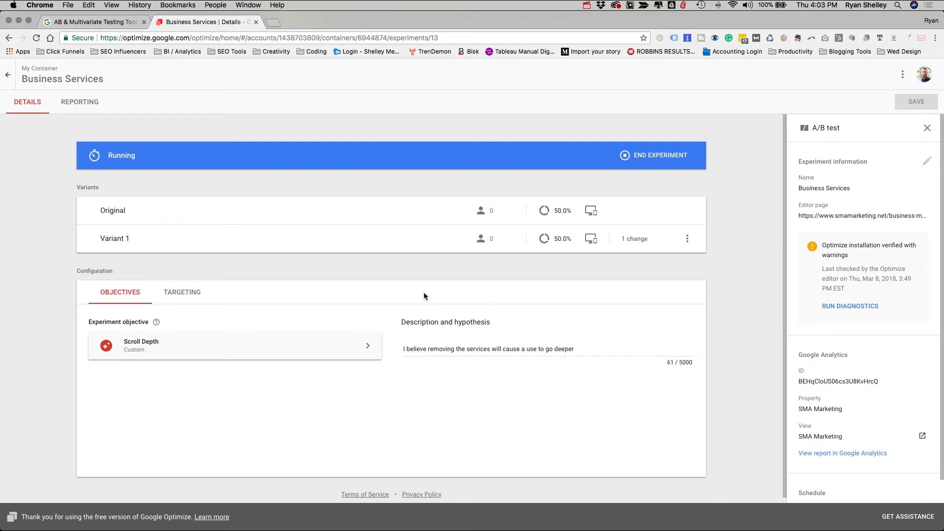
mouse_move(430, 283)
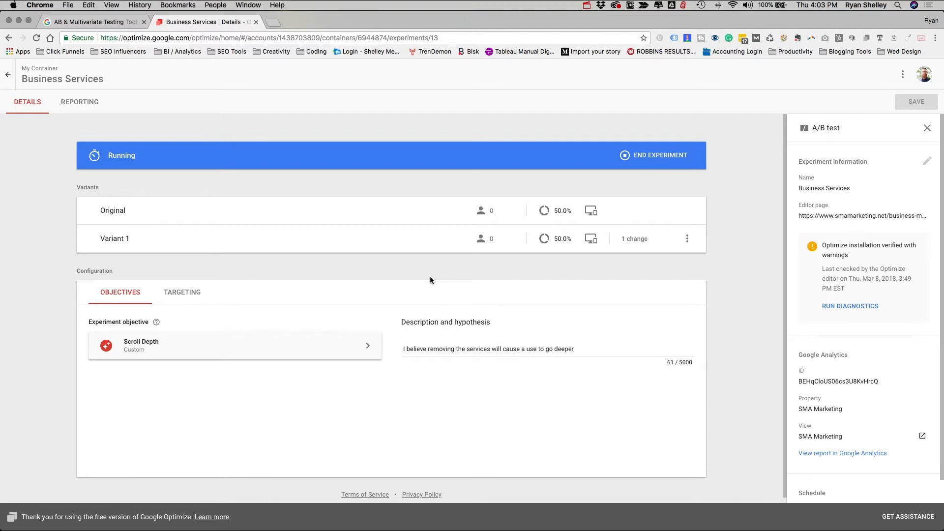
mouse_move(426, 280)
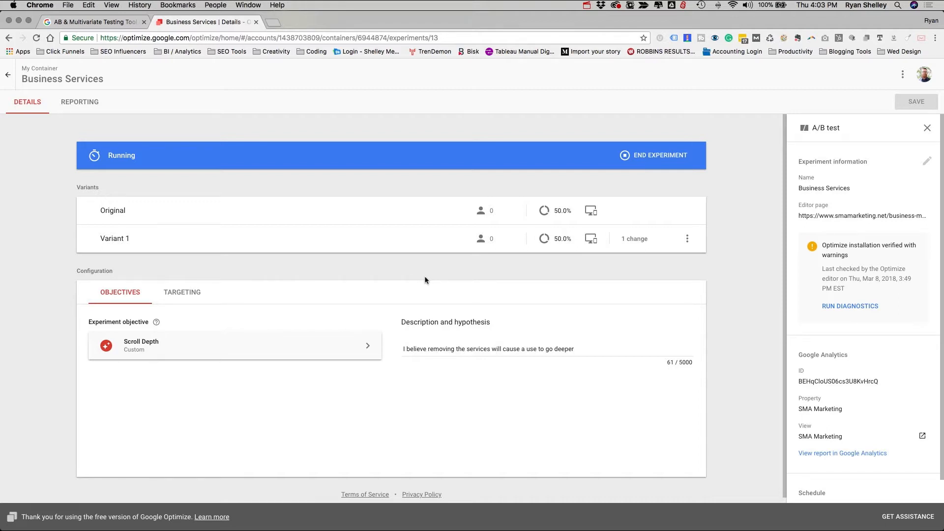
mouse_move(565, 277)
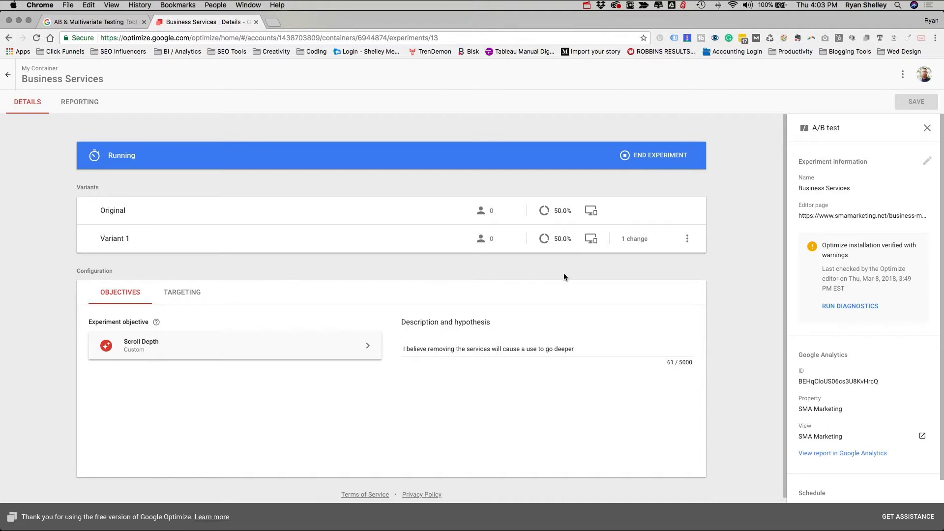
mouse_move(550, 277)
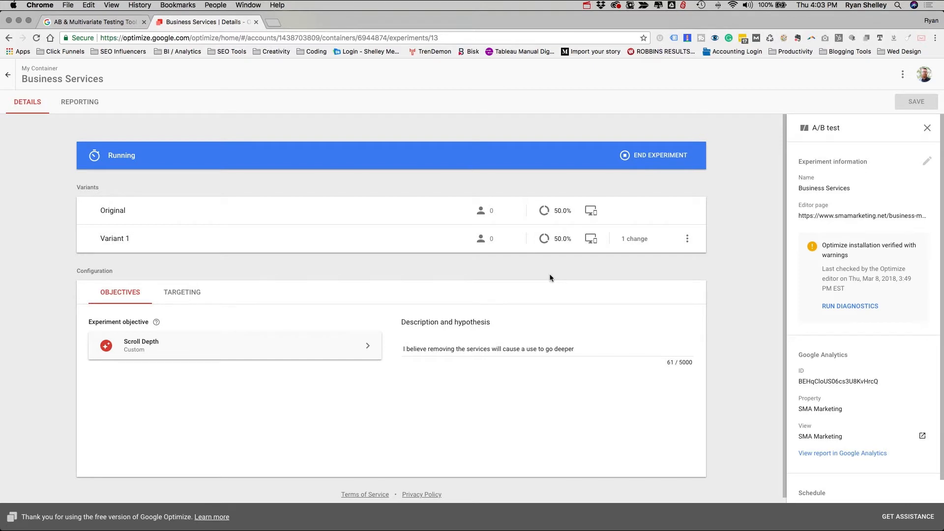
mouse_move(633, 238)
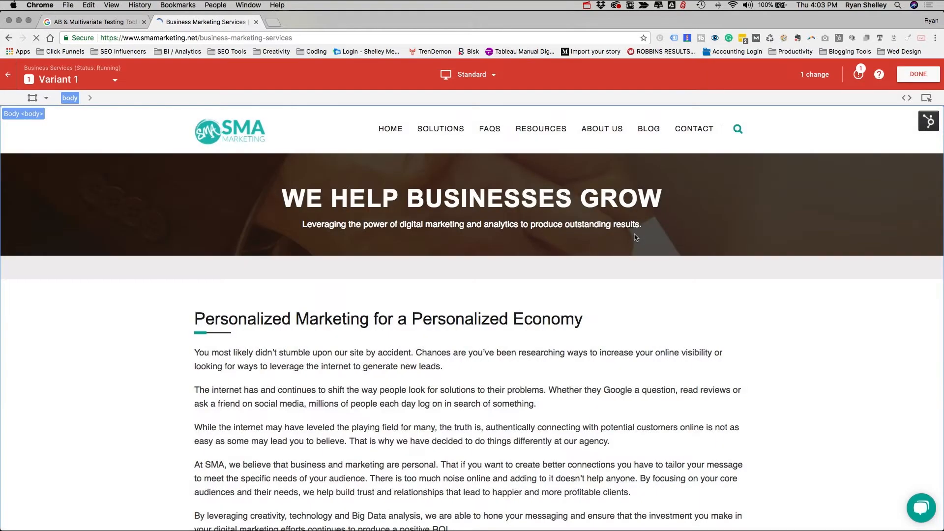
click(470, 195)
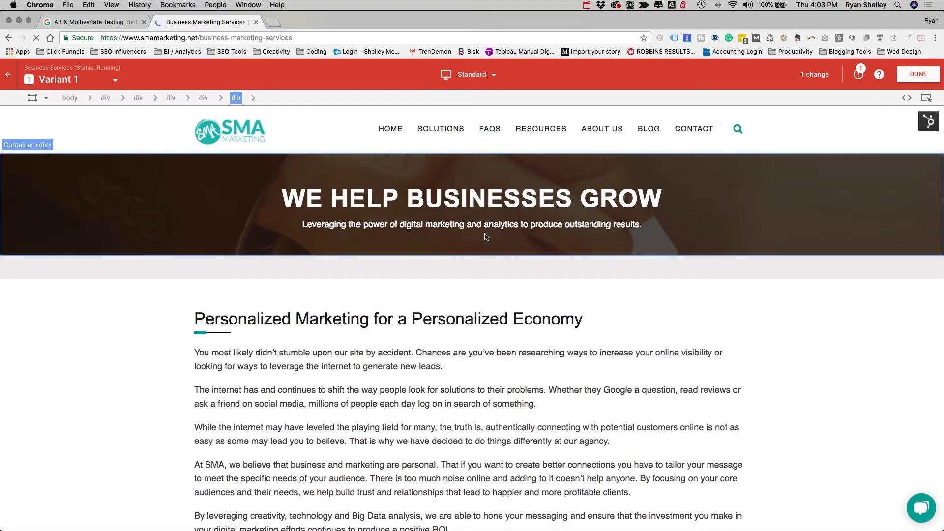
click(471, 224)
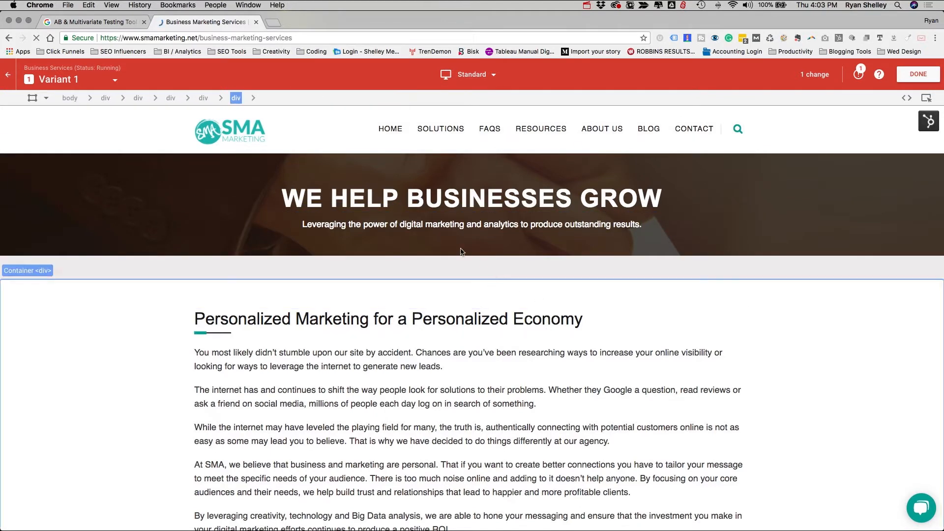
click(470, 197)
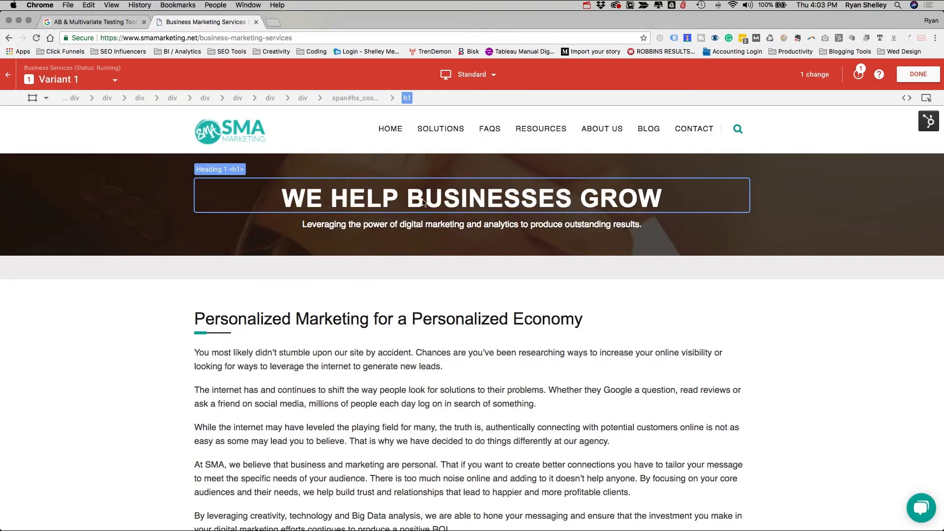
click(422, 197)
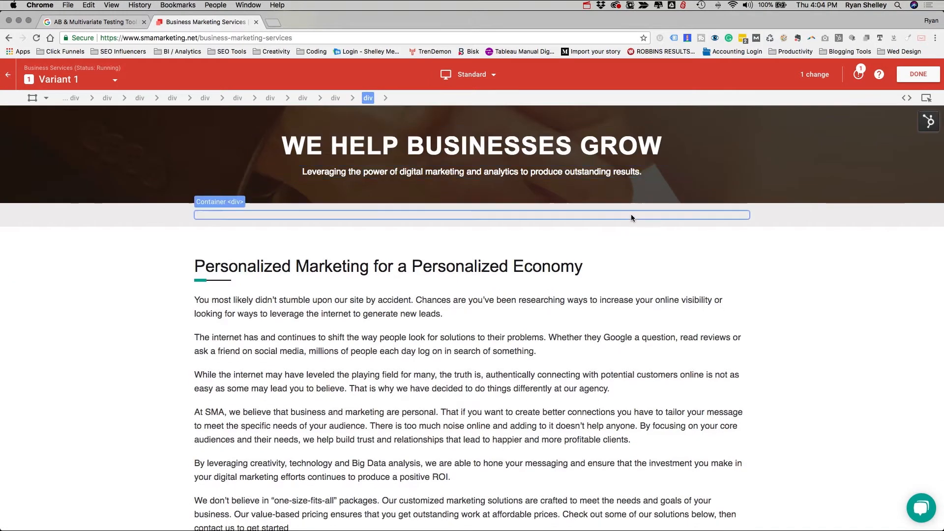
click(388, 267)
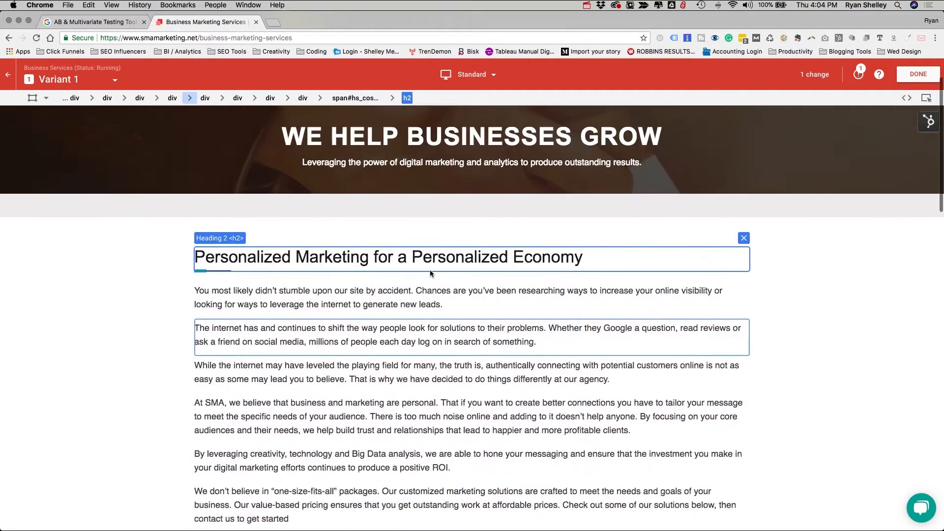
scroll(down, 3)
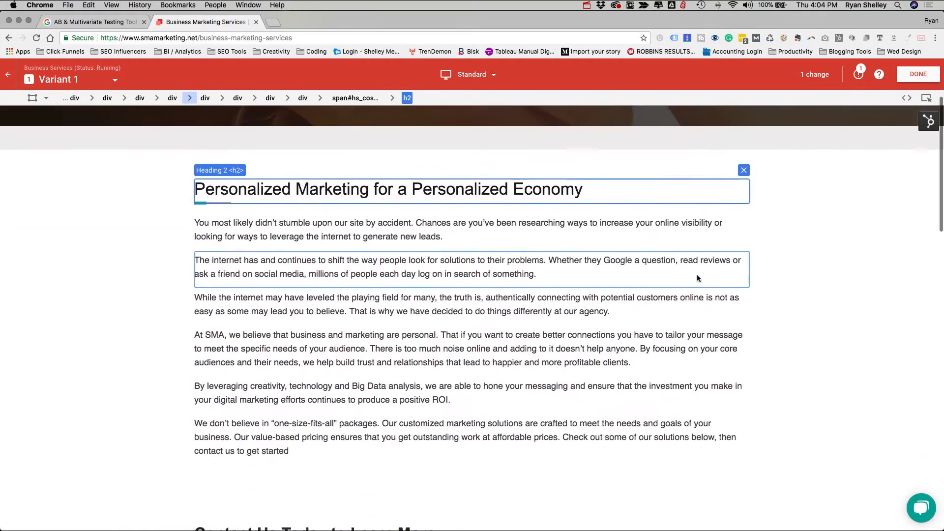
scroll(down, 3)
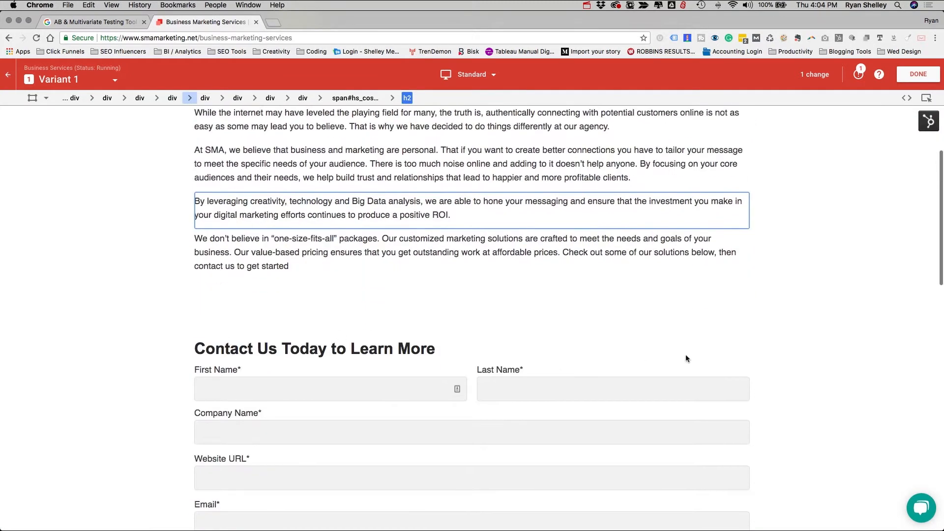
scroll(up, 3)
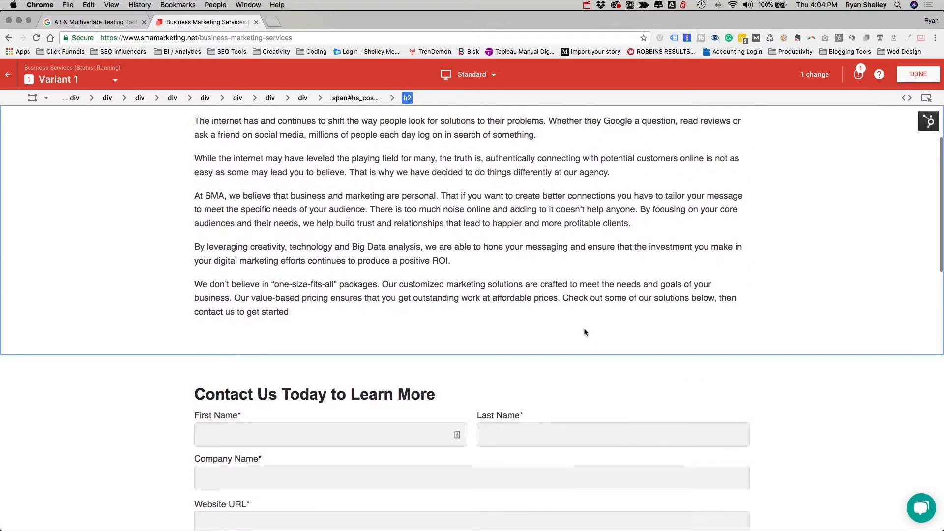
mouse_move(583, 317)
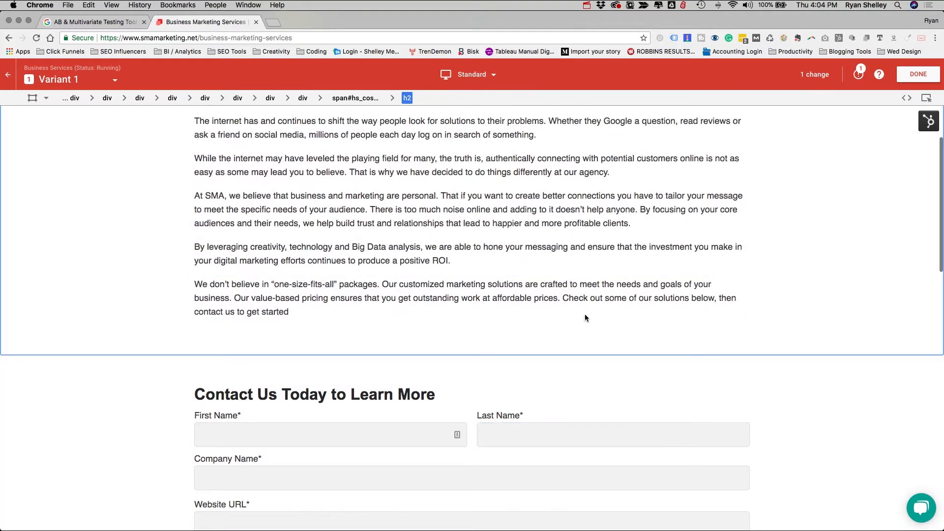
scroll(up, 3)
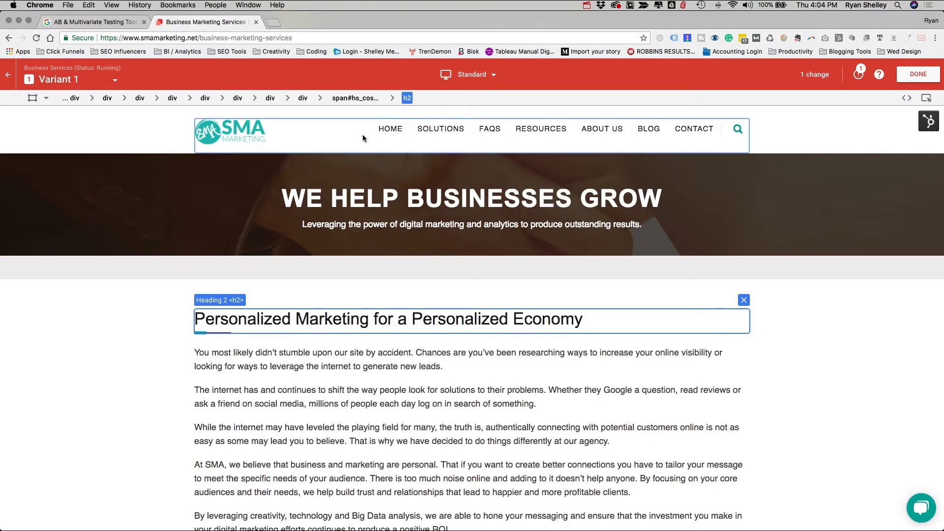
mouse_move(368, 133)
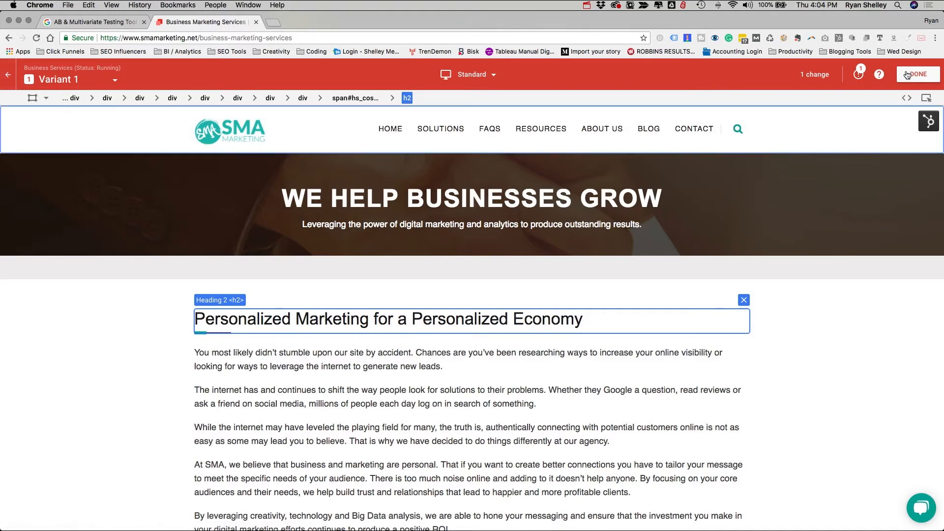
Finish editing Variant 1 with DONE and return to the Business Services experiment details
click(917, 74)
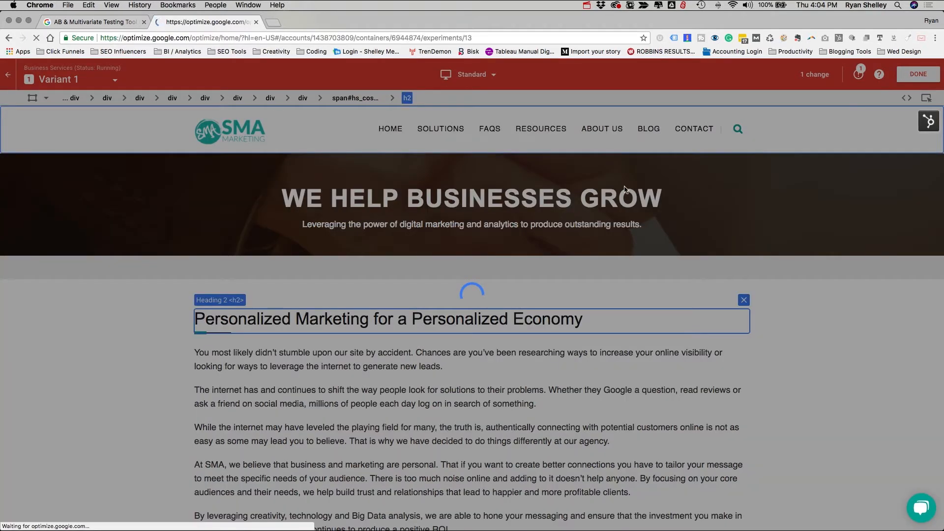
click(918, 74)
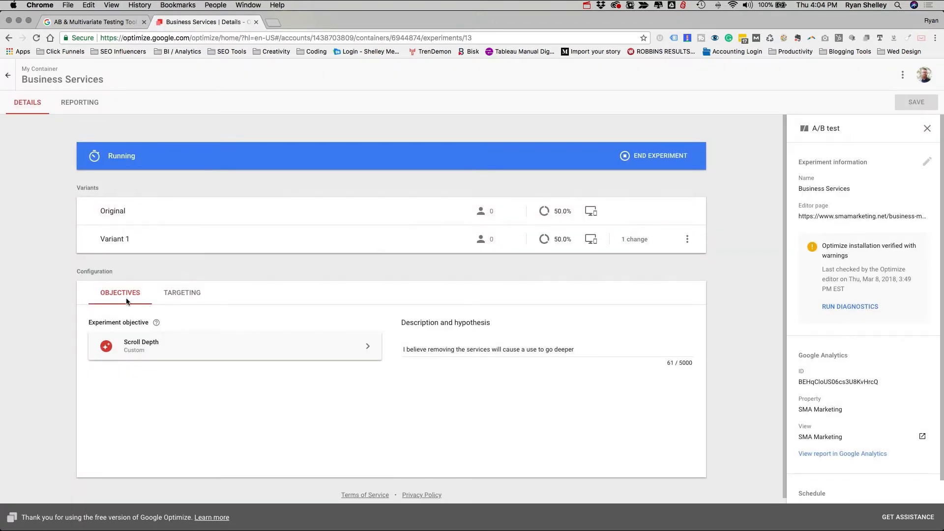
mouse_move(220, 381)
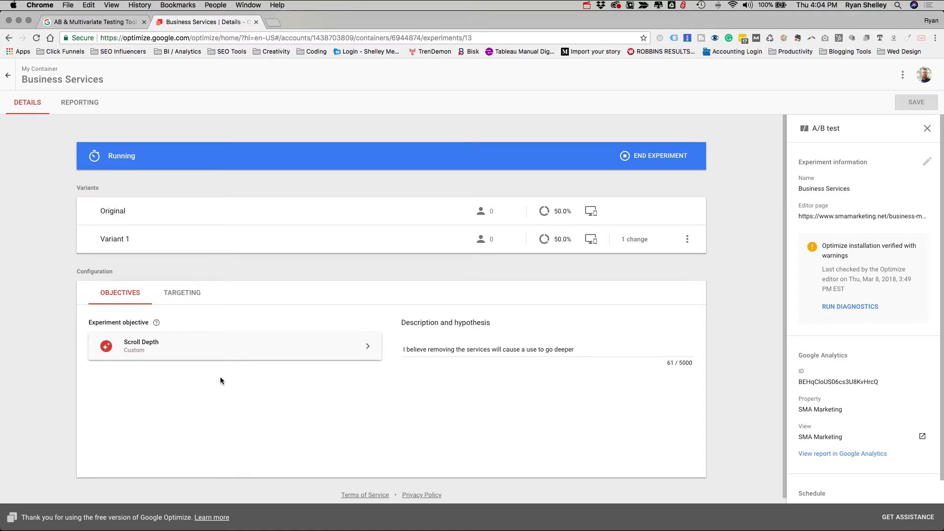
mouse_move(144, 331)
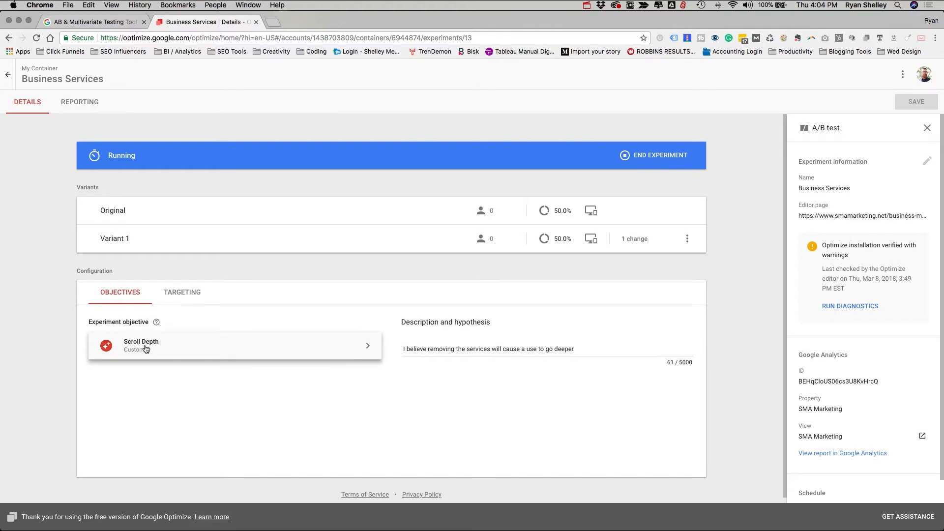
mouse_move(167, 344)
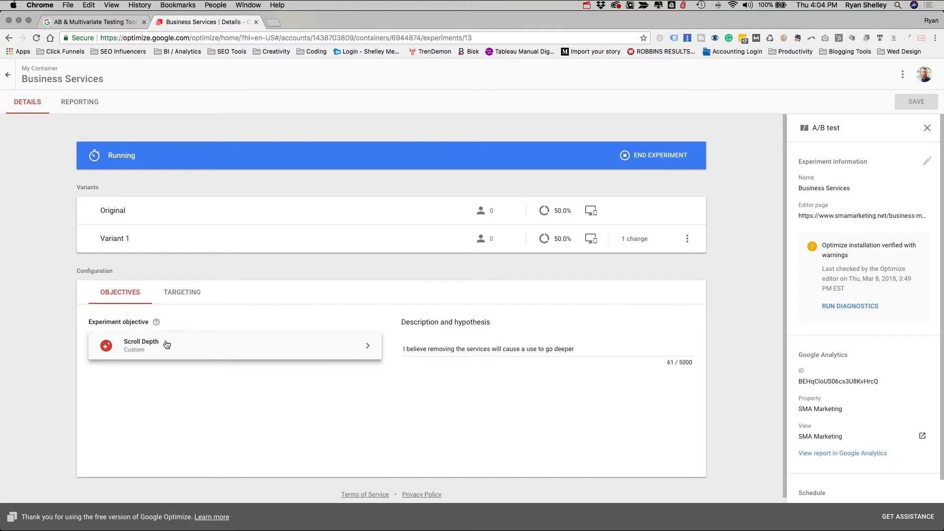
mouse_move(208, 379)
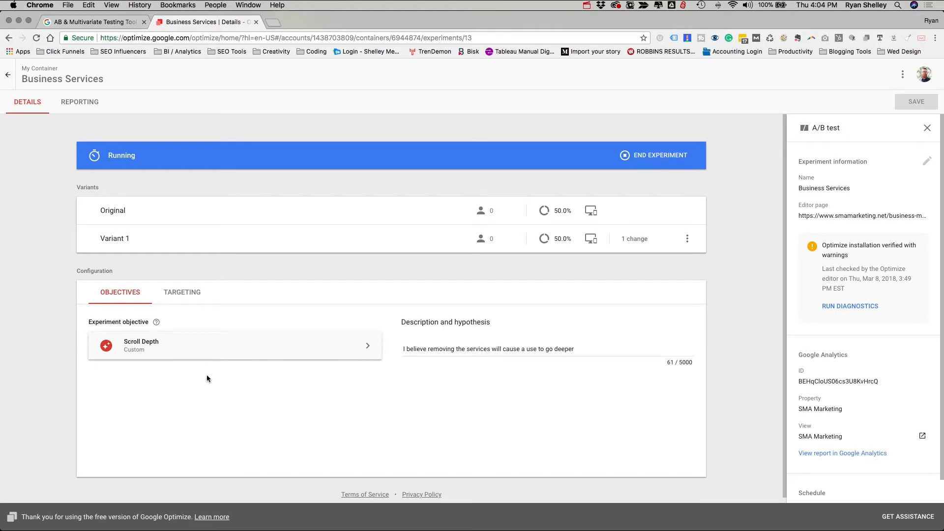
mouse_move(201, 347)
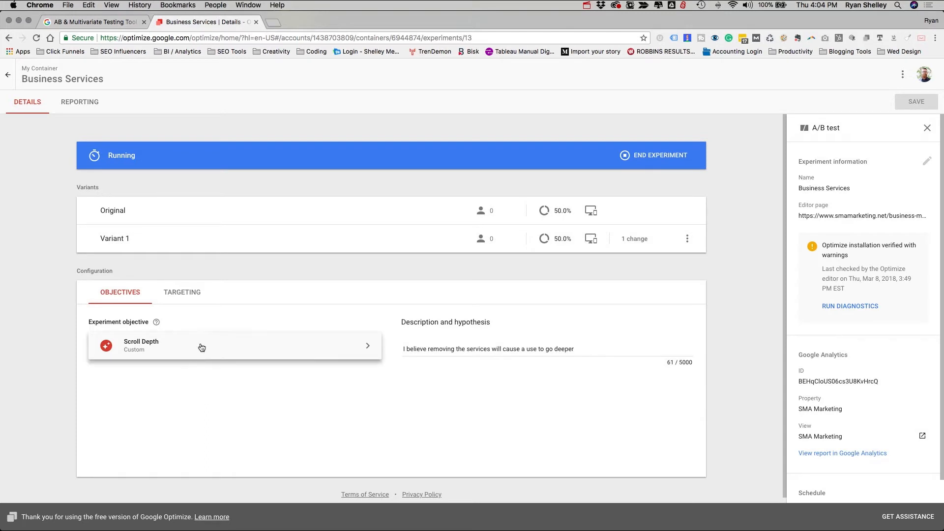
mouse_move(171, 395)
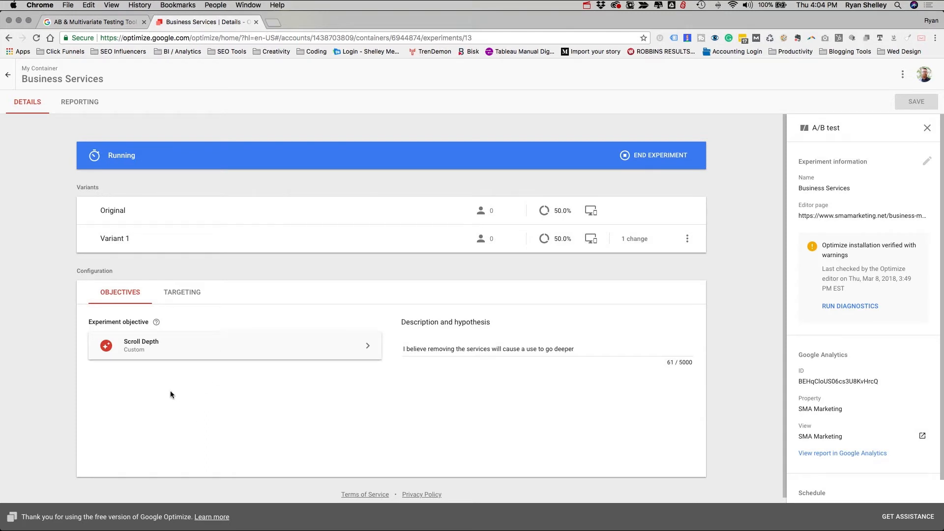
mouse_move(183, 392)
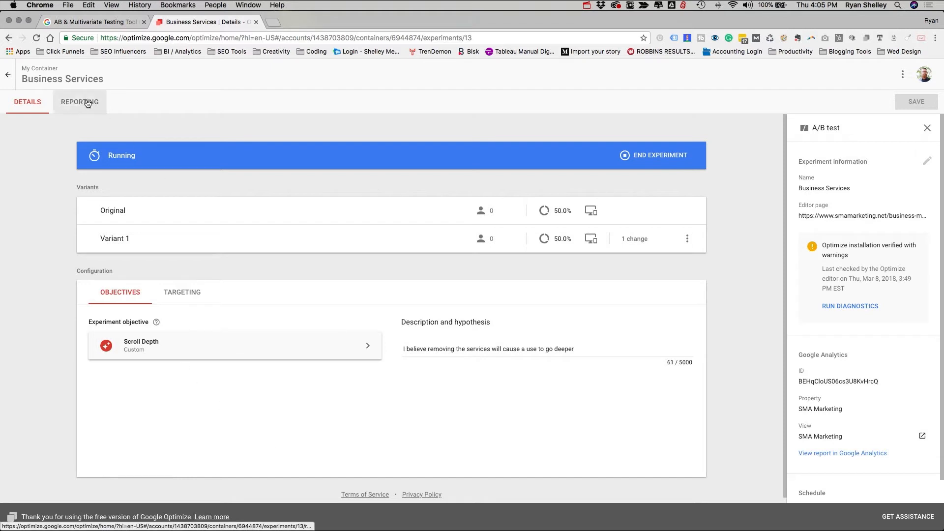
View the Business Services experiment's Reporting results, still gathering data with 4 sessions
click(80, 102)
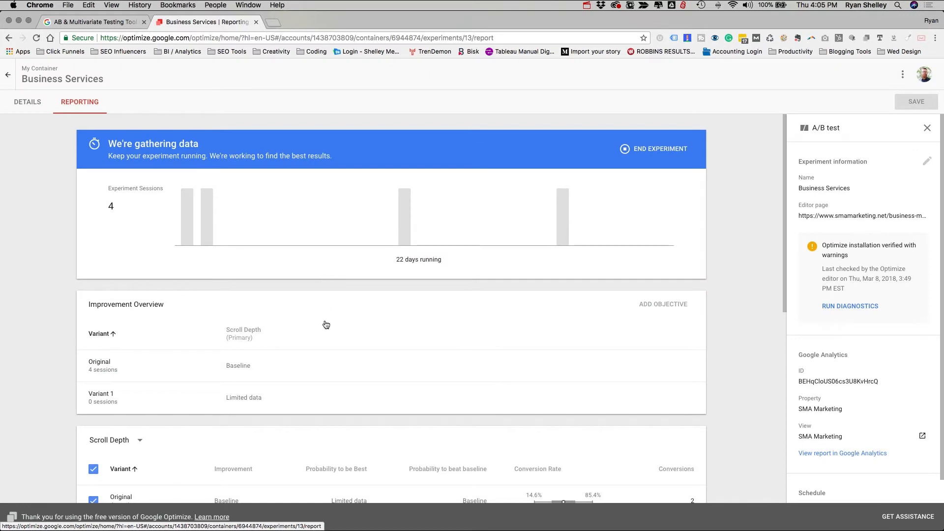
scroll(down, 3)
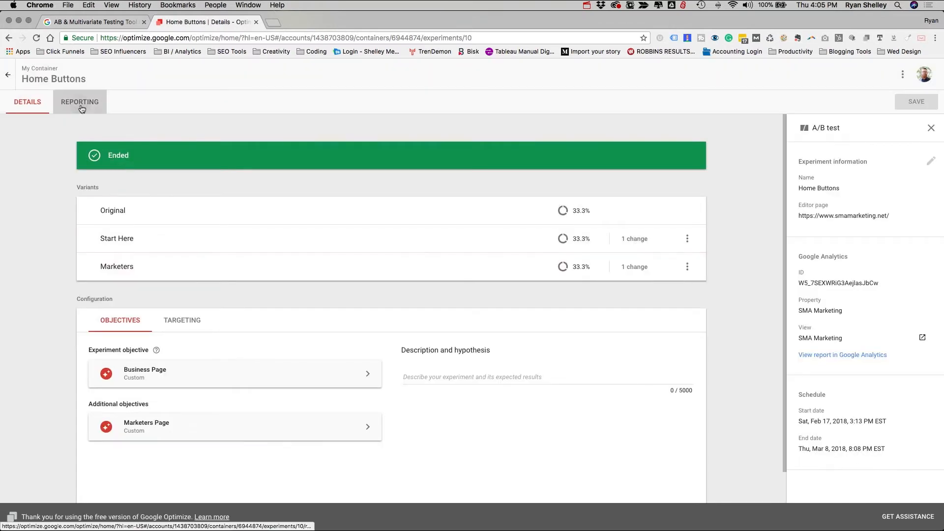
click(79, 101)
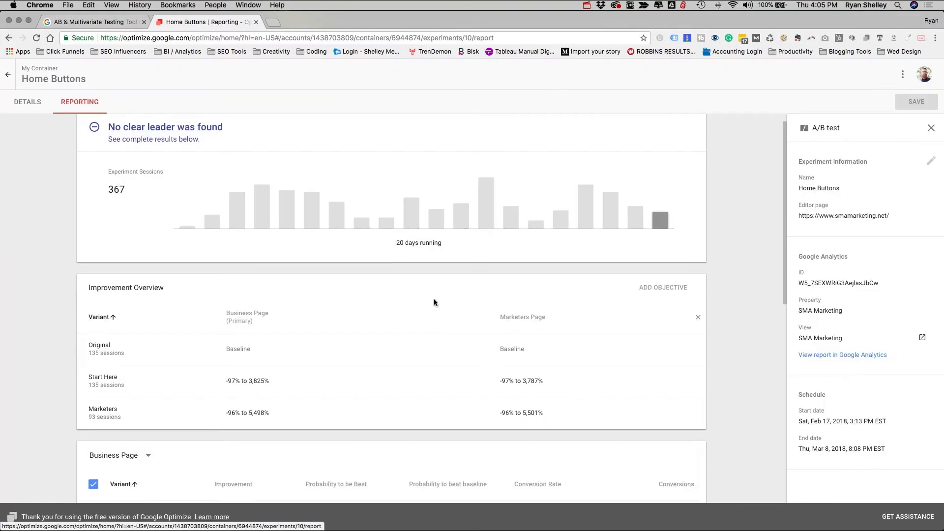
scroll(down, 3)
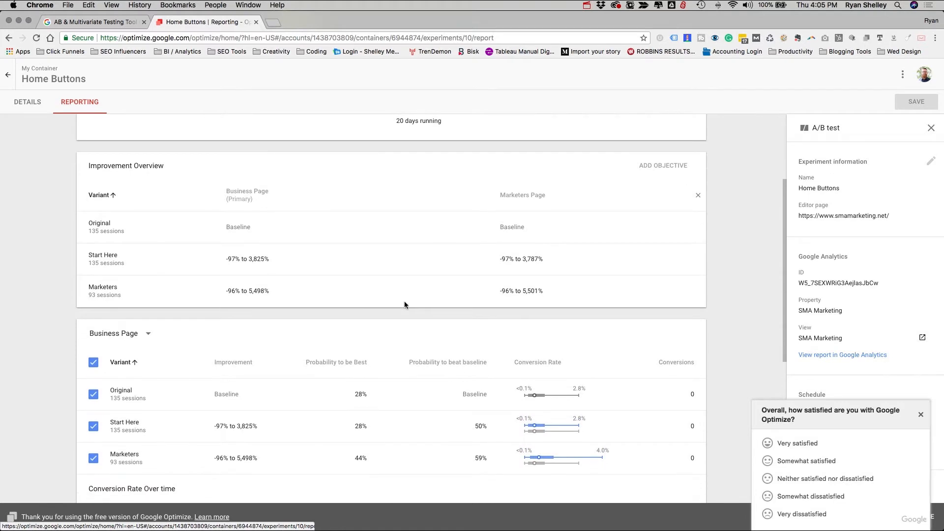
scroll(down, 3)
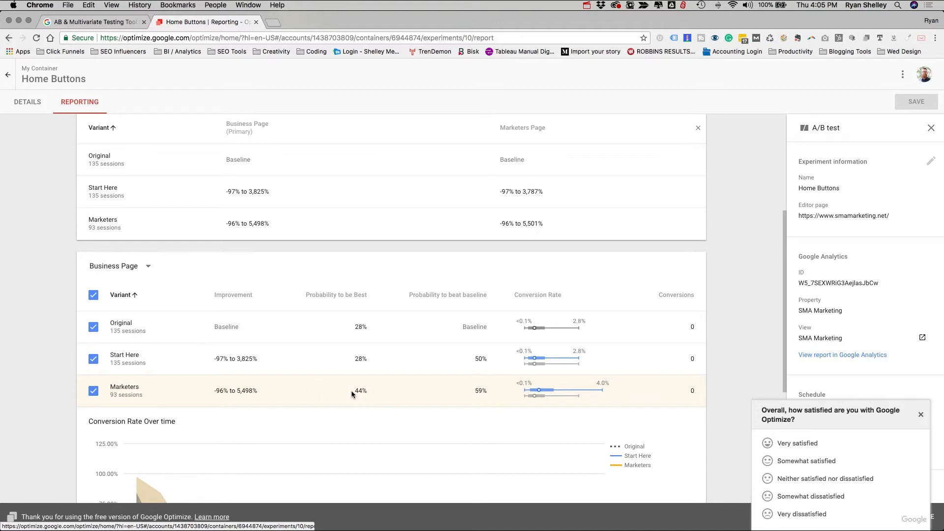
mouse_move(376, 393)
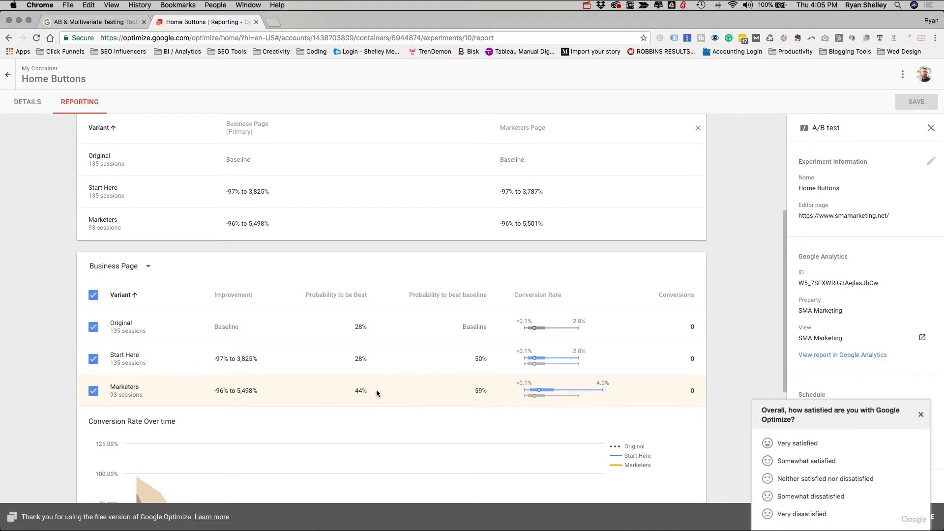
mouse_move(368, 389)
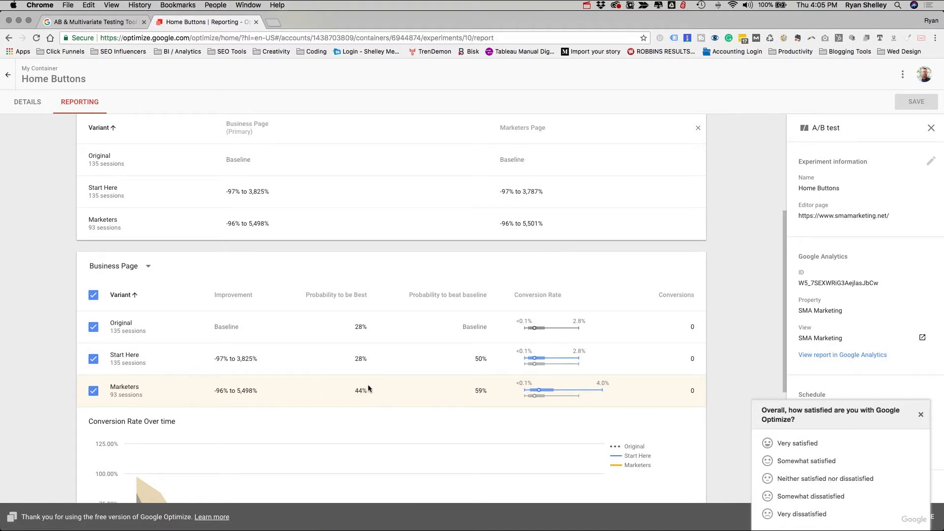
mouse_move(352, 354)
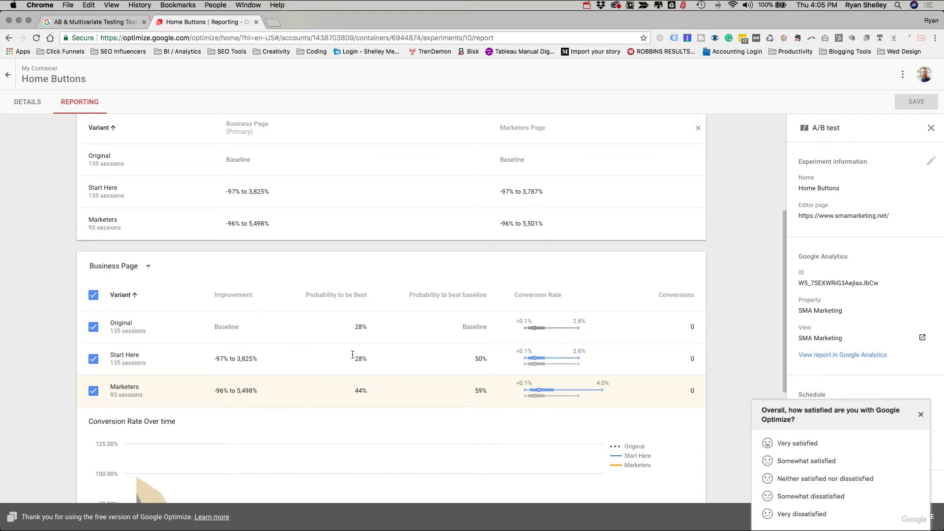
mouse_move(390, 326)
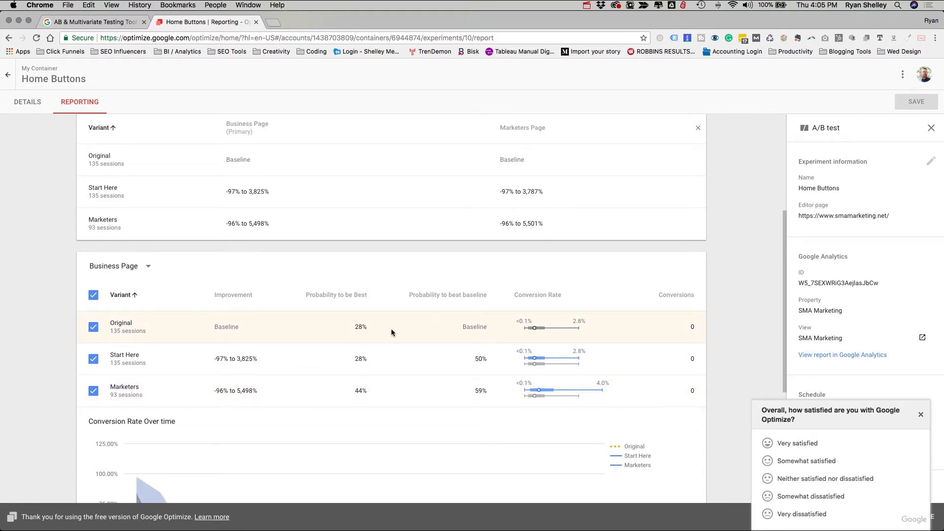
mouse_move(380, 327)
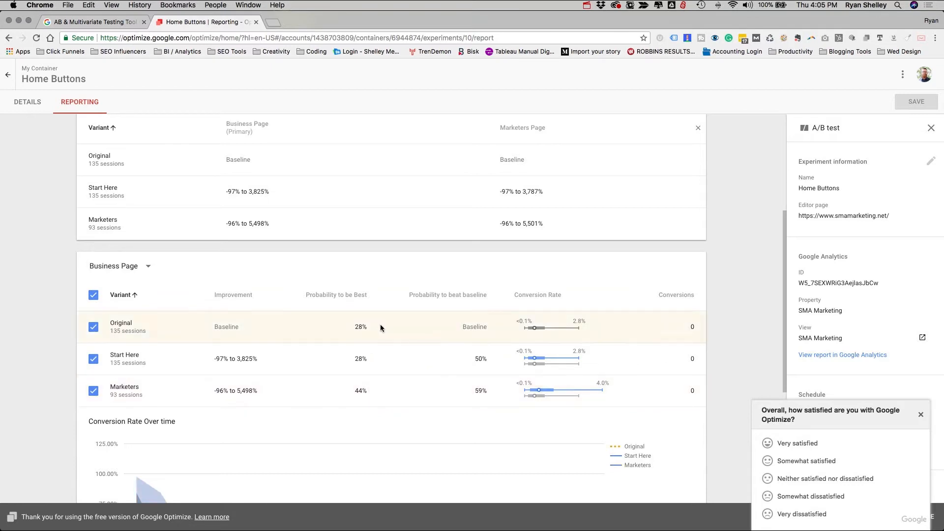
mouse_move(382, 404)
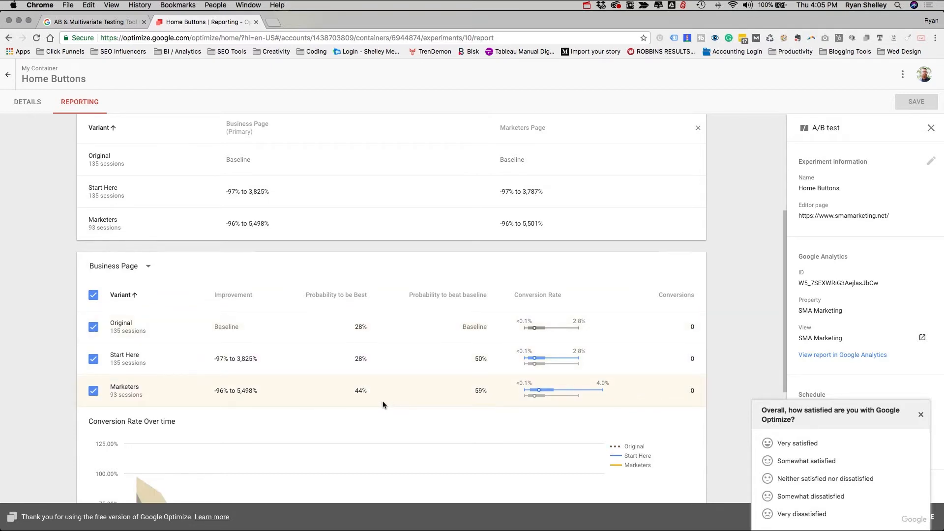
mouse_move(362, 398)
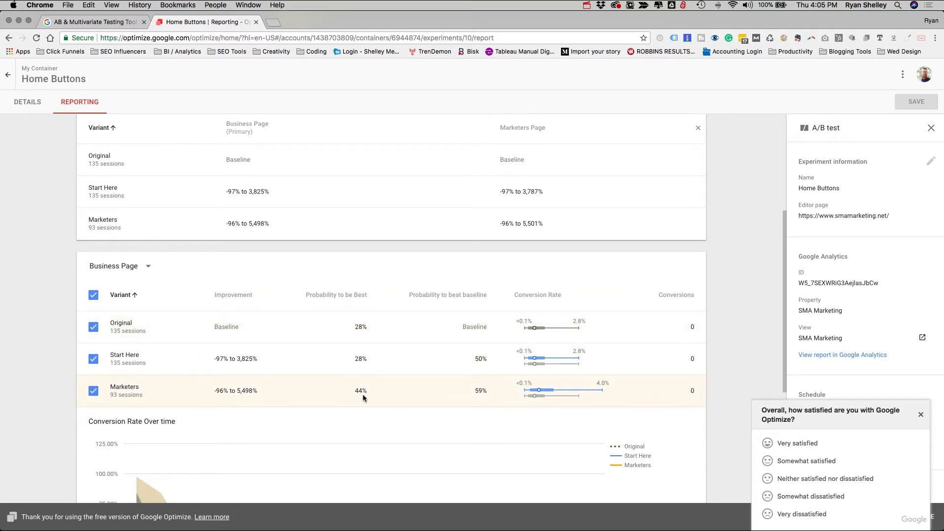
mouse_move(144, 232)
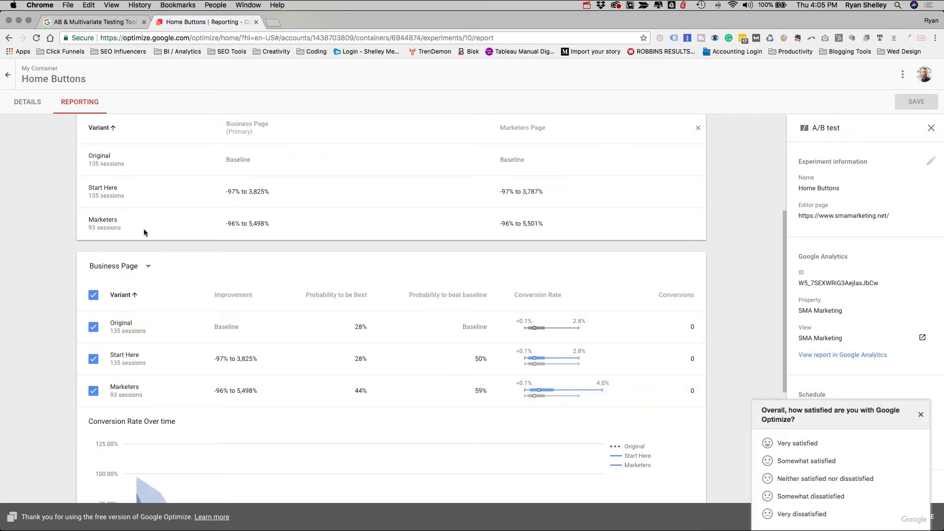
mouse_move(145, 176)
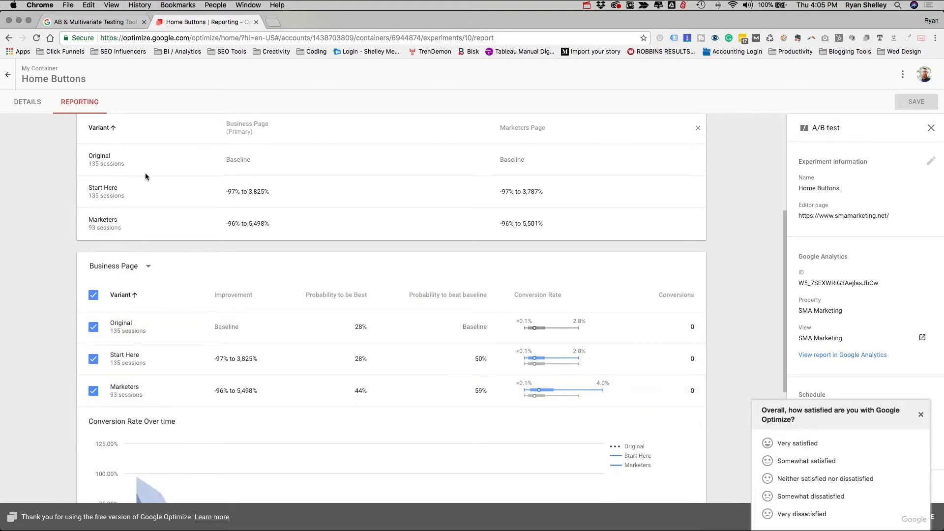
scroll(up, 3)
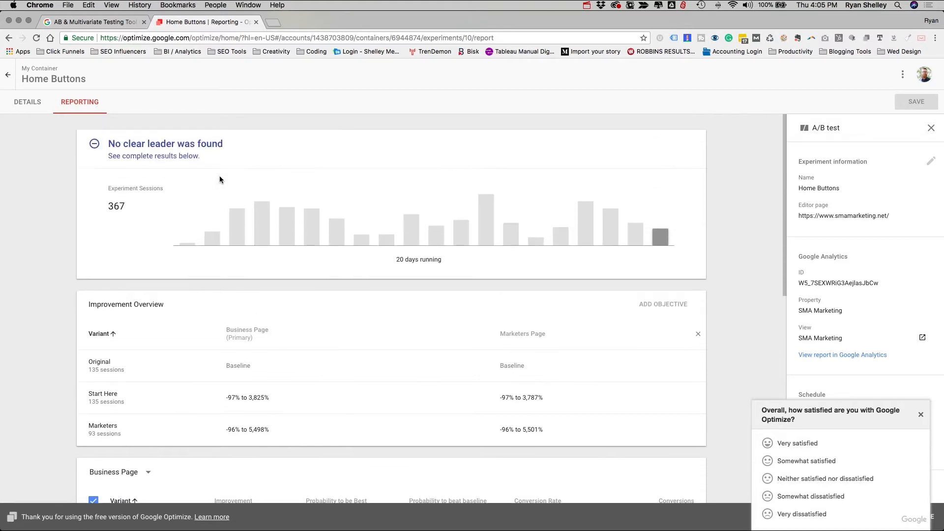
mouse_move(208, 165)
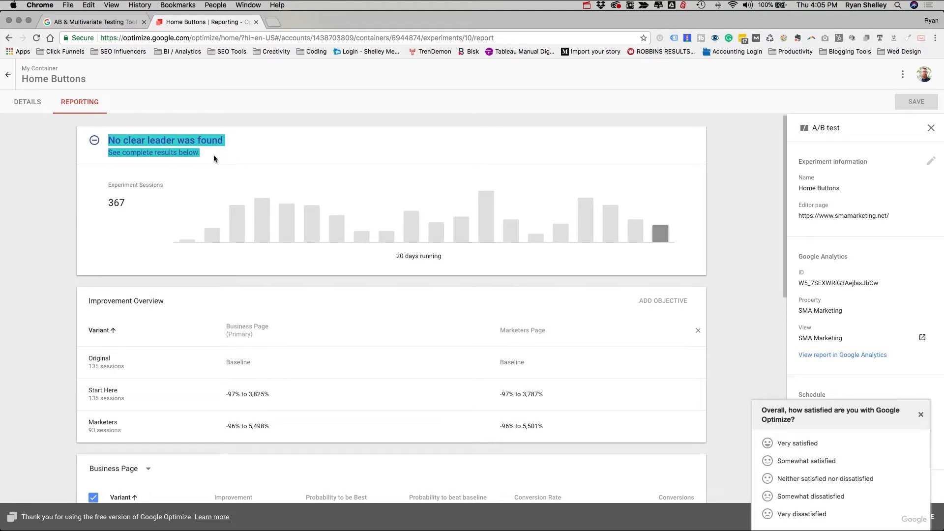
scroll(down, 3)
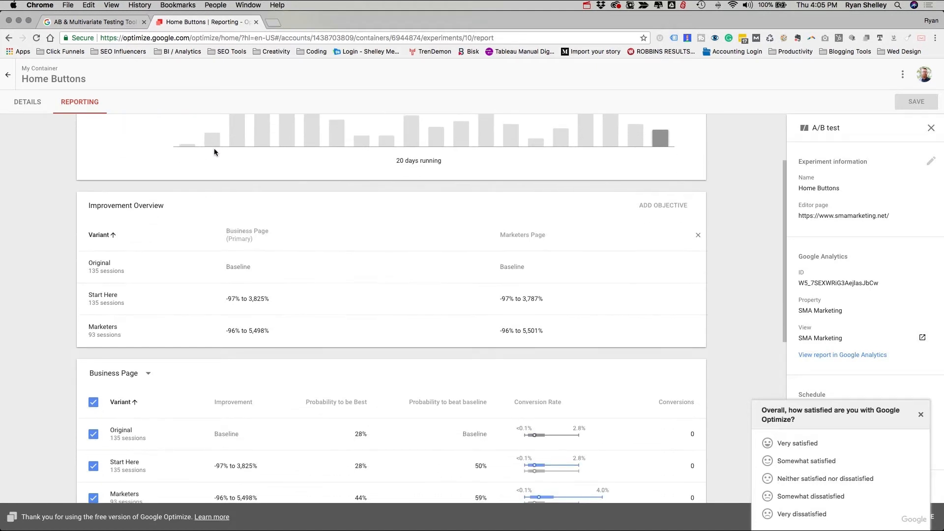
scroll(down, 3)
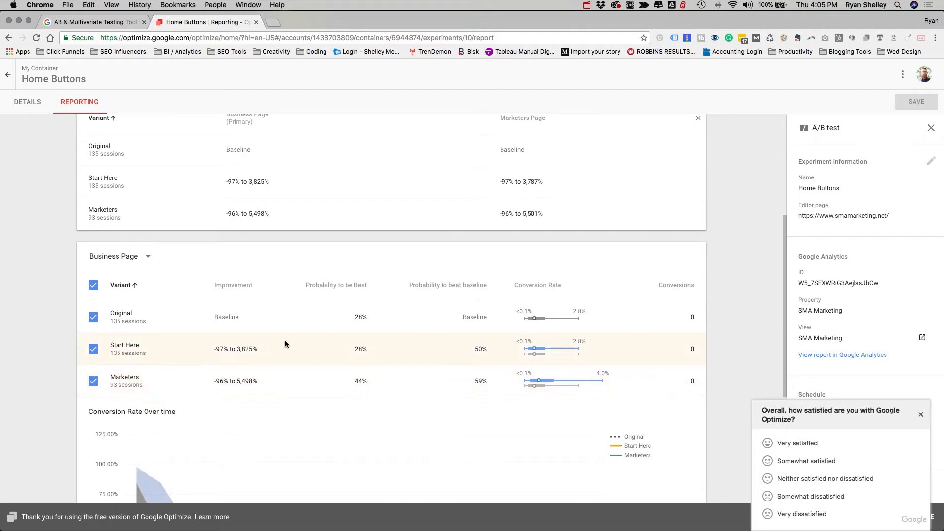
scroll(up, 3)
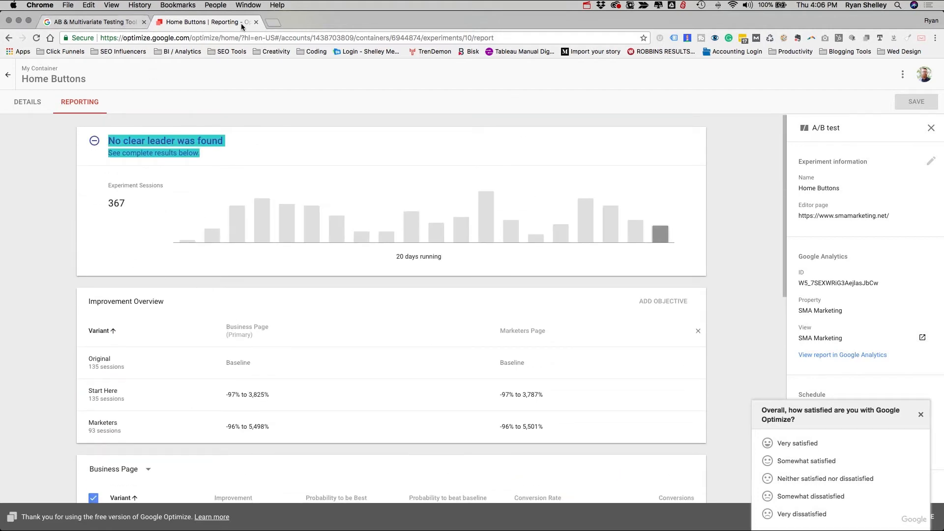
Close the Optimize tab, search Google for 'trends', and open the Google Trends site
click(256, 22)
text(Google)
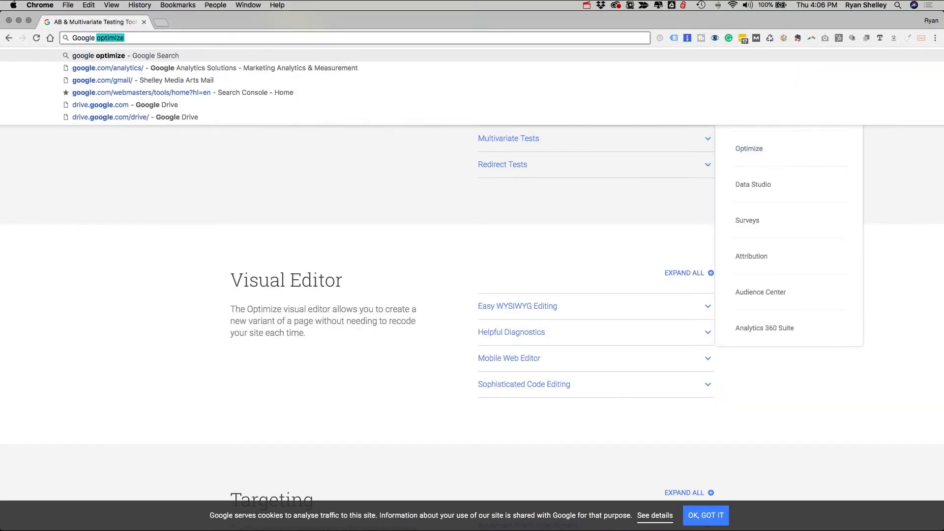
text(trends)
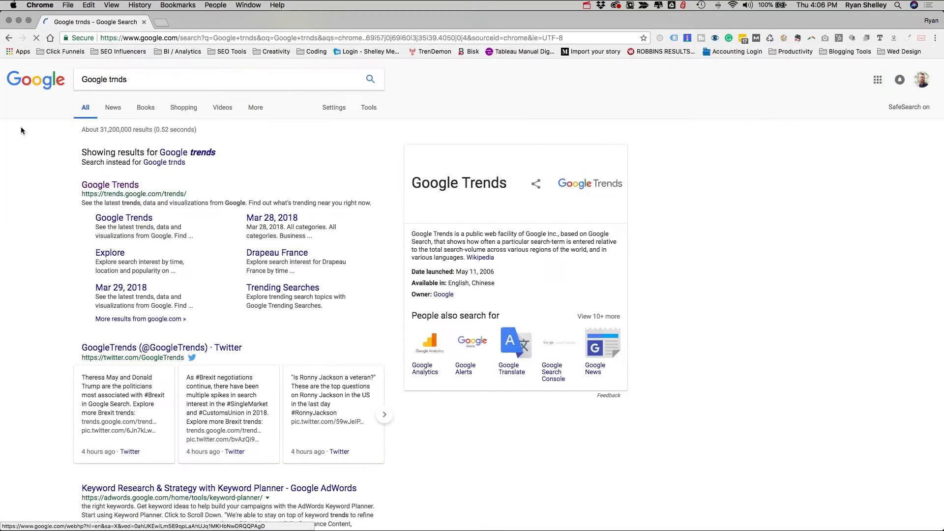
click(110, 185)
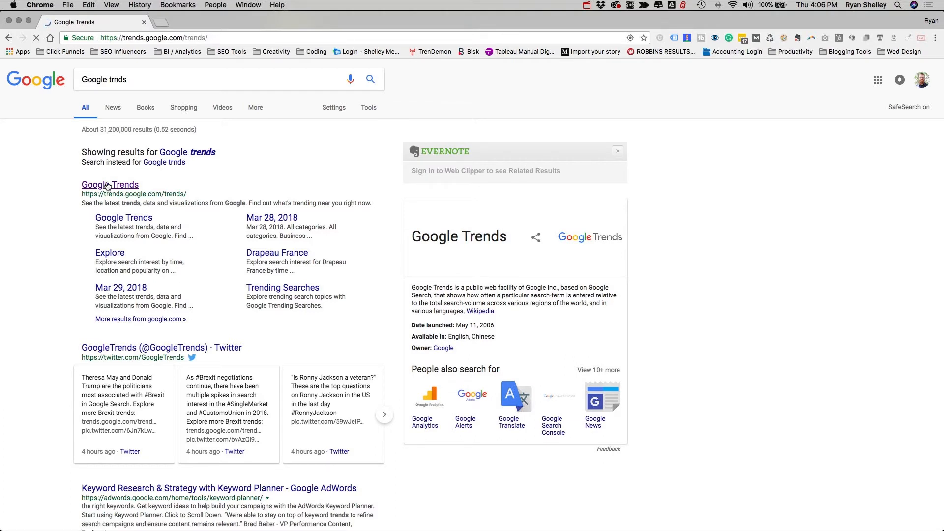
click(109, 185)
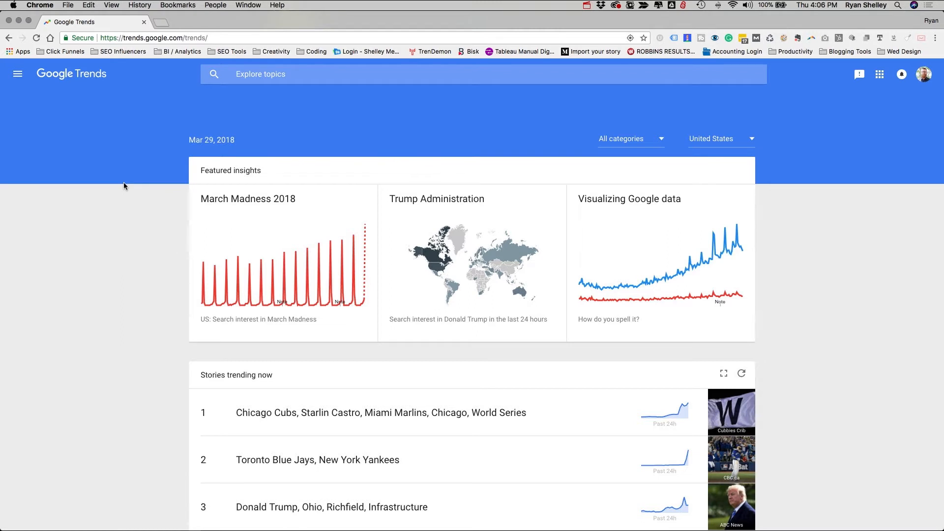
mouse_move(588, 227)
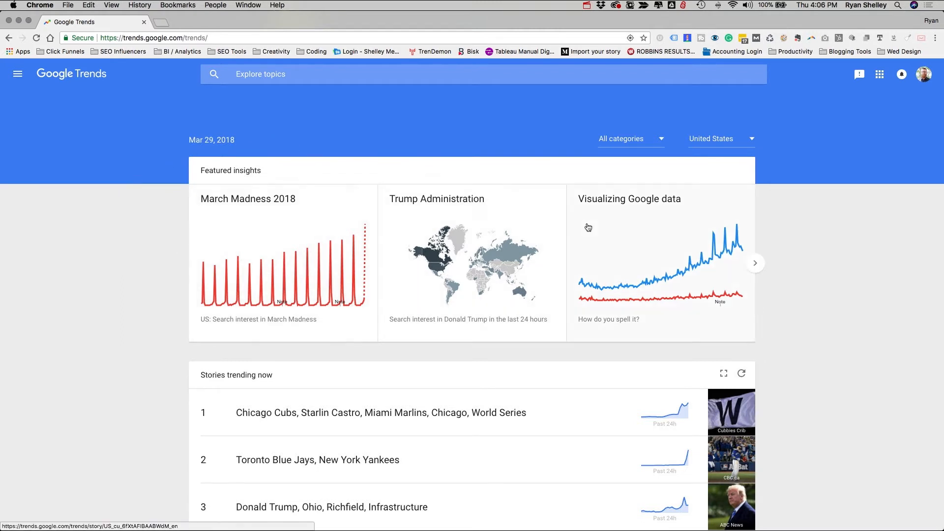
Explore 'bakery' as a search term, showing worldwide interest over the past 12 months
click(375, 74)
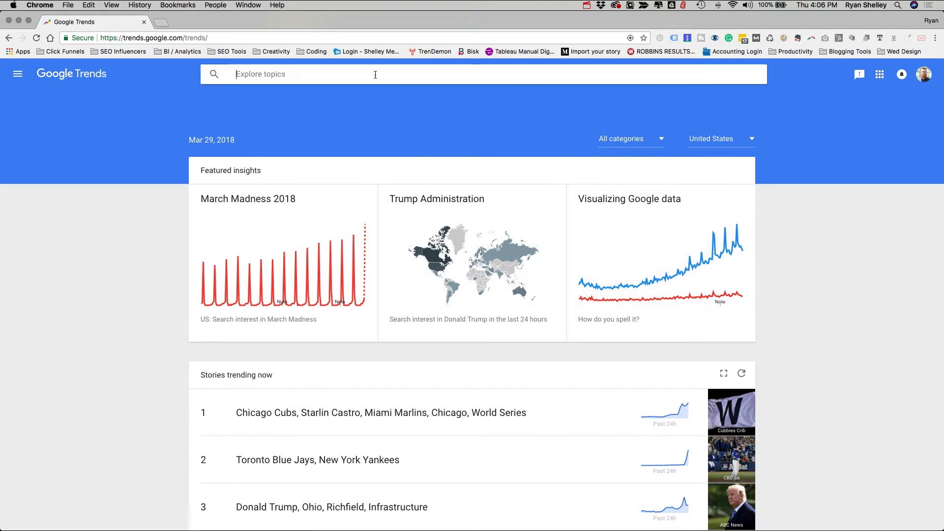
text(b)
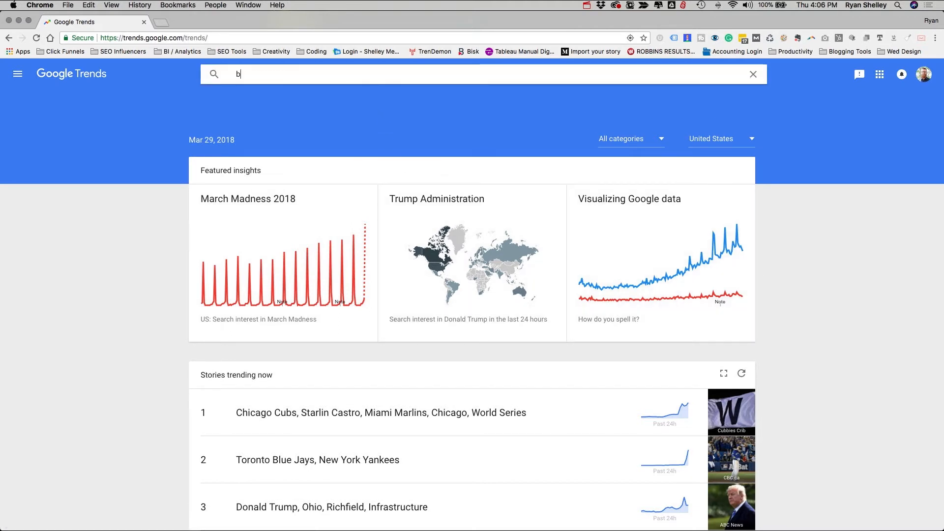
text(akery)
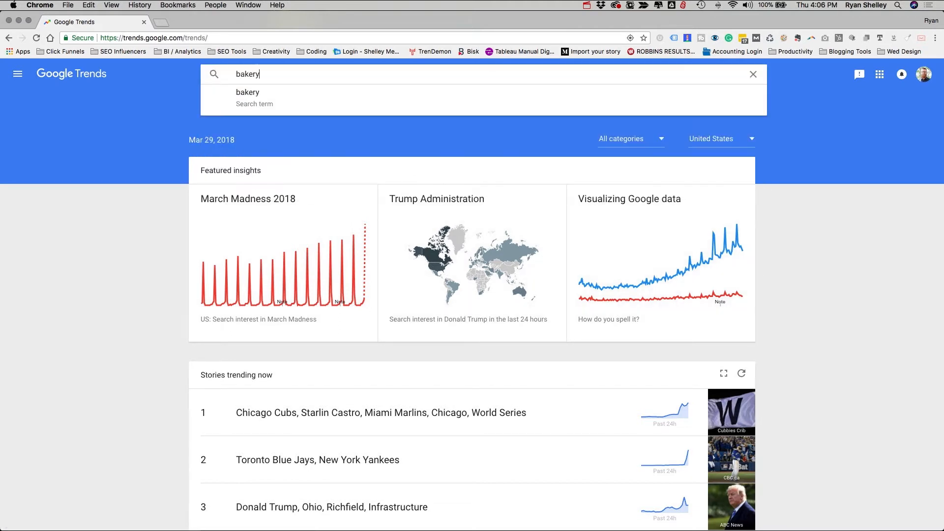
click(247, 97)
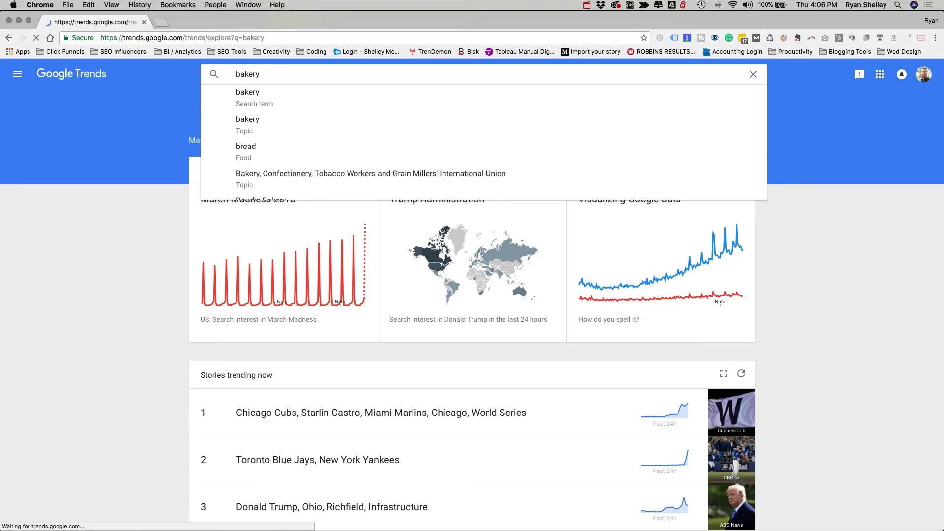
click(248, 91)
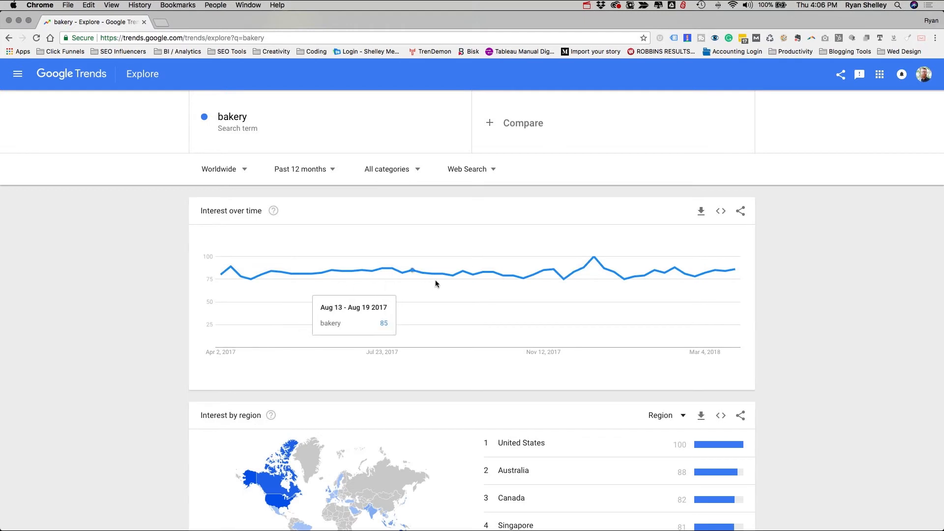
mouse_move(306, 169)
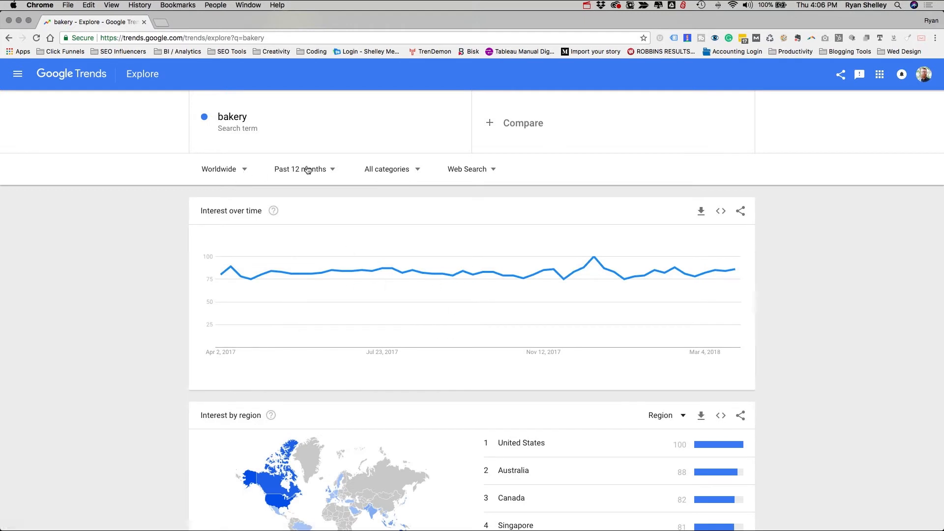
mouse_move(243, 169)
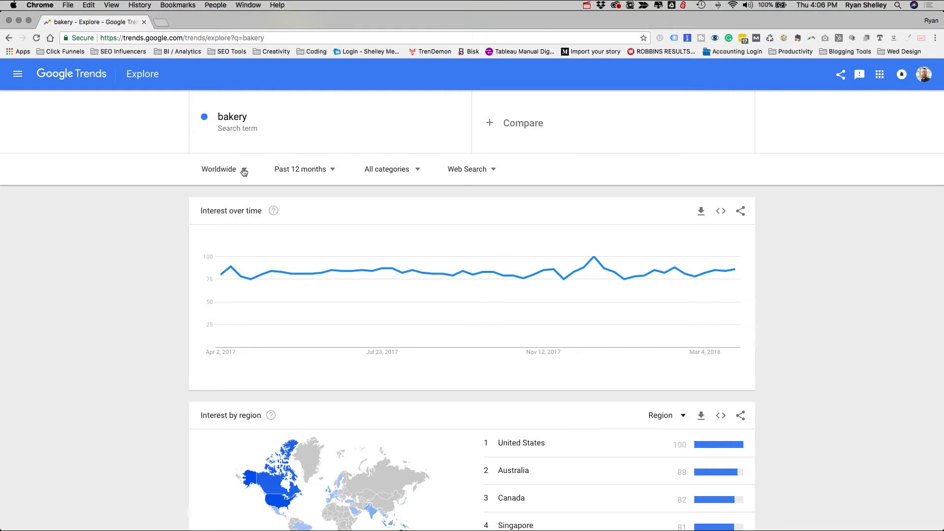
Narrow the bakery results to Jacksonville FL via United States > Florida
click(219, 169)
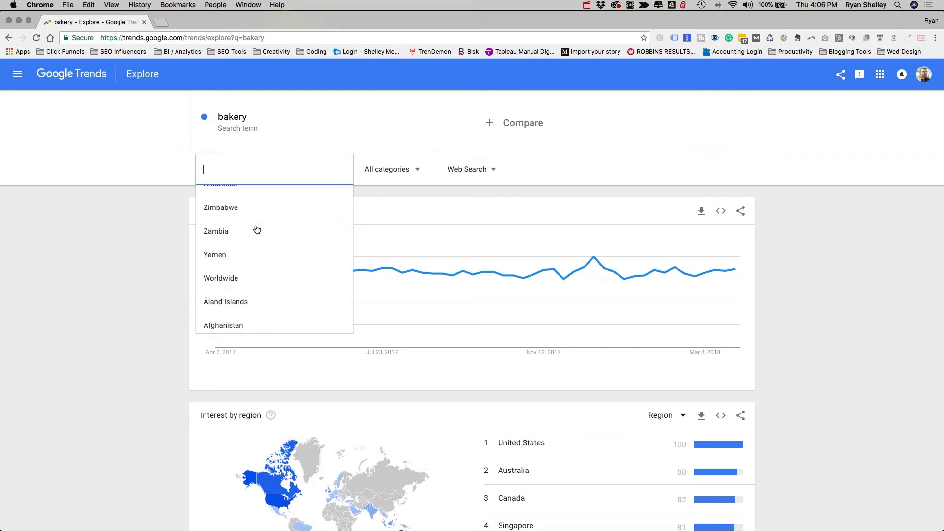
scroll(down, 3)
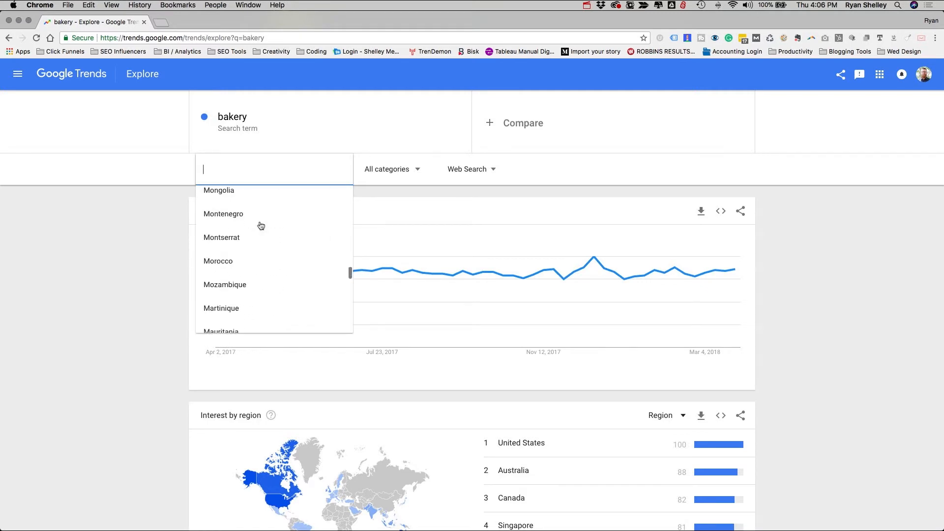
scroll(down, 3)
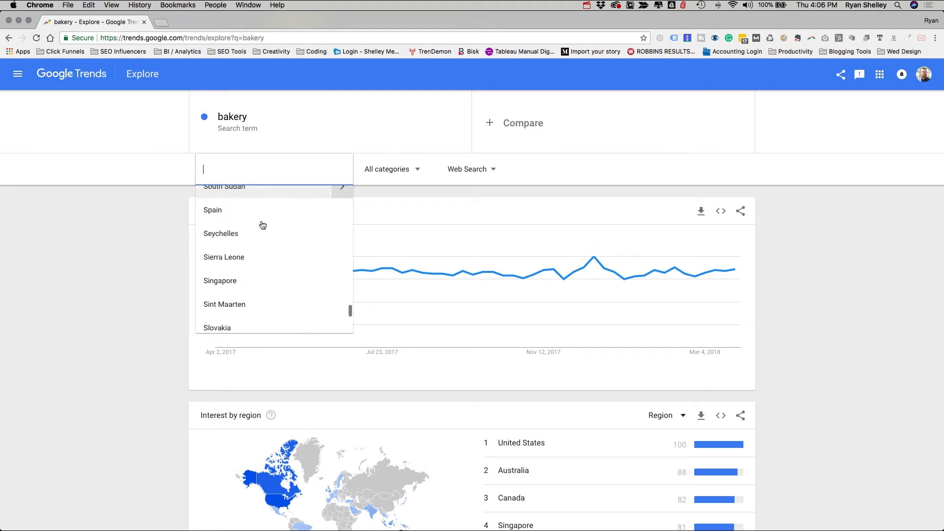
scroll(down, 3)
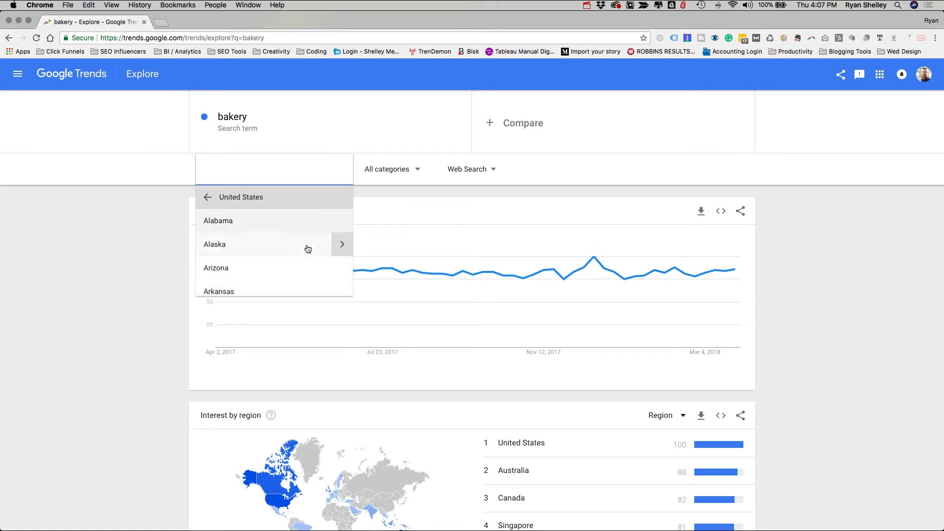
scroll(down, 3)
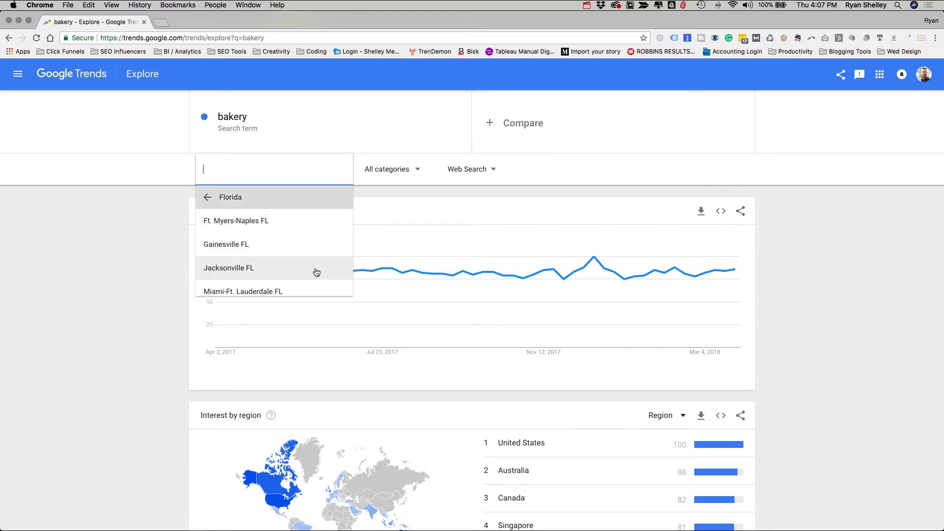
click(229, 267)
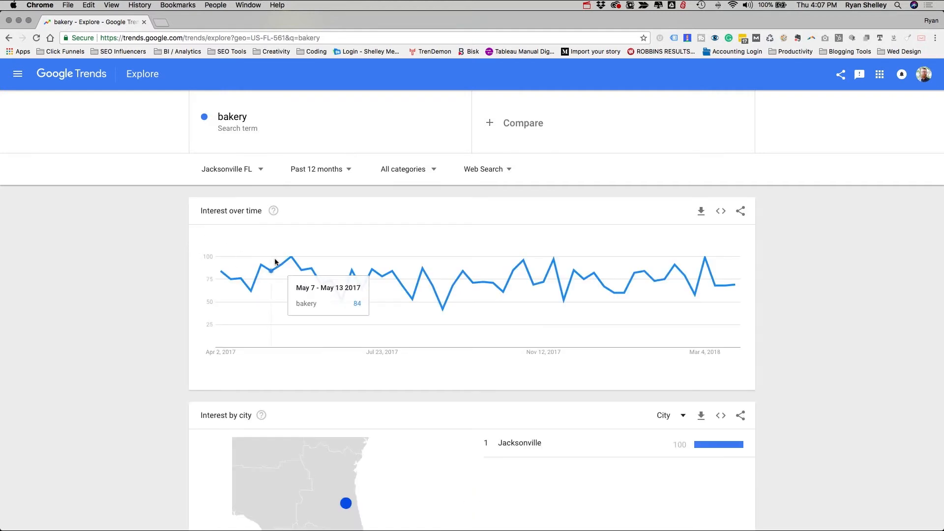
mouse_move(252, 190)
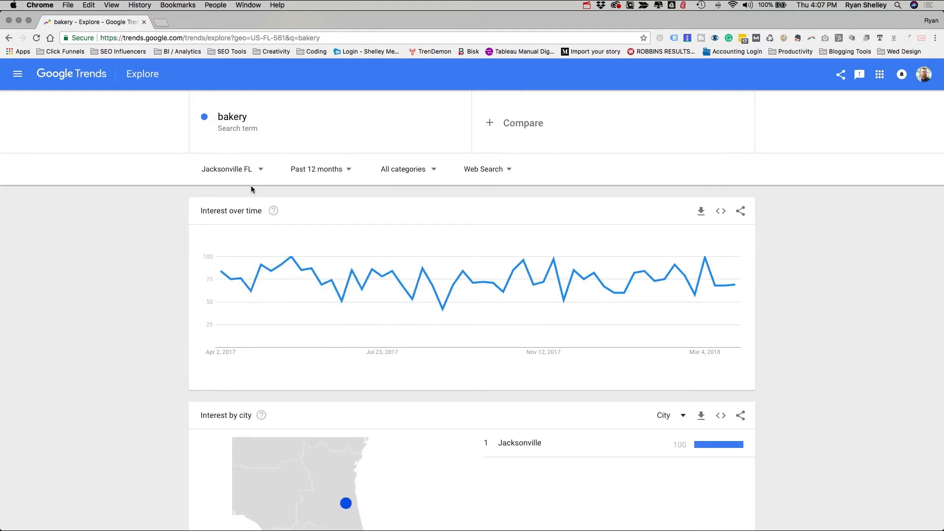
mouse_move(442, 309)
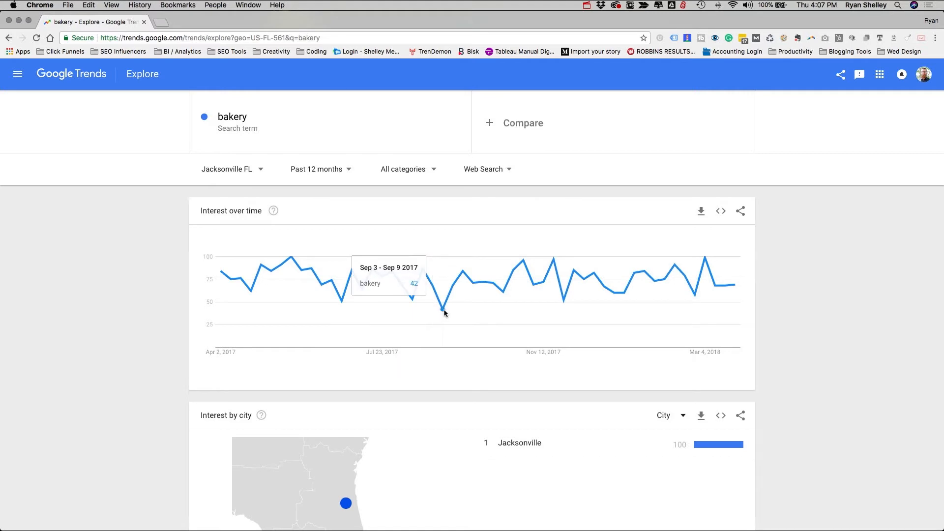
mouse_move(444, 310)
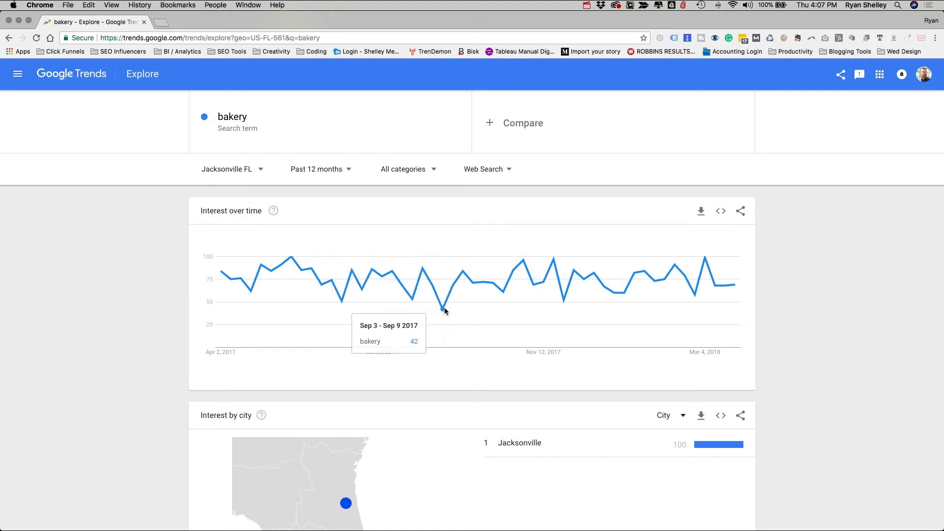
mouse_move(440, 314)
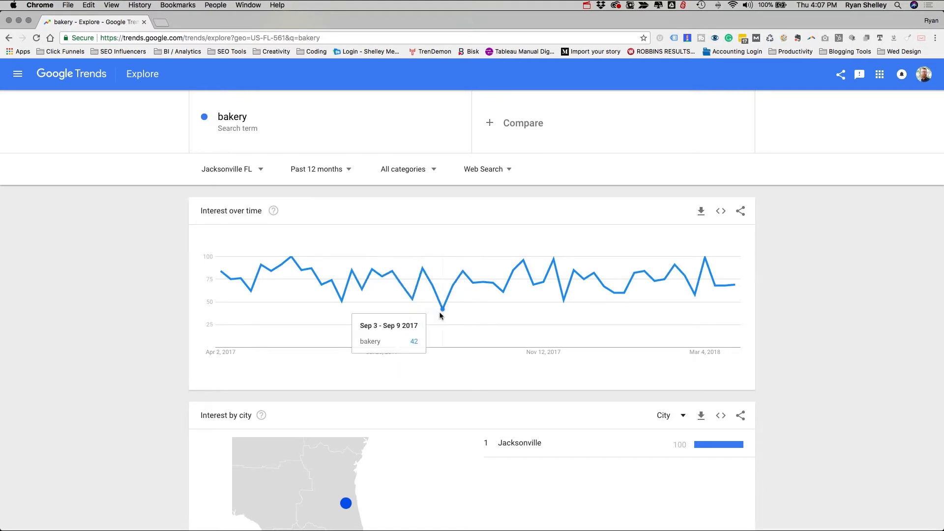
mouse_move(482, 139)
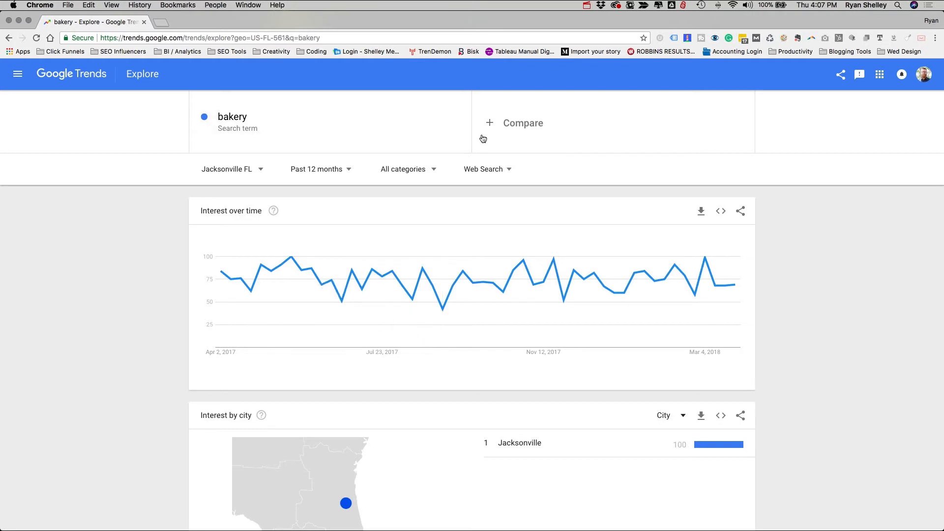
Add 'bakers' as a second search term compared against bakery for Jacksonville FL
click(522, 123)
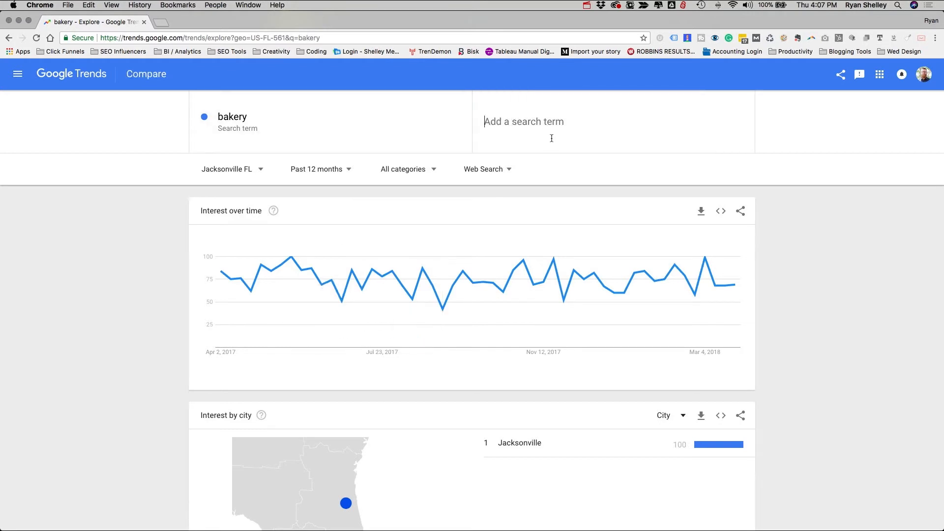
text(bakers)
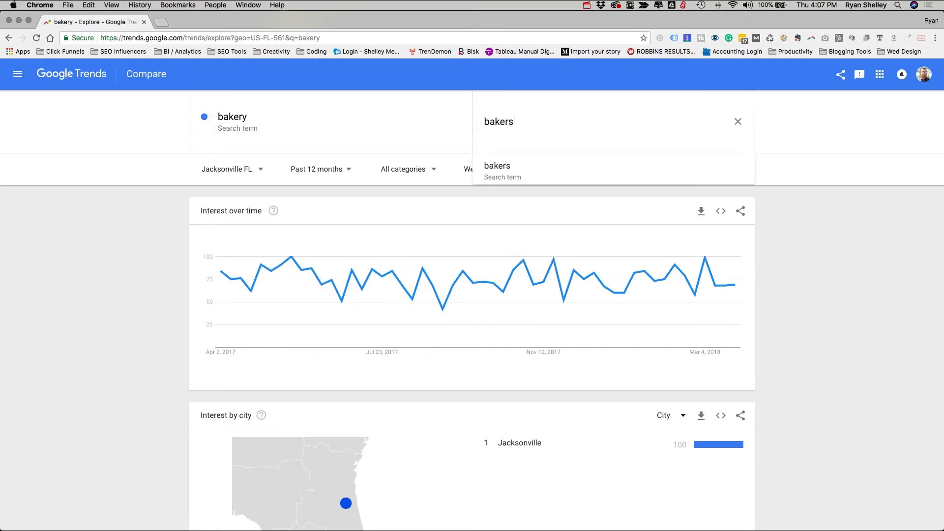
click(497, 171)
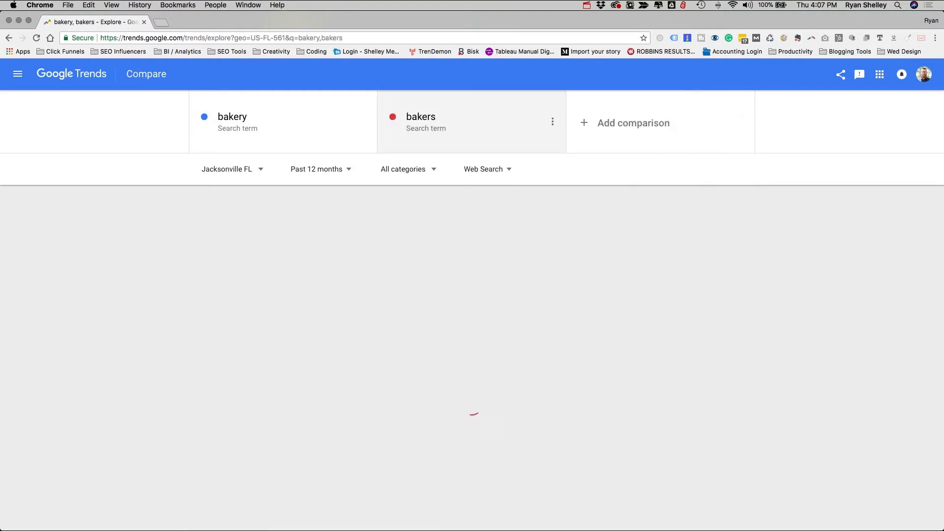
mouse_move(505, 301)
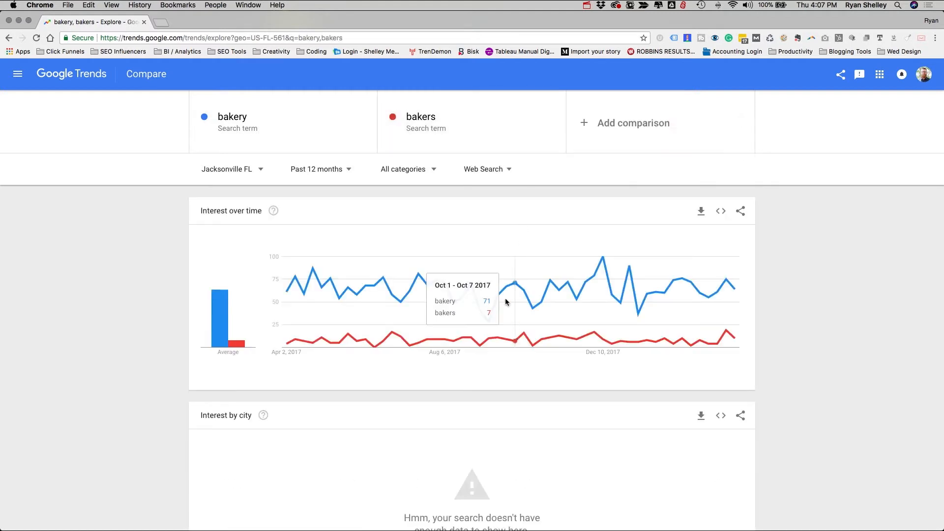
mouse_move(733, 343)
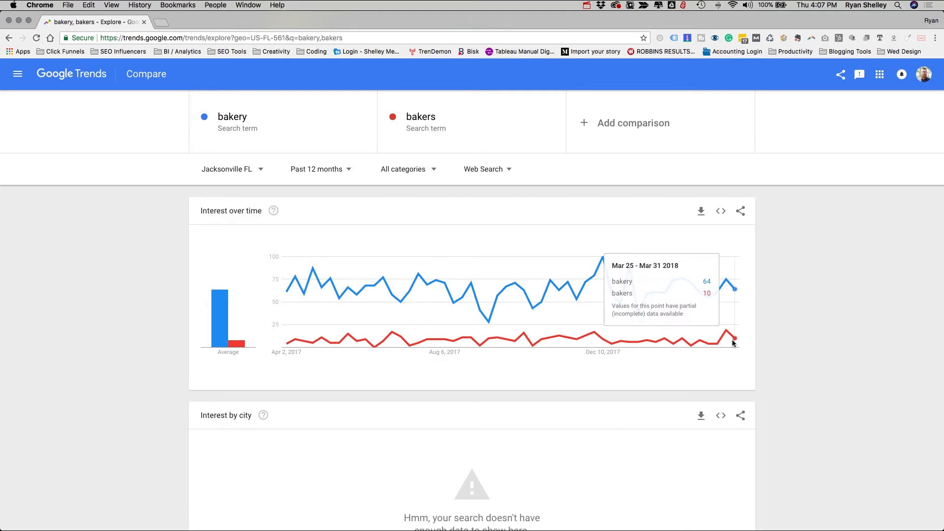
mouse_move(371, 198)
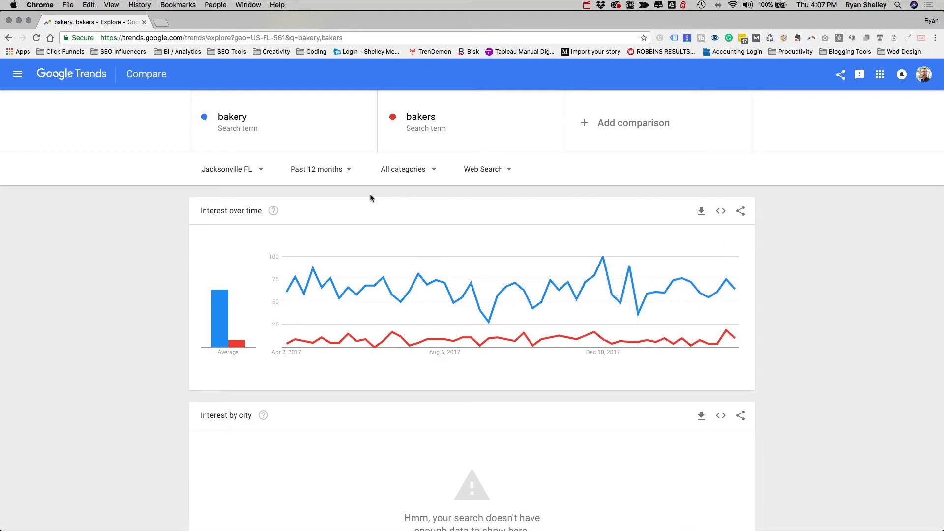
mouse_move(385, 228)
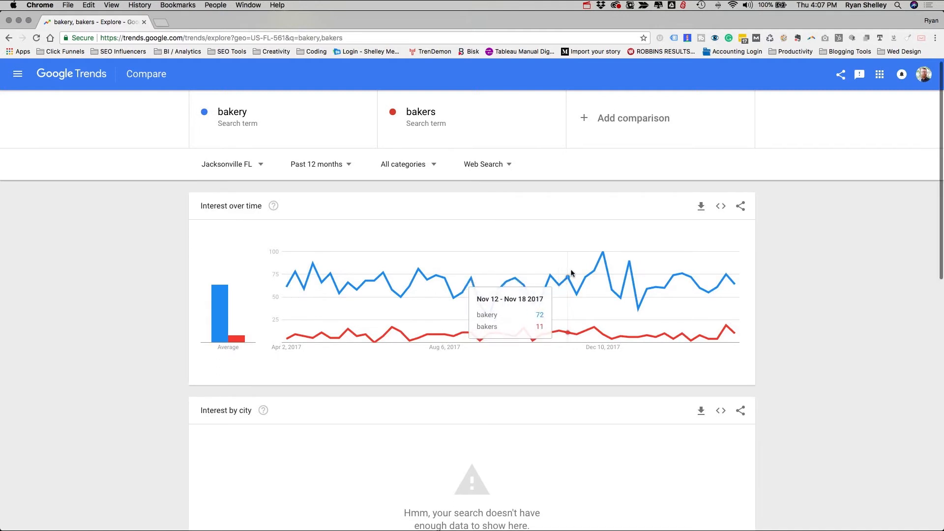
Review the interest charts and related queries for bakery versus bakers
scroll(down, 3)
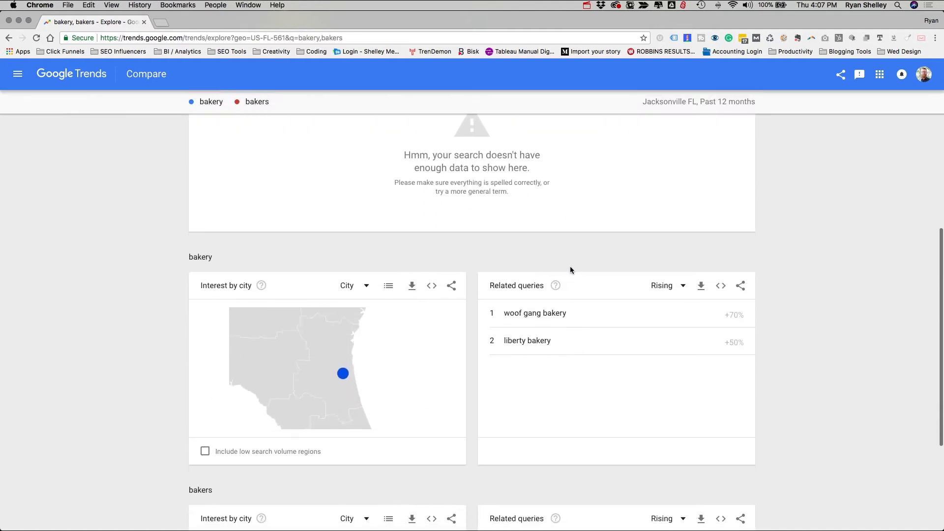
scroll(down, 3)
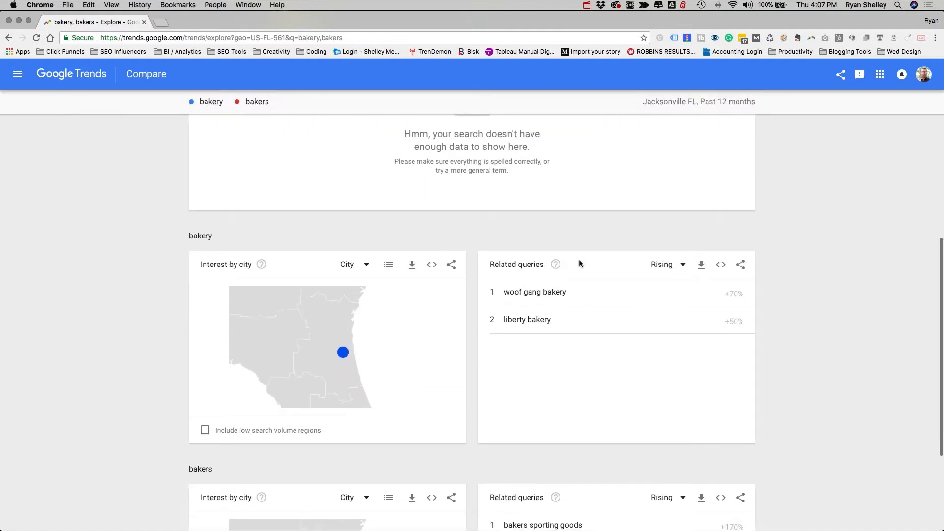
mouse_move(534, 312)
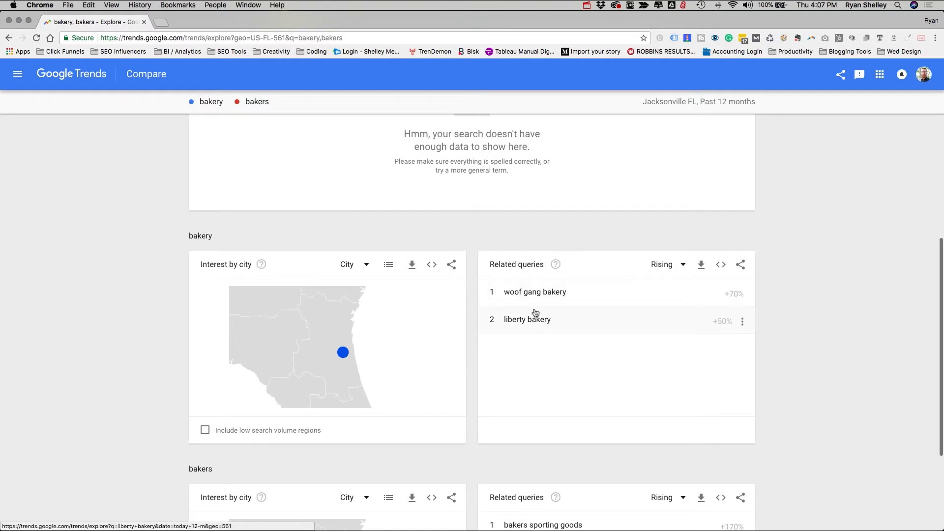
scroll(down, 3)
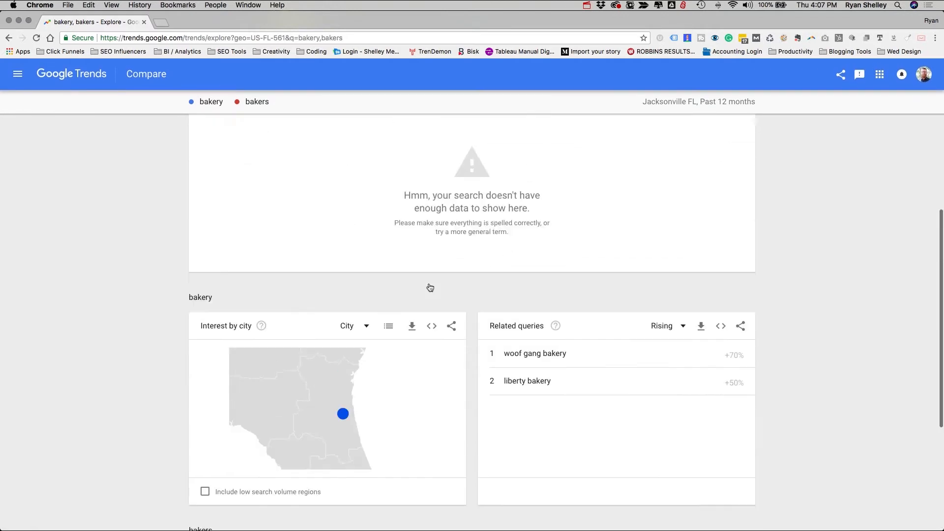
scroll(up, 3)
text(b)
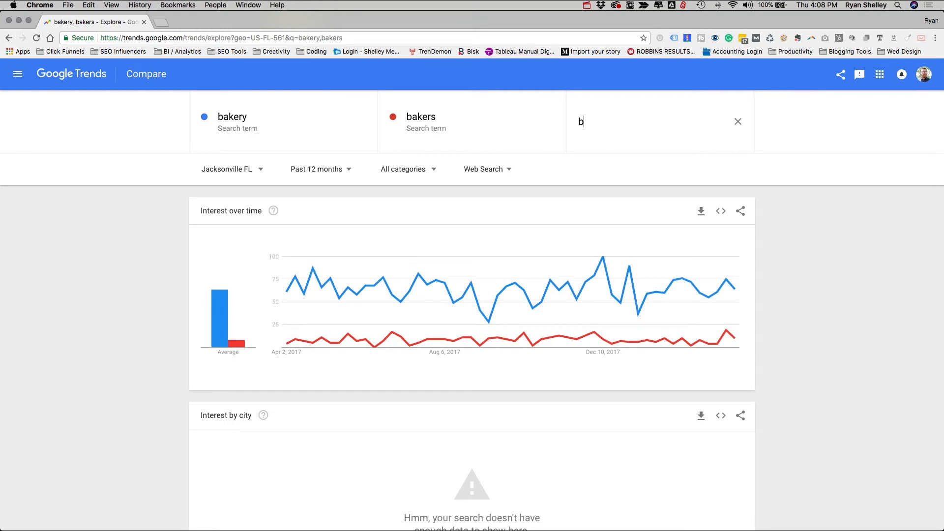
Add the 'bakery – Topic' suggestion as a third comparison line and review its charts
text(aker)
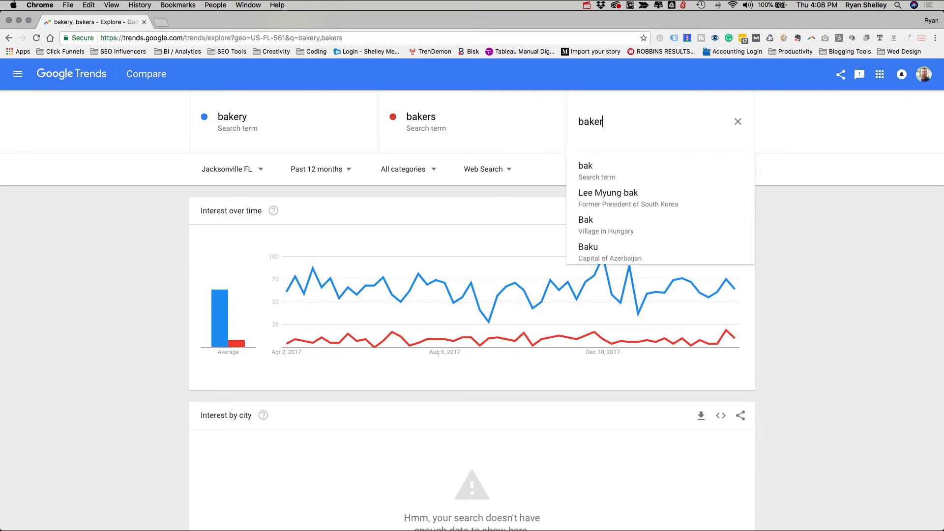
text(y)
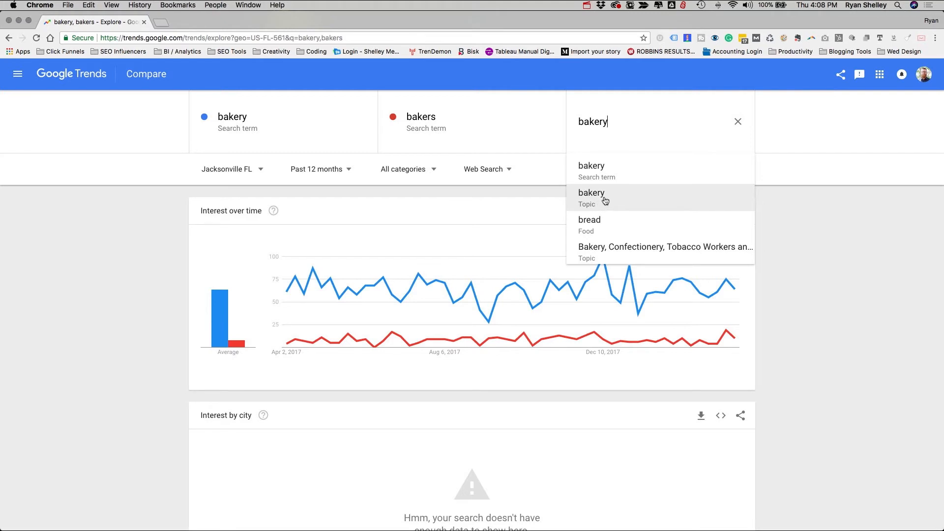
mouse_move(607, 200)
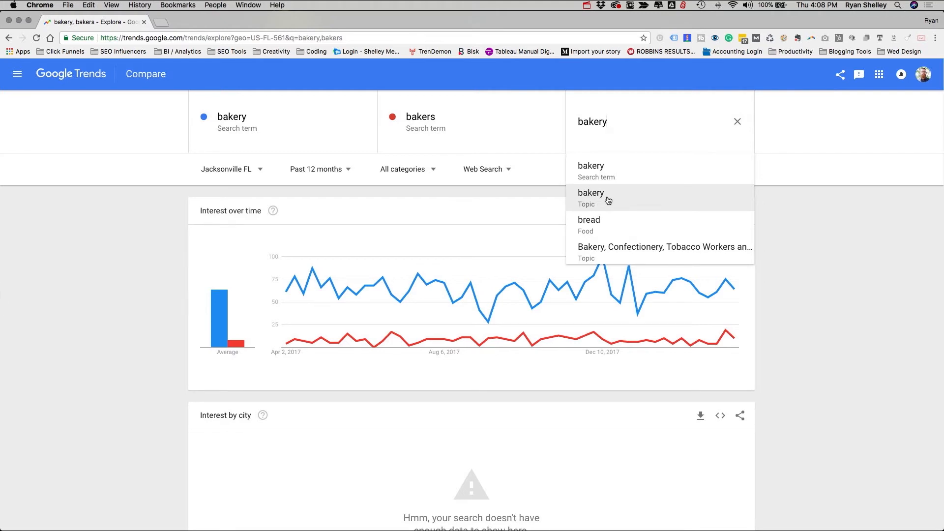
click(591, 198)
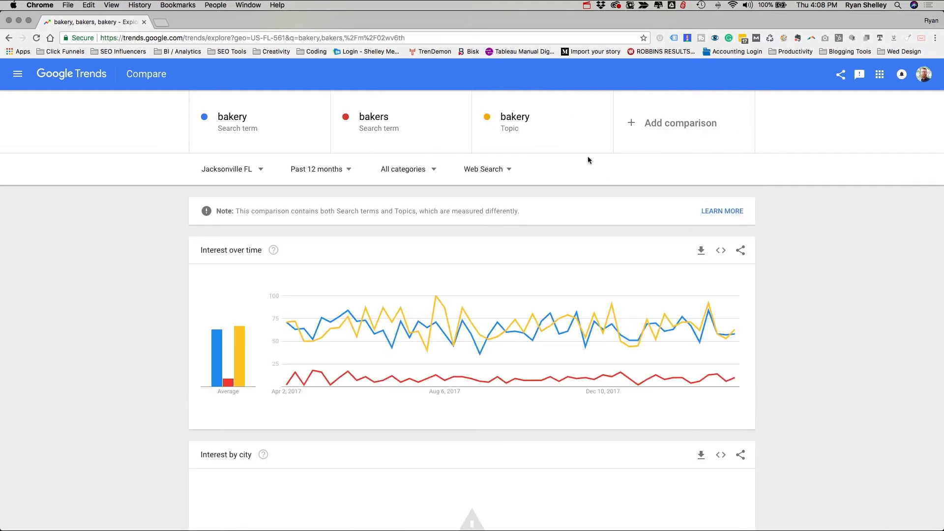
mouse_move(383, 318)
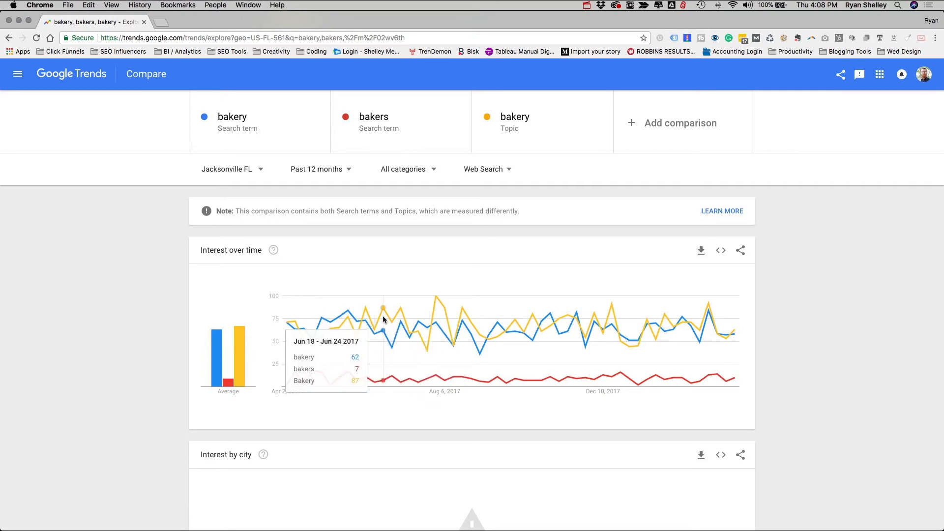
mouse_move(432, 304)
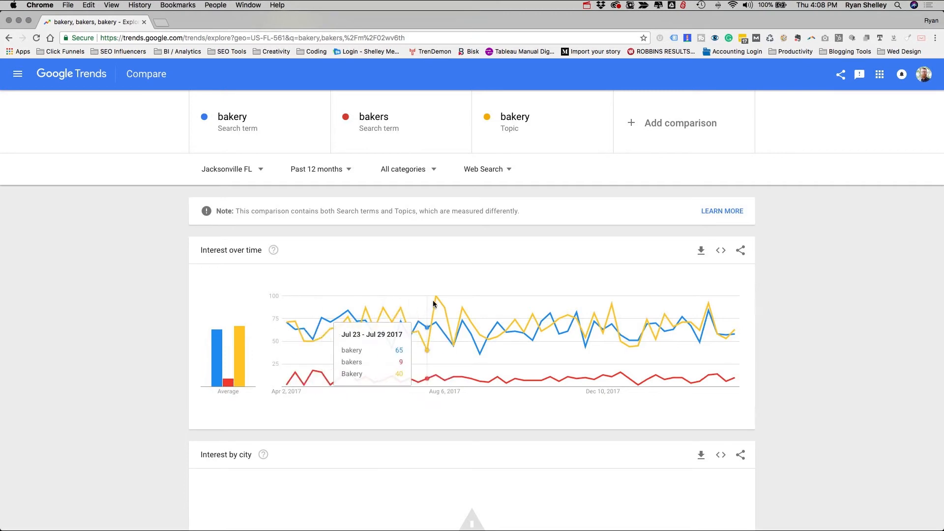
scroll(down, 3)
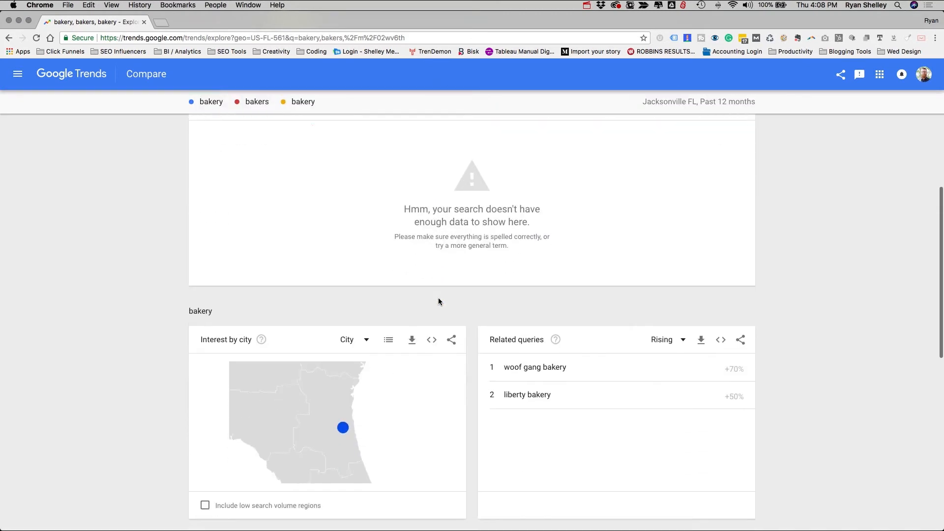
scroll(up, 3)
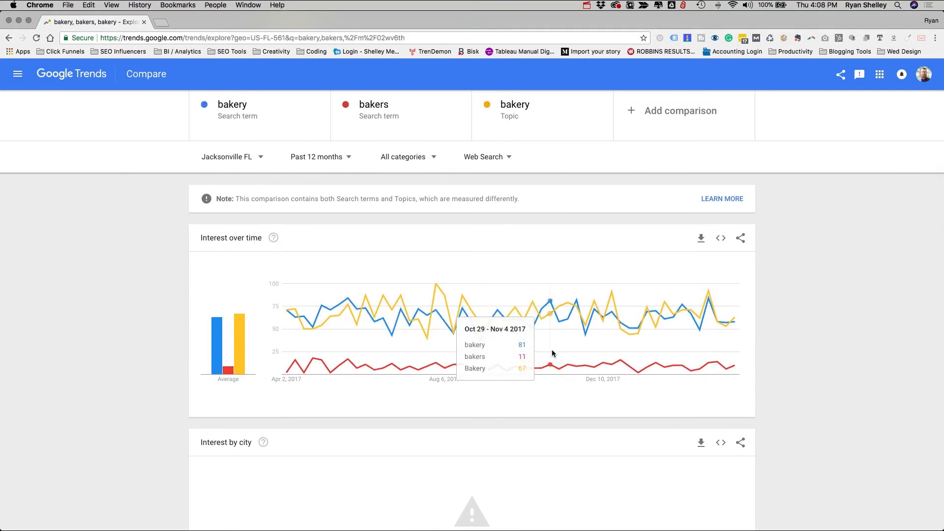
mouse_move(465, 274)
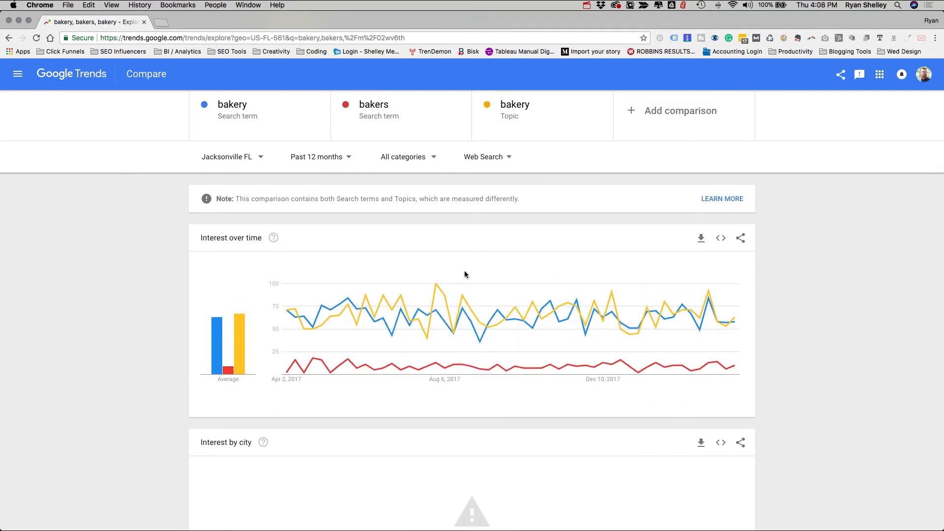
mouse_move(291, 229)
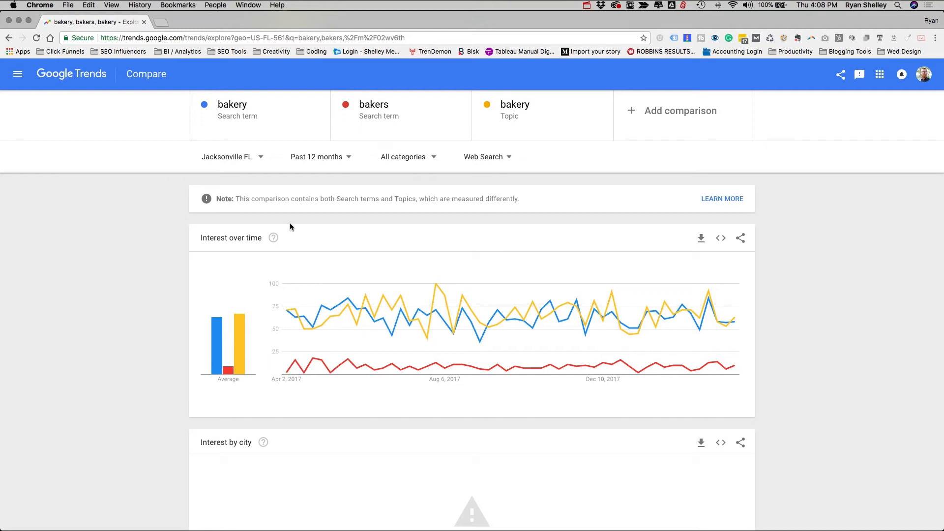
mouse_move(281, 156)
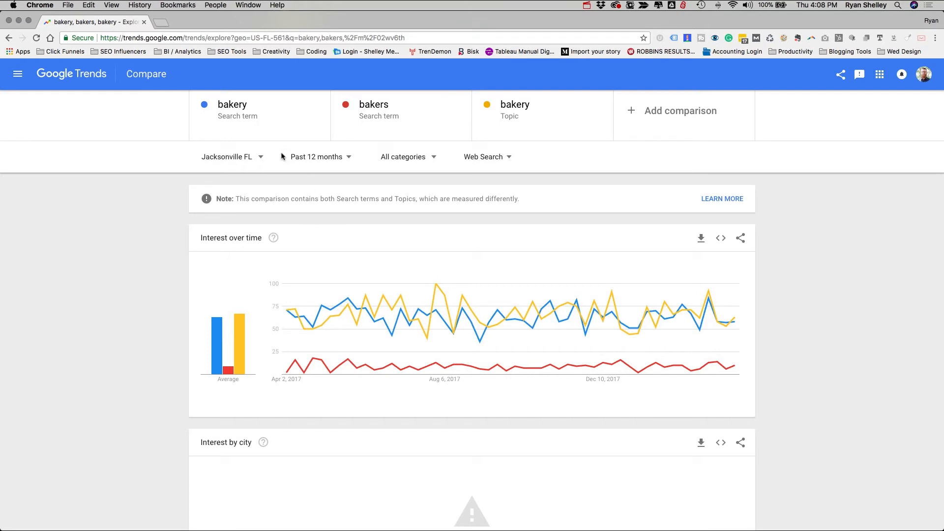
mouse_move(282, 201)
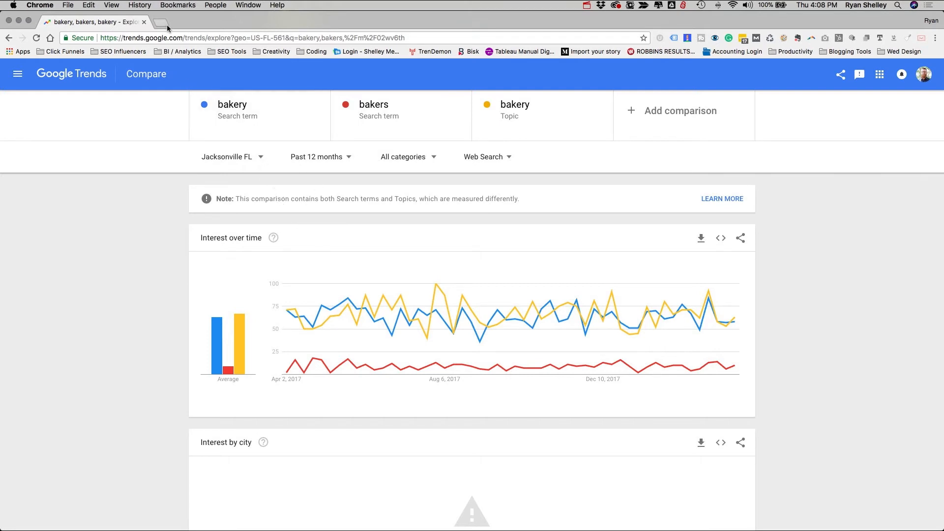
mouse_move(163, 22)
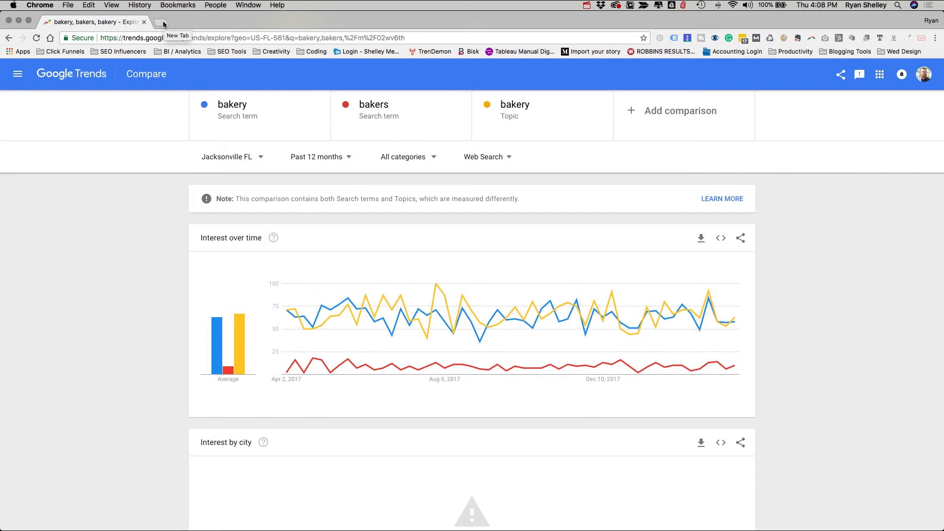
Bring up the Lighthouse extension panel on a fresh blank New Tab page
click(162, 23)
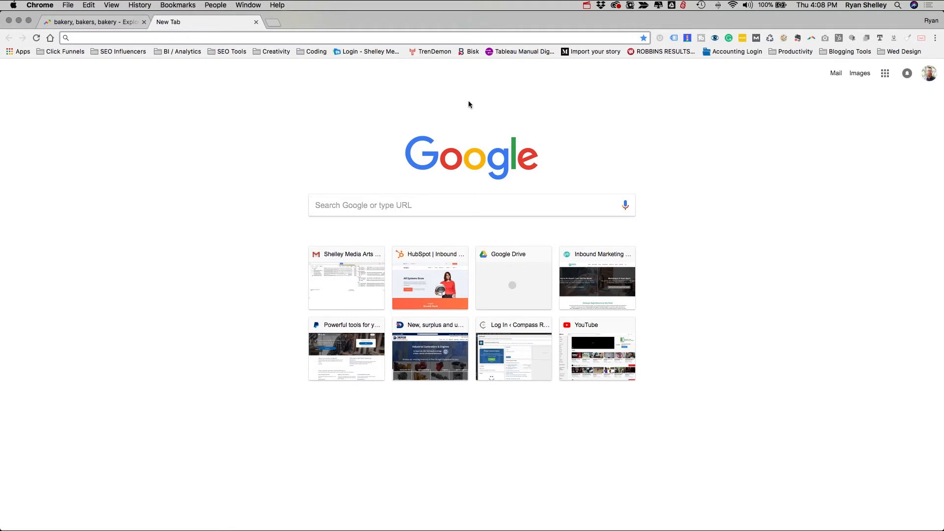
mouse_move(684, 64)
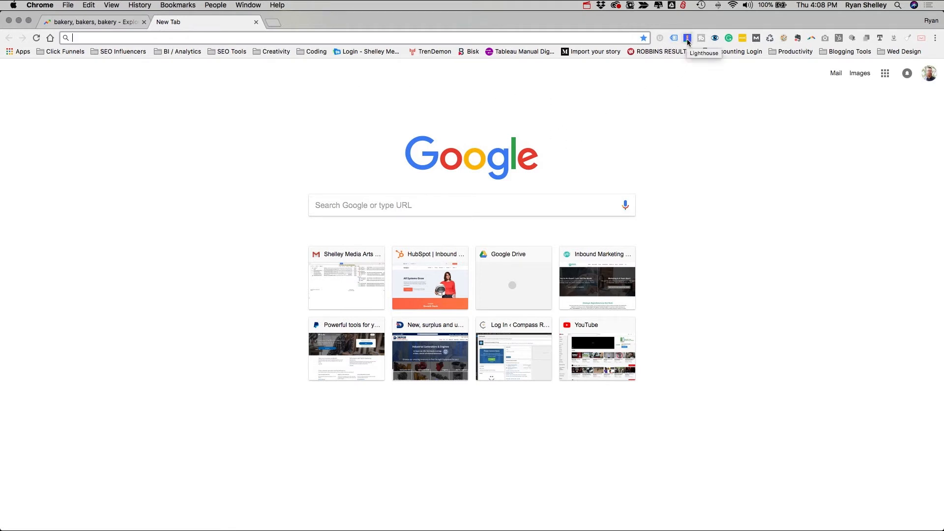
click(686, 38)
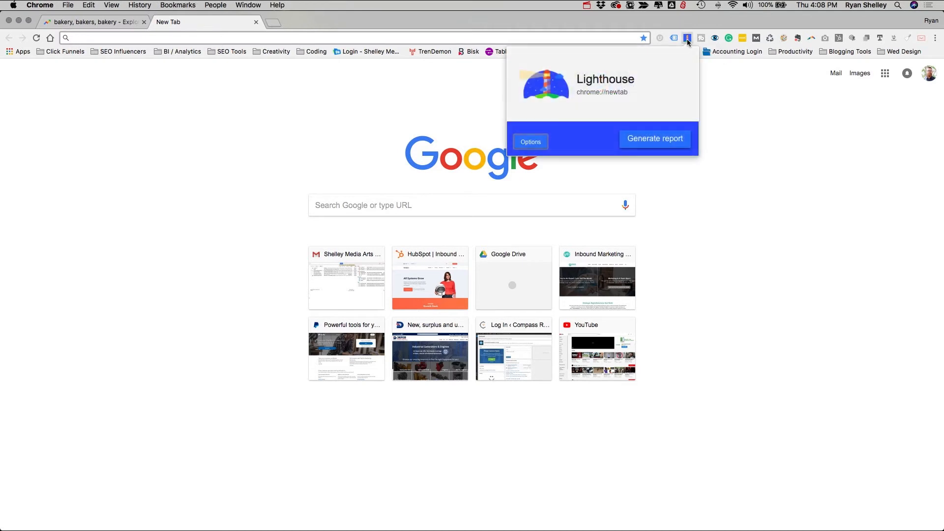
mouse_move(584, 96)
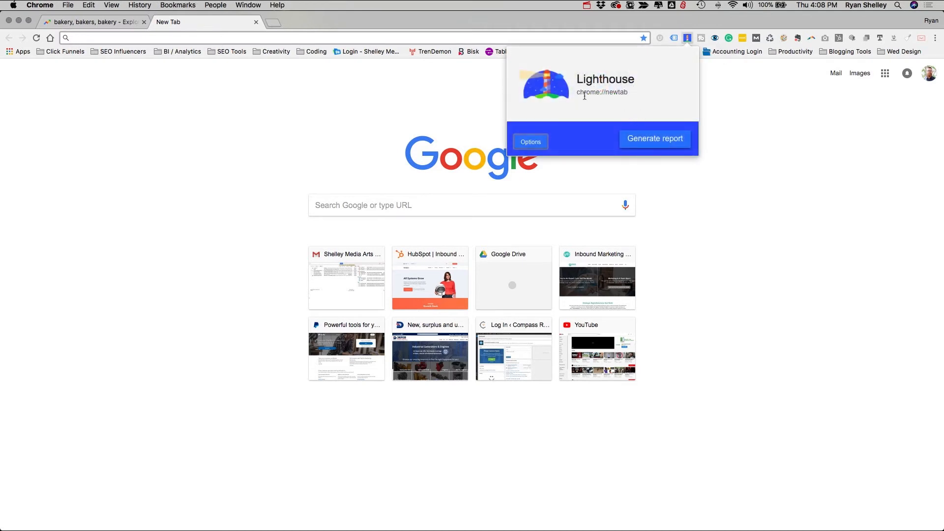
mouse_move(654, 142)
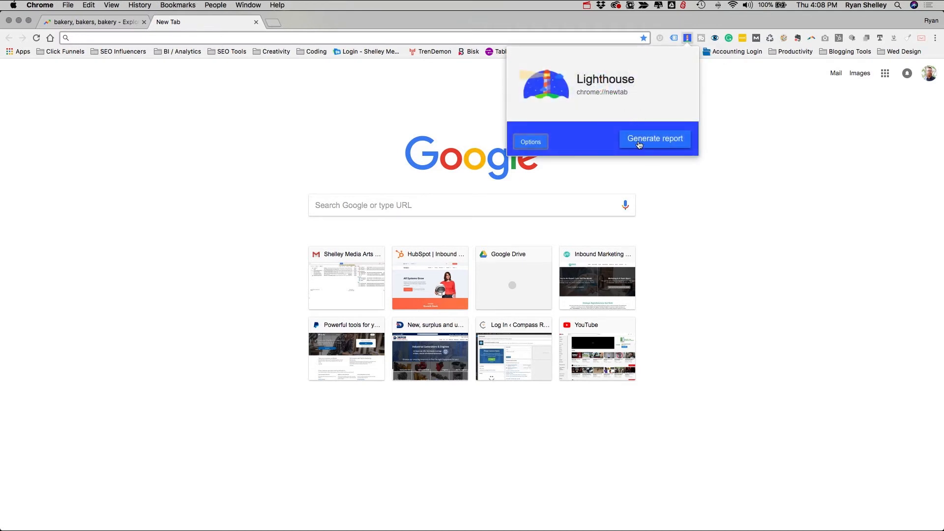
mouse_move(661, 147)
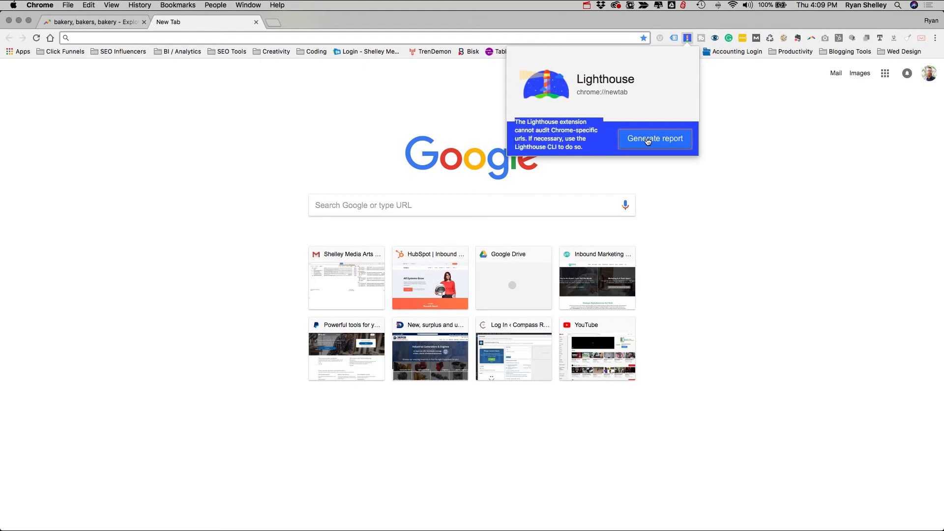
mouse_move(672, 110)
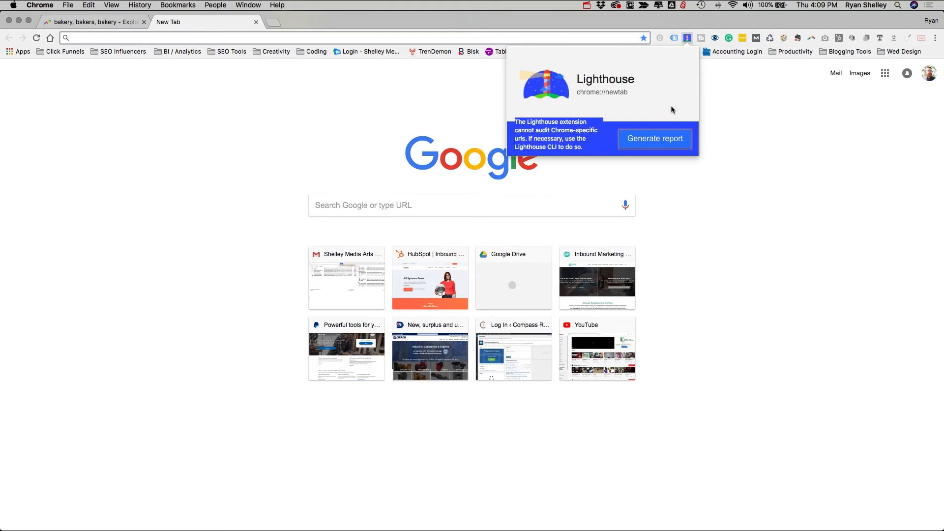
mouse_move(655, 145)
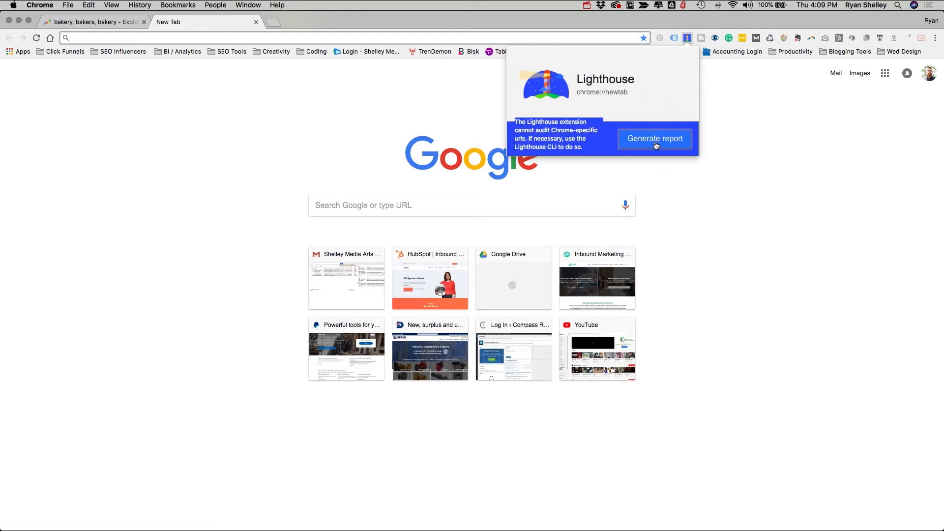
mouse_move(356, 48)
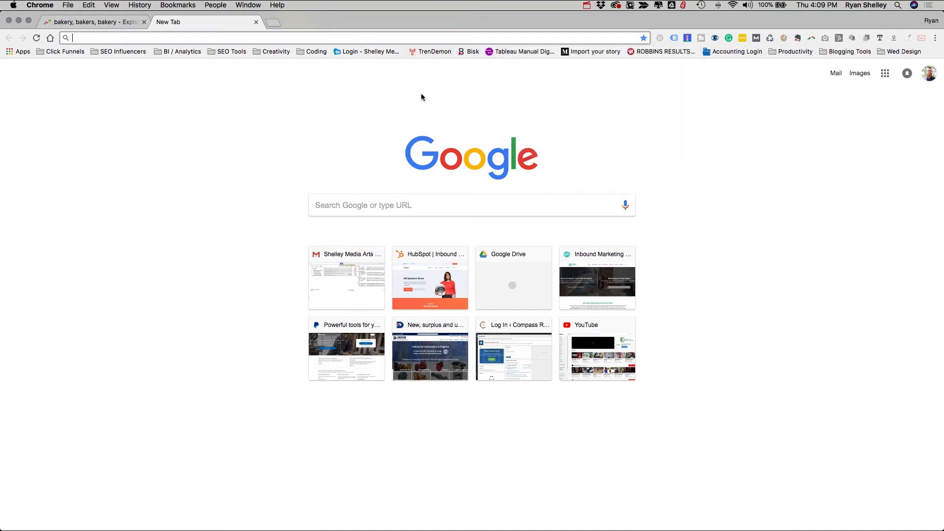
mouse_move(592, 277)
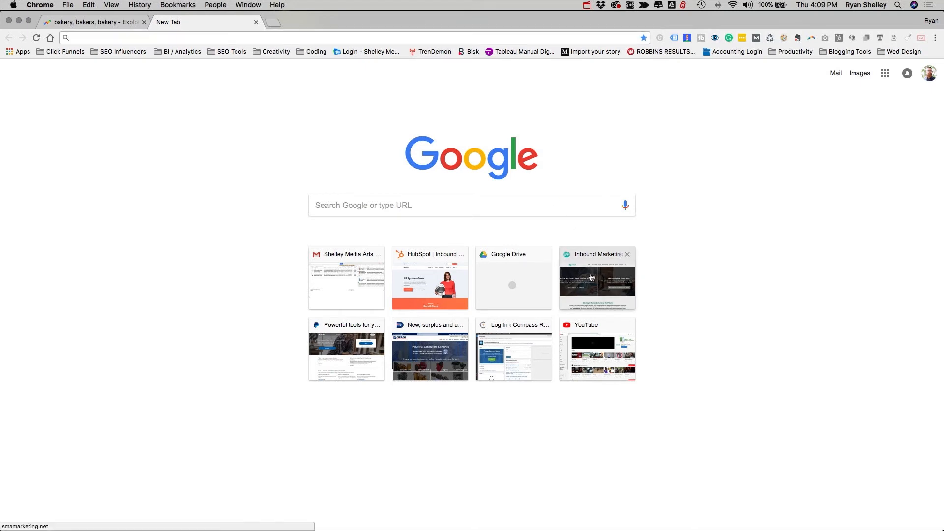
Start a Lighthouse report for the smamarketing.net homepage
click(597, 277)
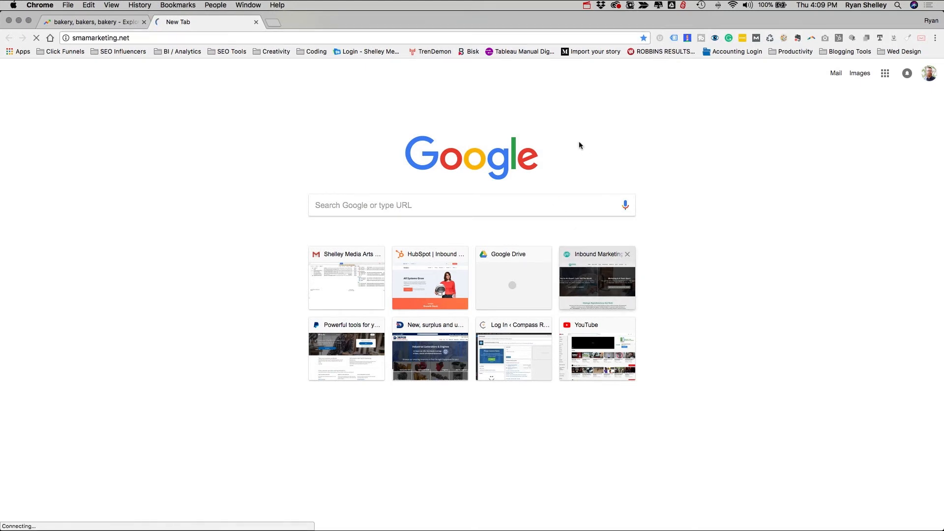
click(687, 39)
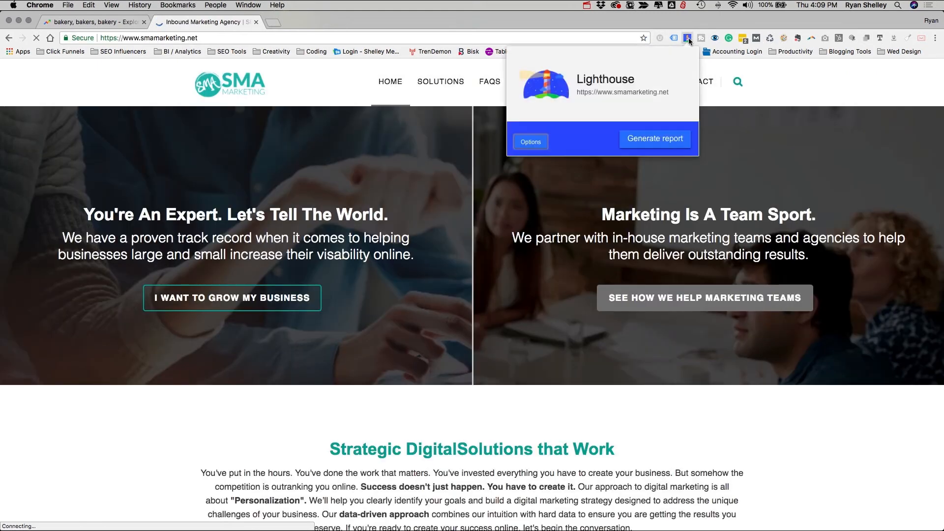
click(655, 138)
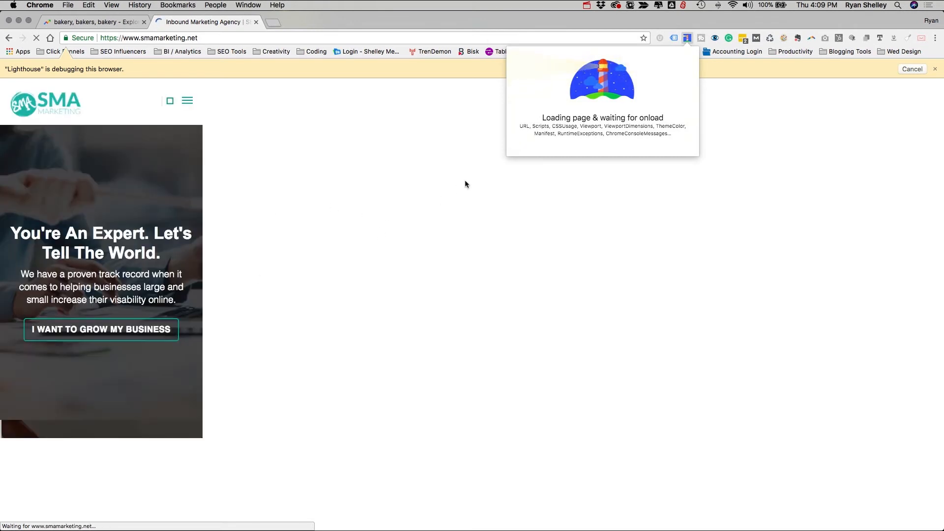
mouse_move(422, 168)
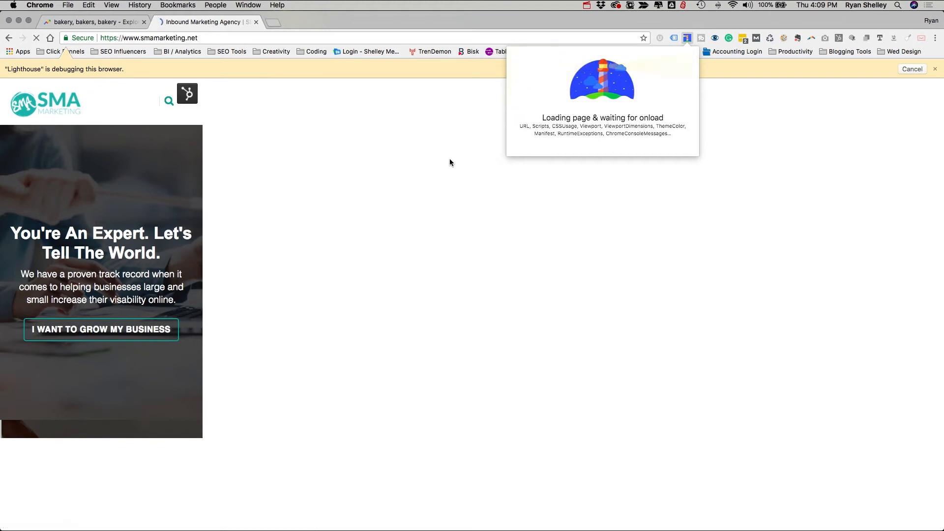
mouse_move(431, 169)
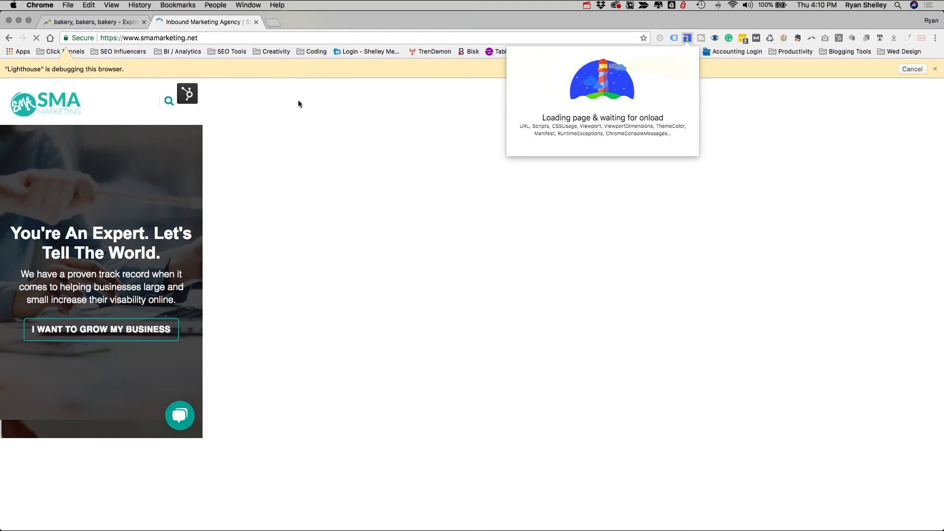
mouse_move(274, 23)
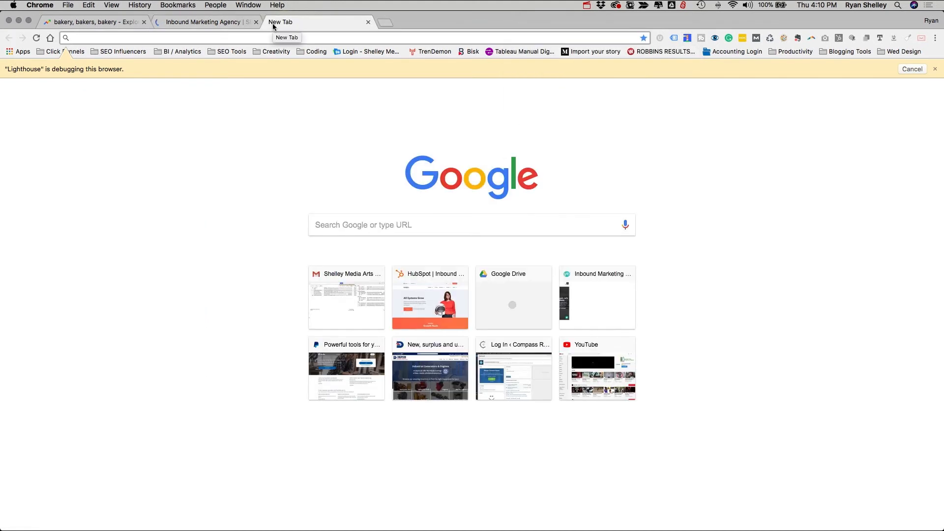
Search 'lighthouse from google' and load the Lighthouse Tools for Web Developers page
text(lighthouse from)
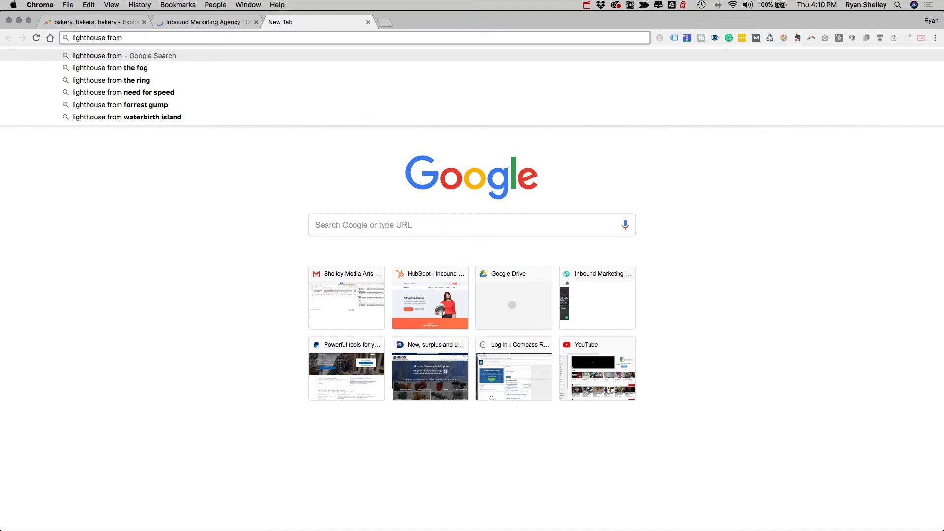
key(Return)
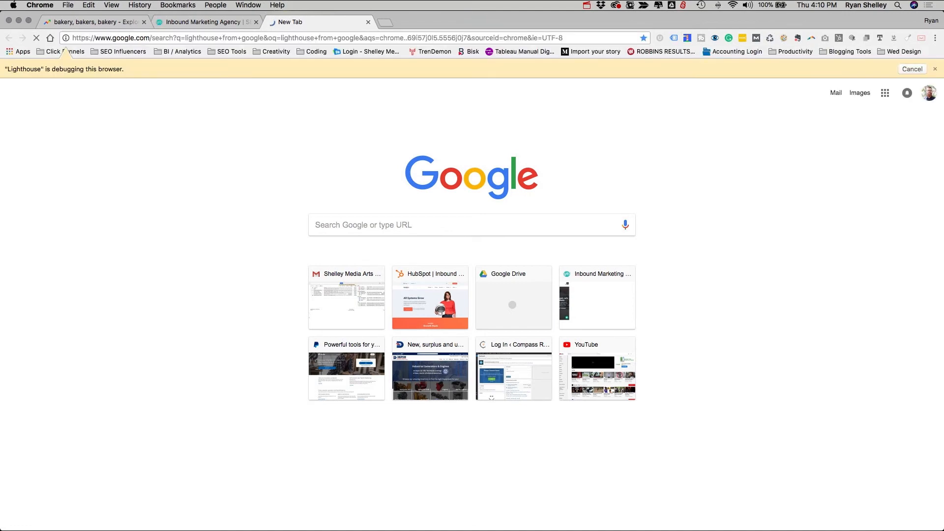
key(Return)
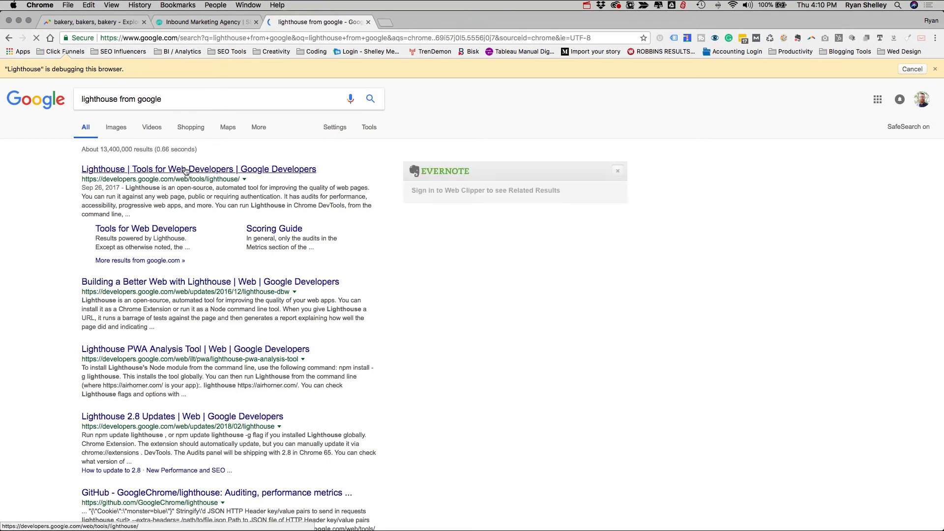
click(197, 169)
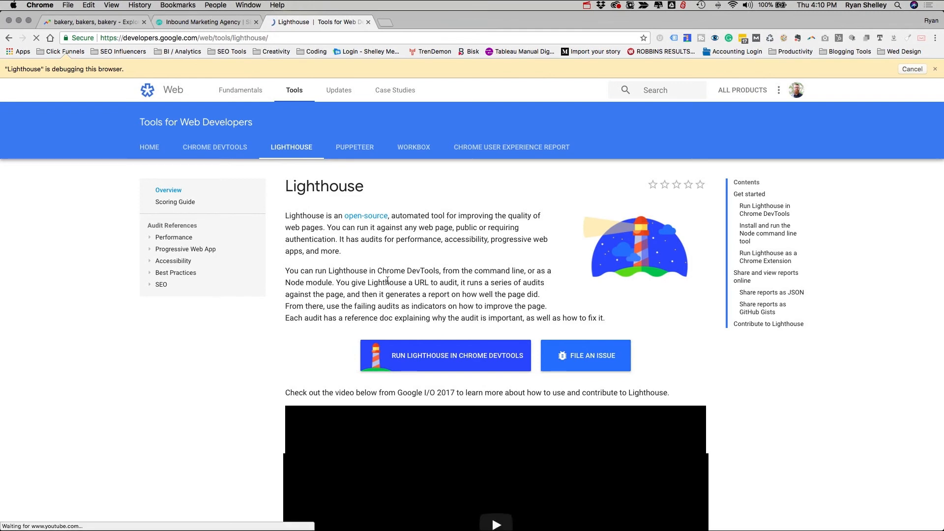
Bring up Chrome developer tools via Inspect and enlarge the Audits panel
scroll(down, 3)
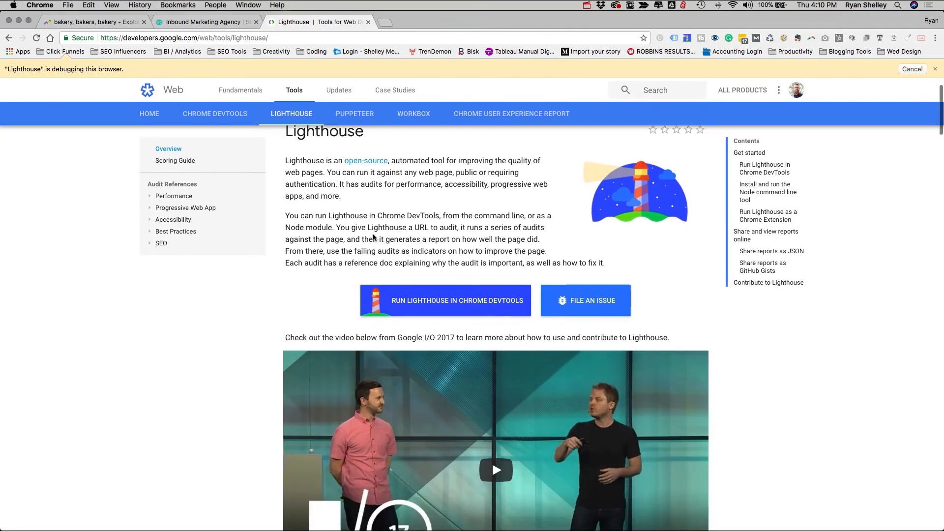
scroll(down, 3)
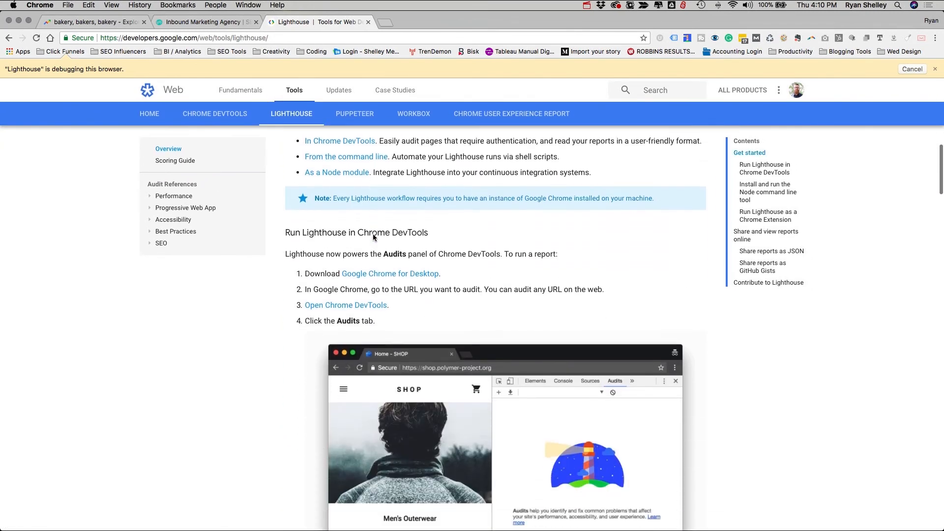
scroll(down, 3)
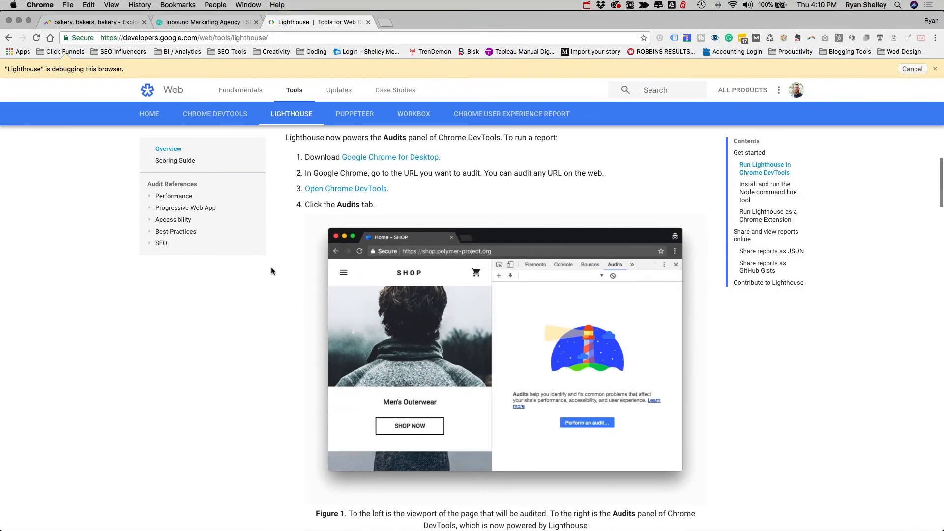
right_click(273, 272)
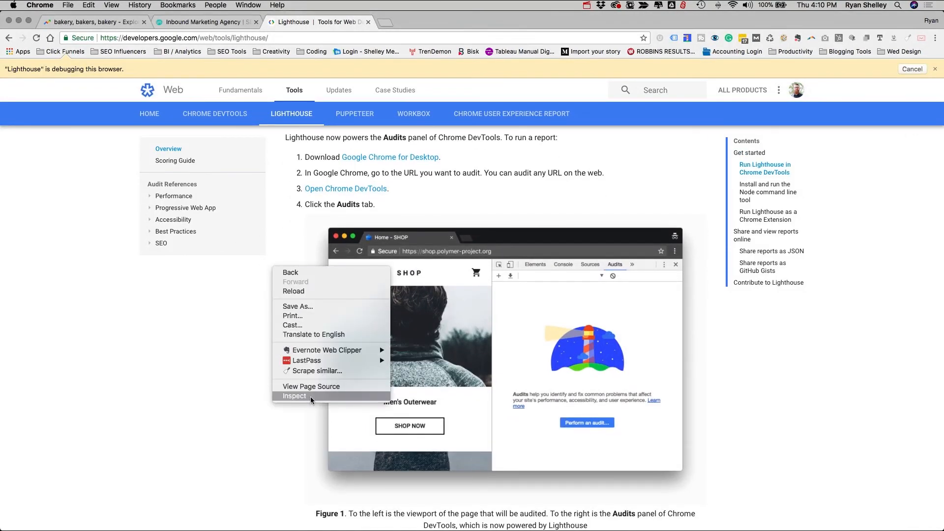
click(294, 396)
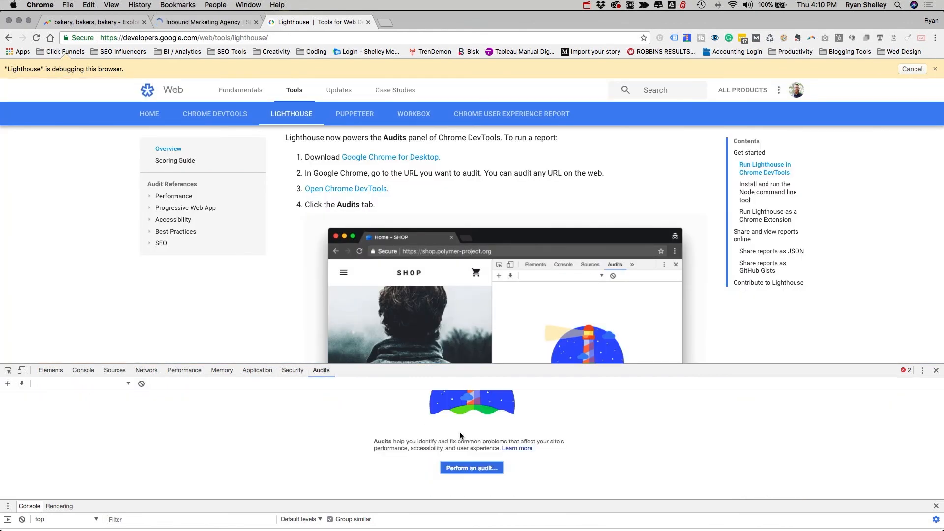
click(913, 69)
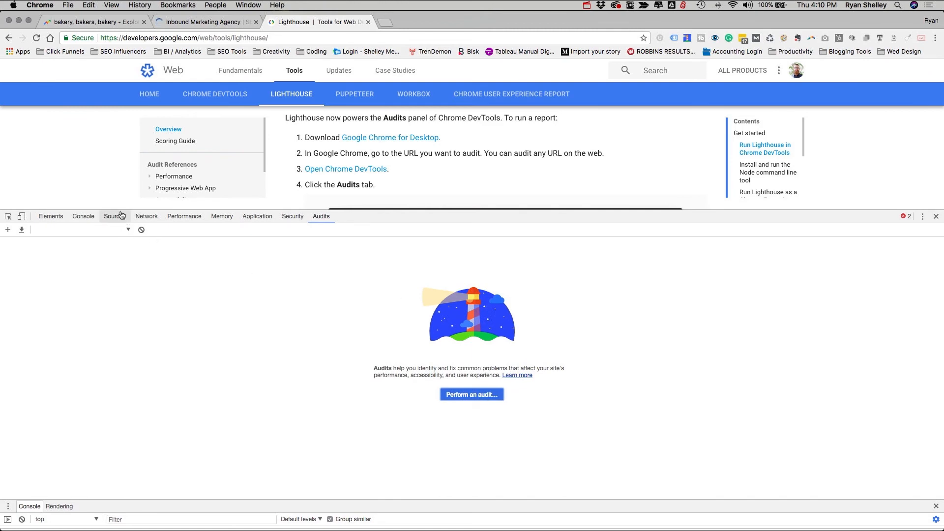
right_click(105, 181)
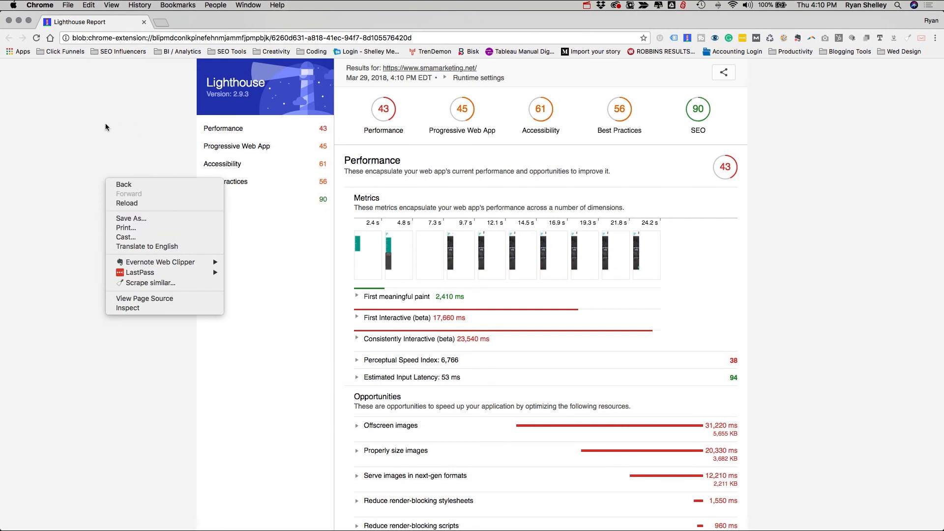
Dismiss the context menu to view the finished smamarketing.net Lighthouse report scores
click(83, 308)
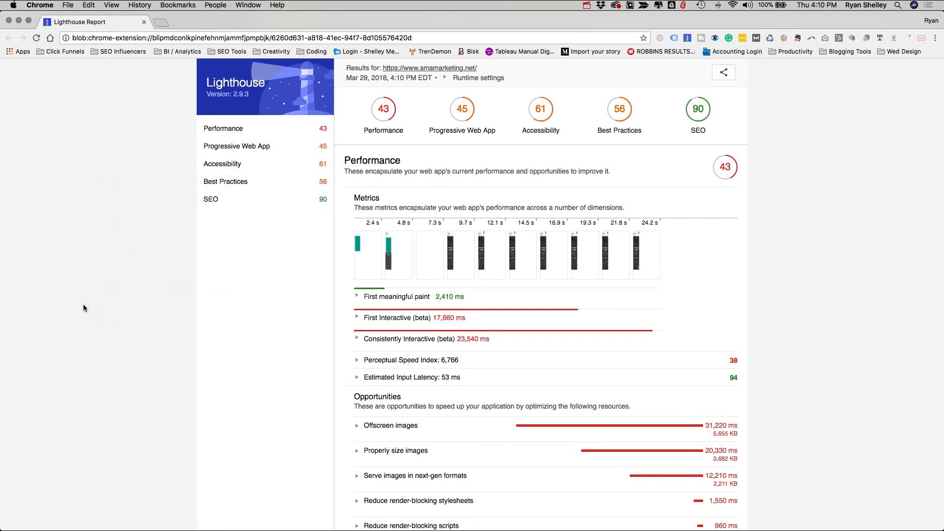
mouse_move(389, 68)
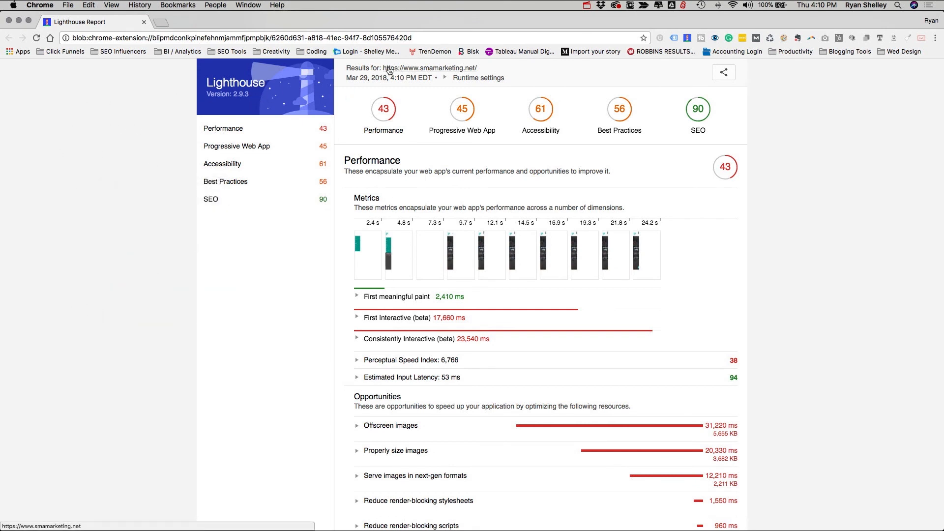
mouse_move(414, 119)
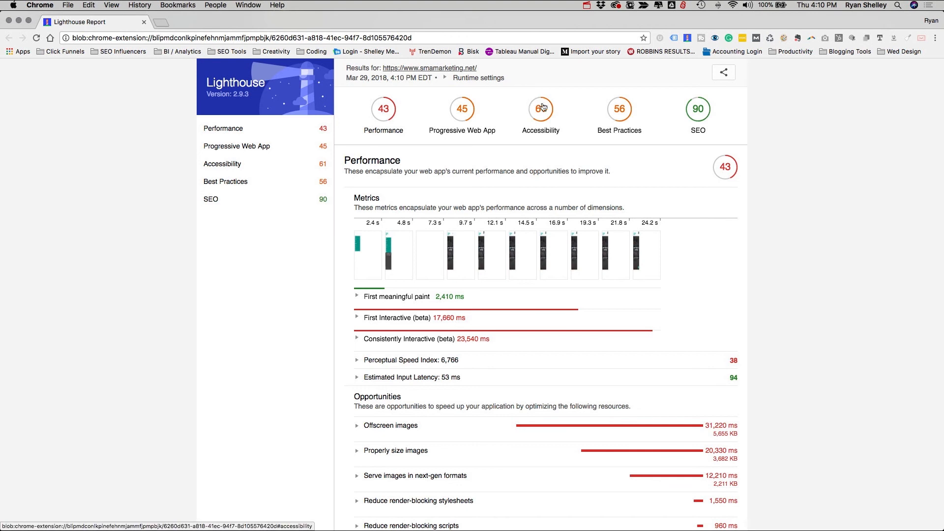
mouse_move(697, 113)
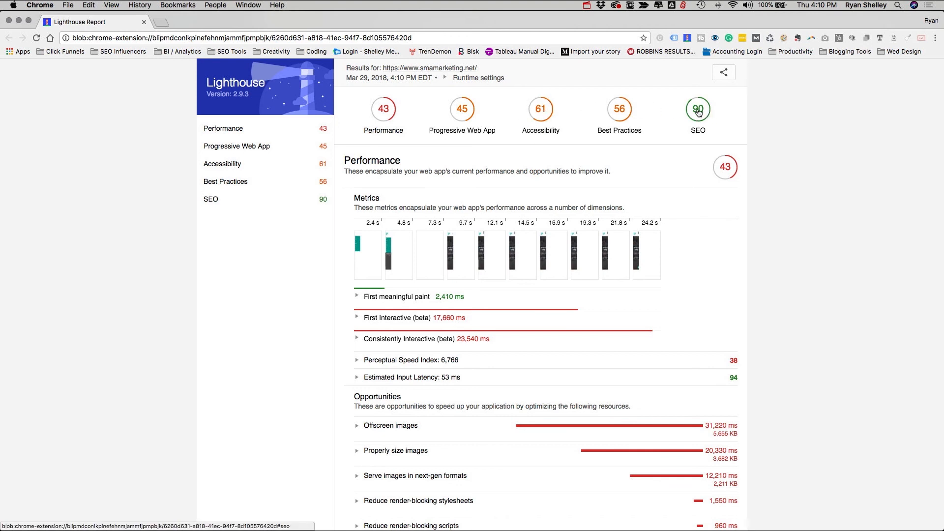
scroll(down, 3)
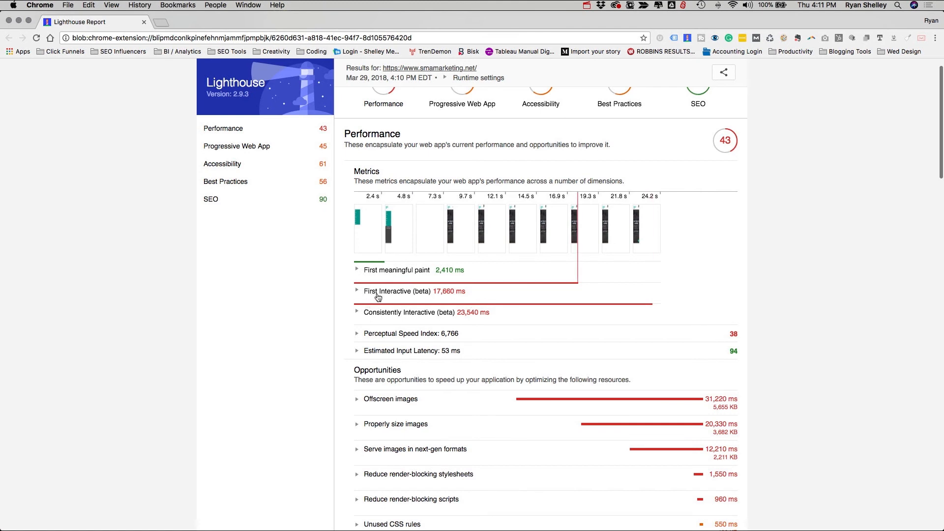
mouse_move(456, 294)
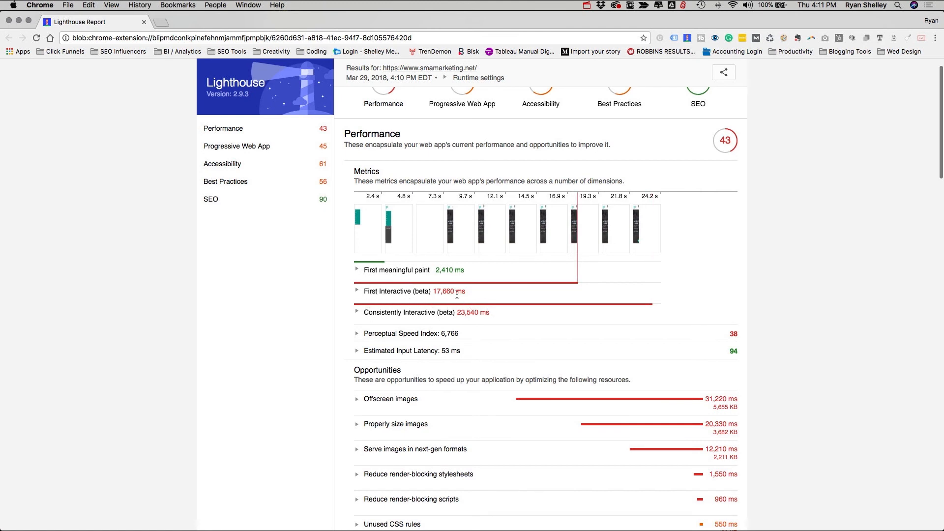
scroll(down, 3)
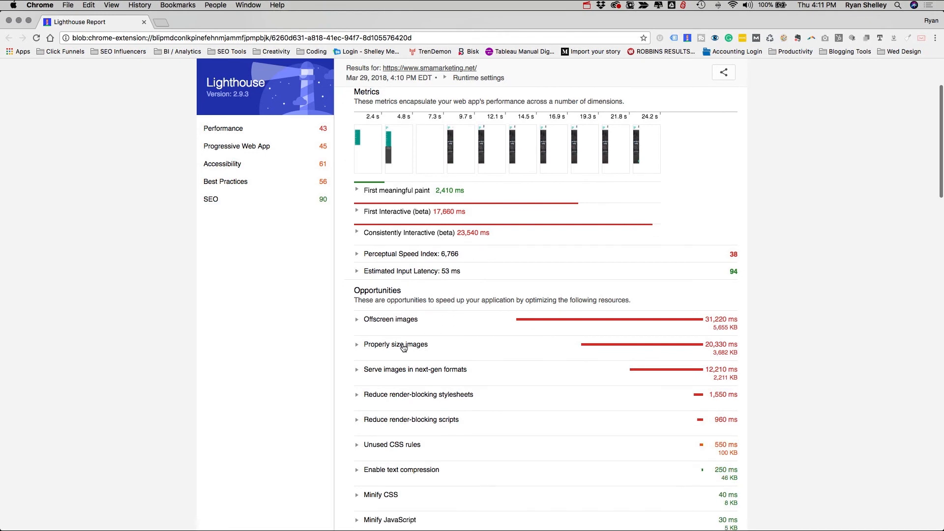
scroll(down, 3)
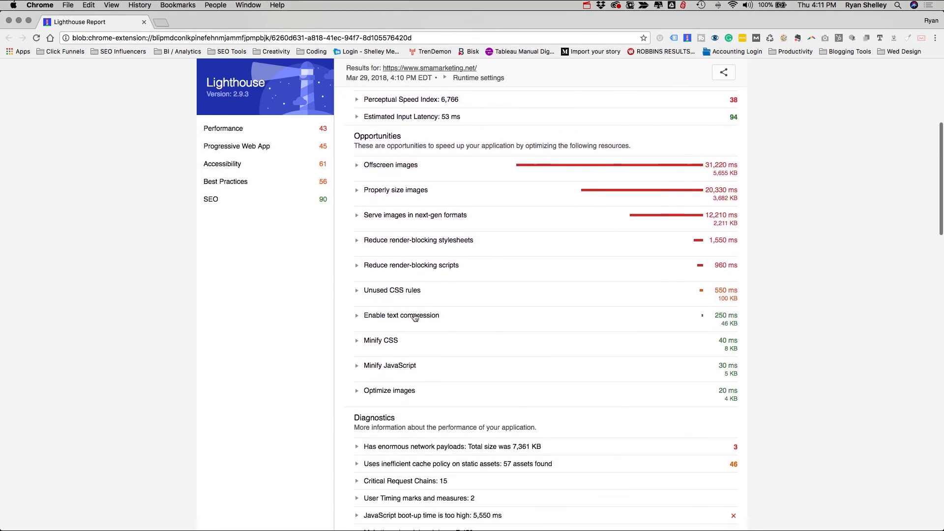
scroll(down, 3)
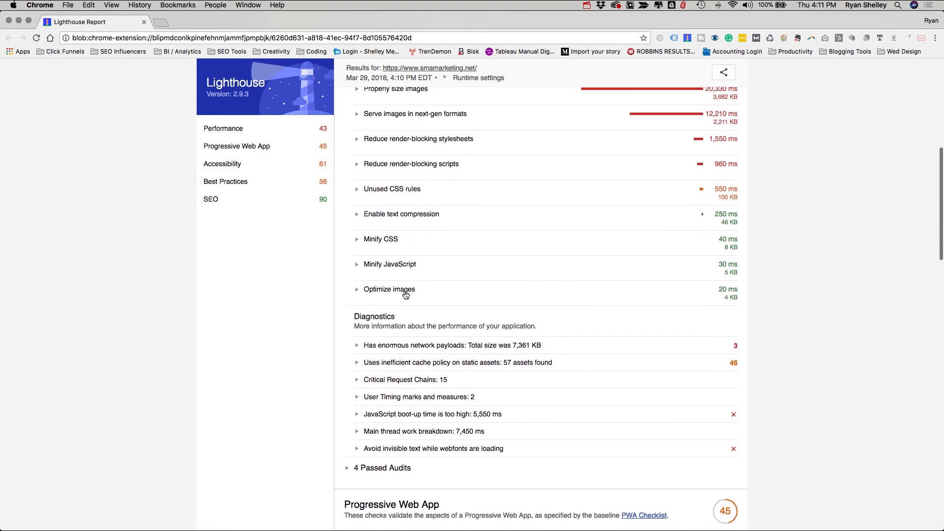
scroll(down, 3)
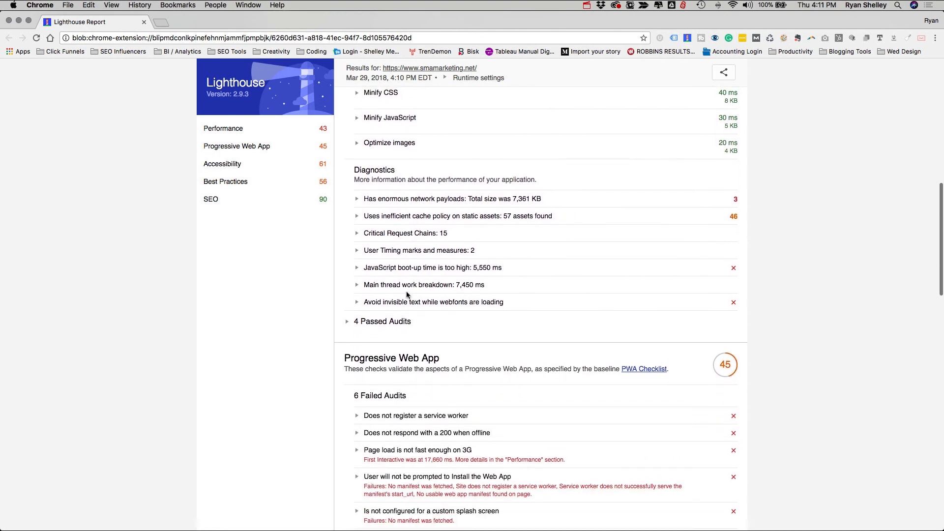
scroll(down, 3)
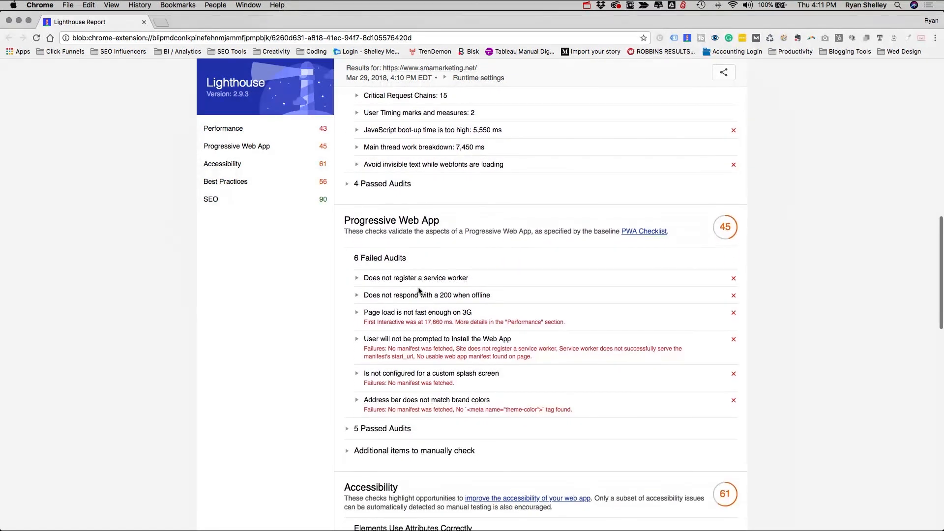
mouse_move(446, 269)
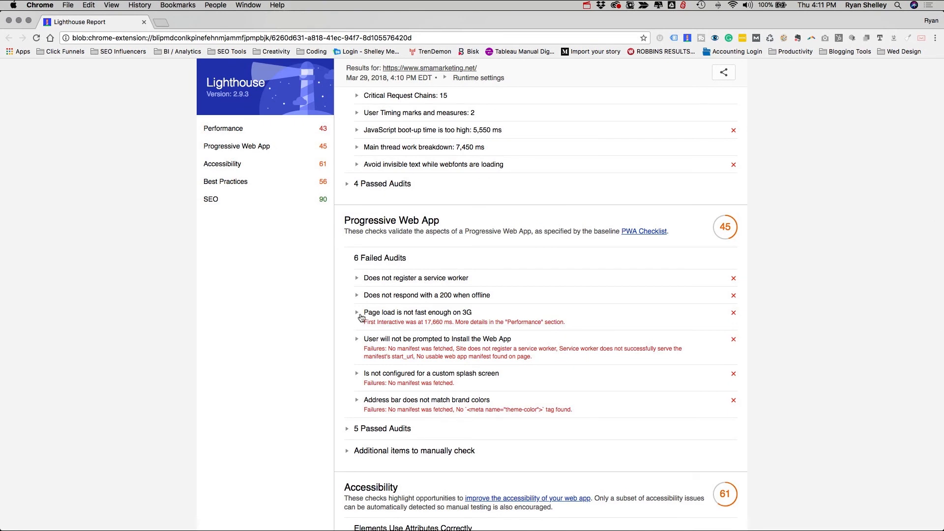
click(357, 312)
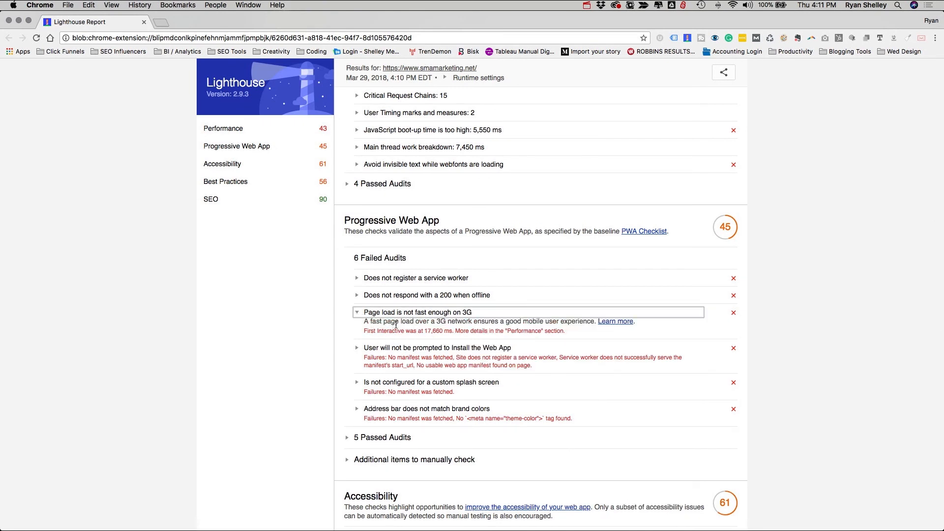
mouse_move(472, 323)
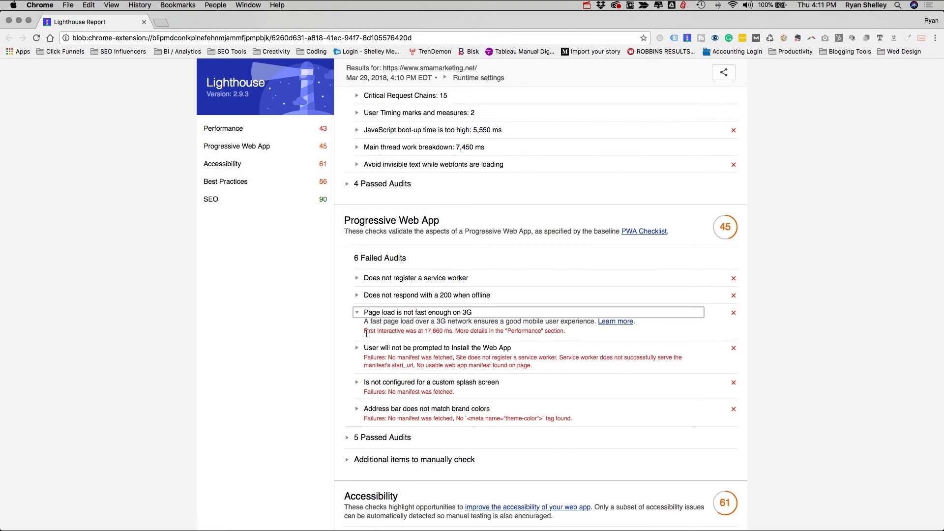
mouse_move(596, 333)
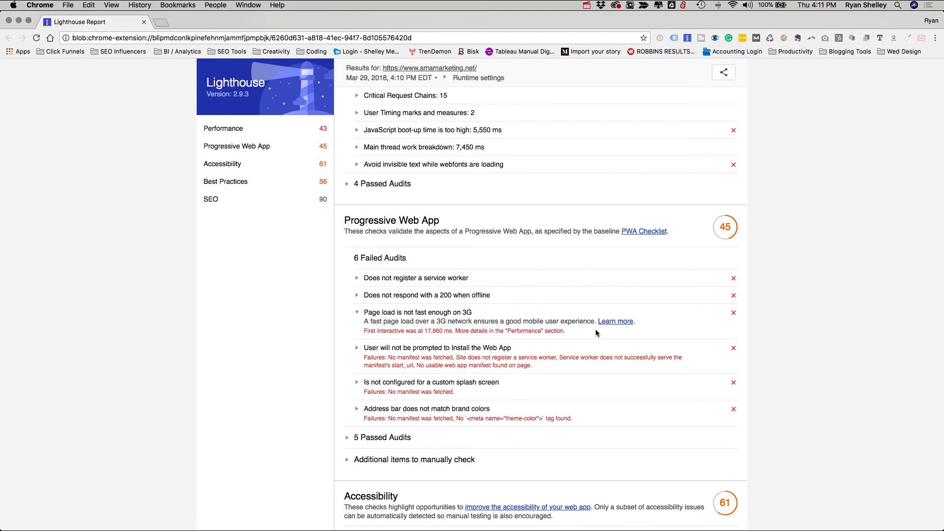
mouse_move(497, 349)
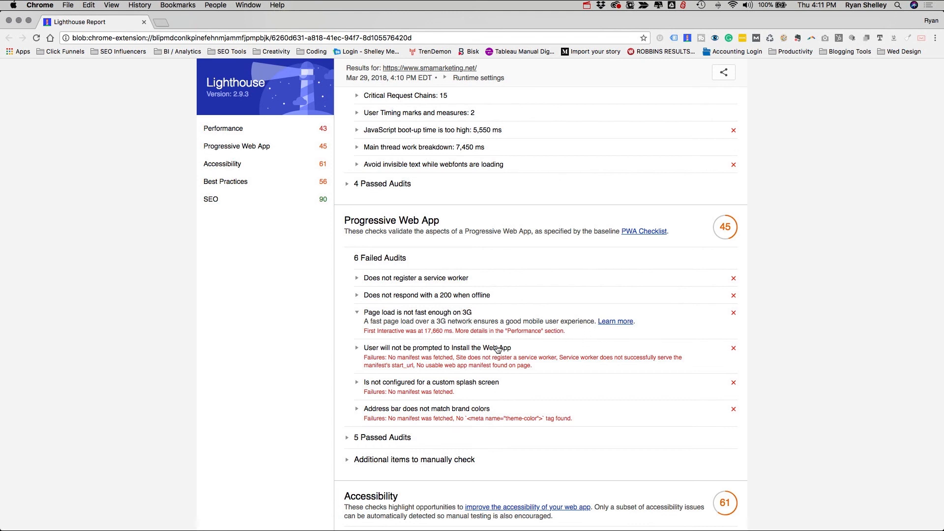
scroll(down, 3)
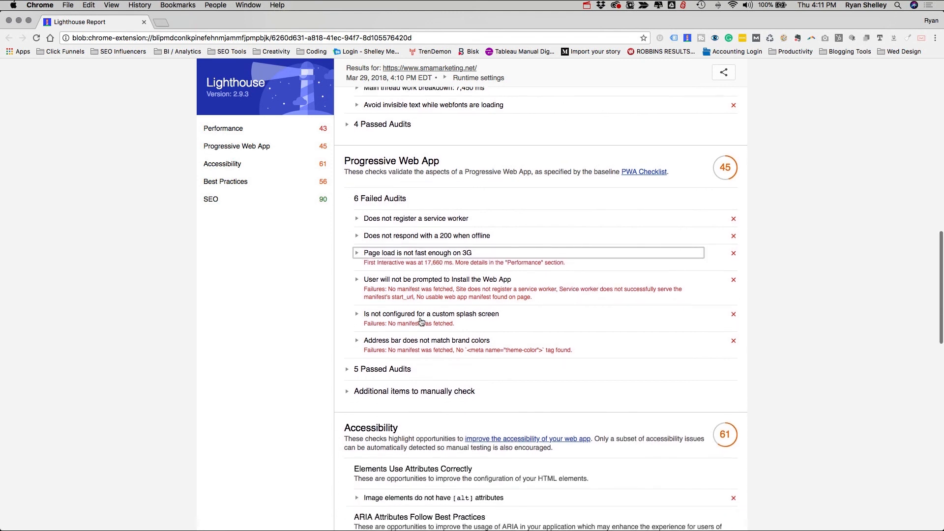
scroll(down, 3)
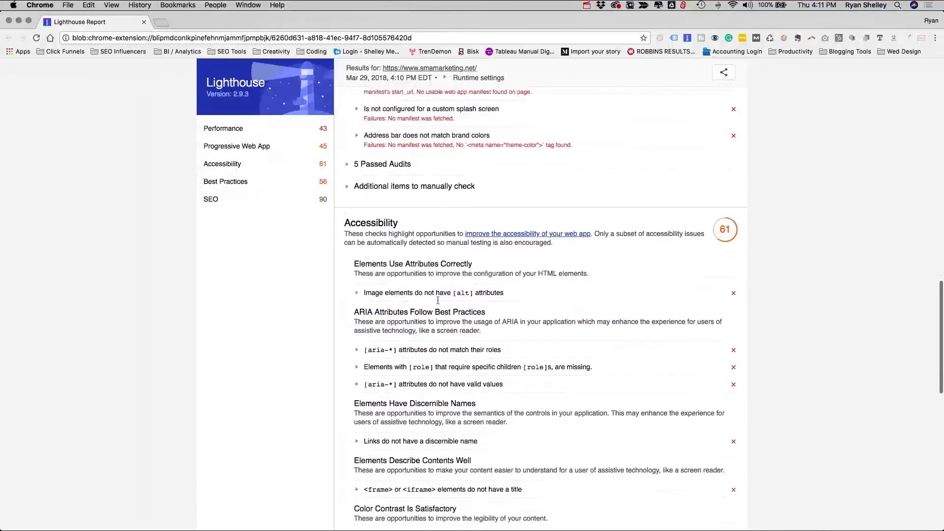
scroll(down, 3)
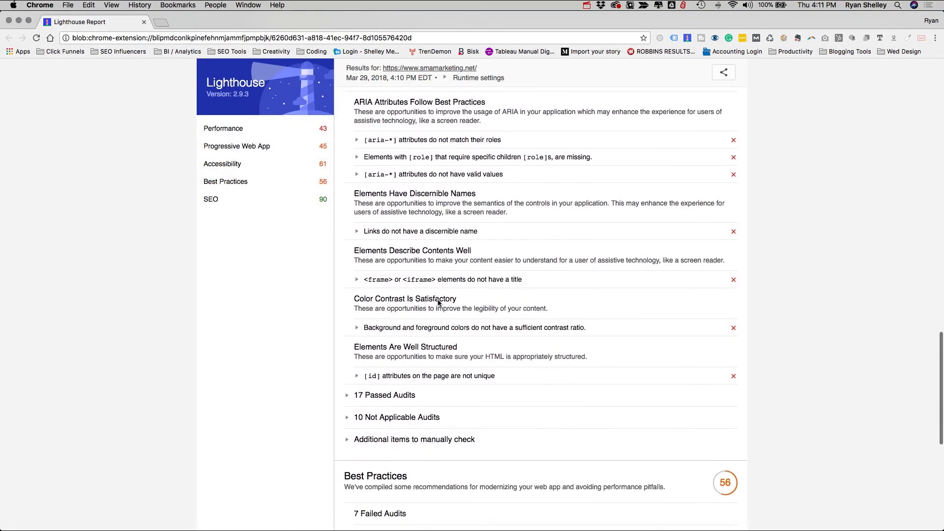
scroll(down, 3)
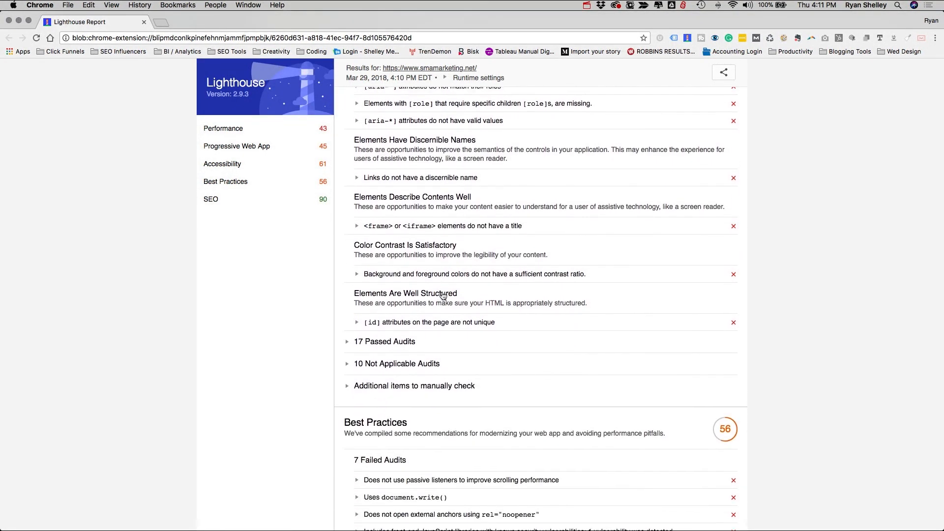
scroll(up, 3)
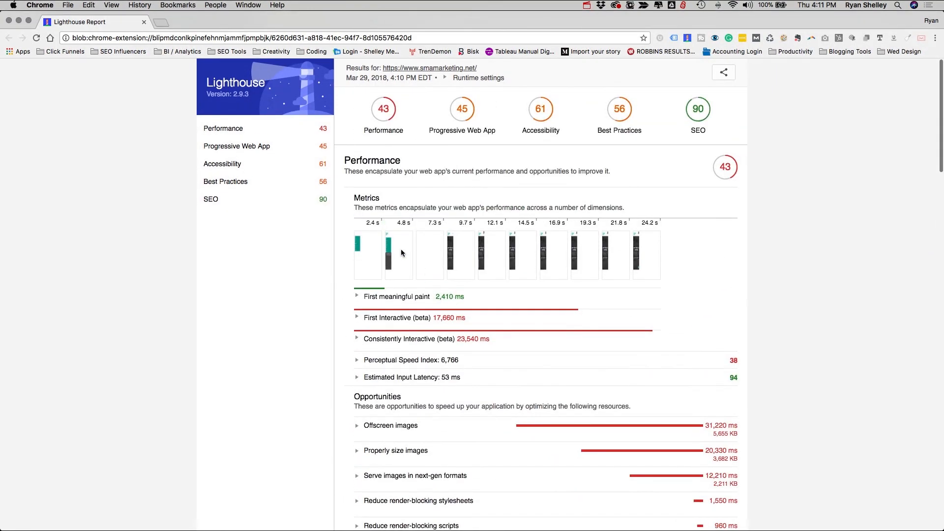
mouse_move(203, 187)
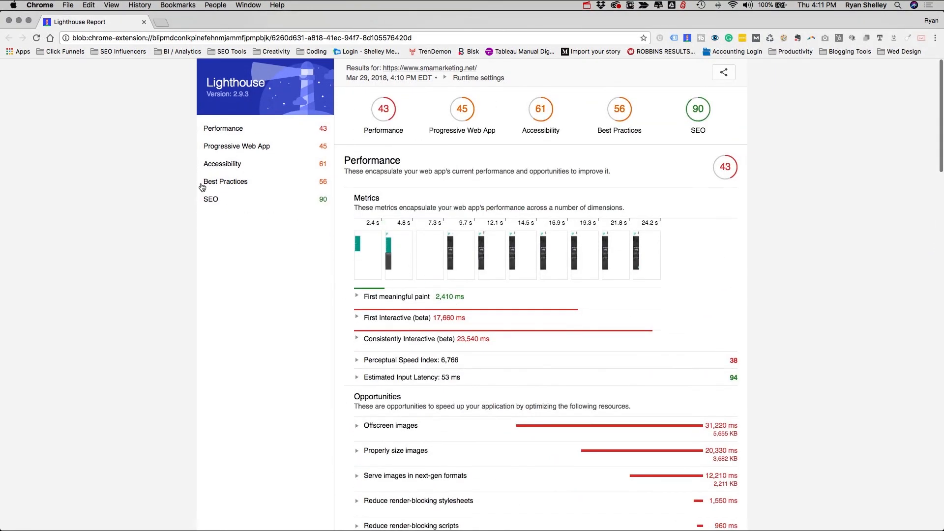
mouse_move(98, 95)
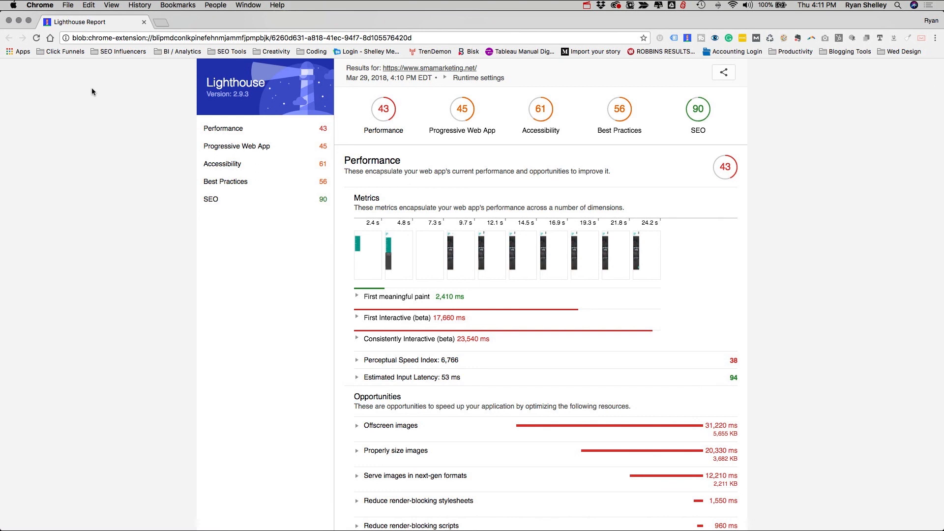
mouse_move(91, 94)
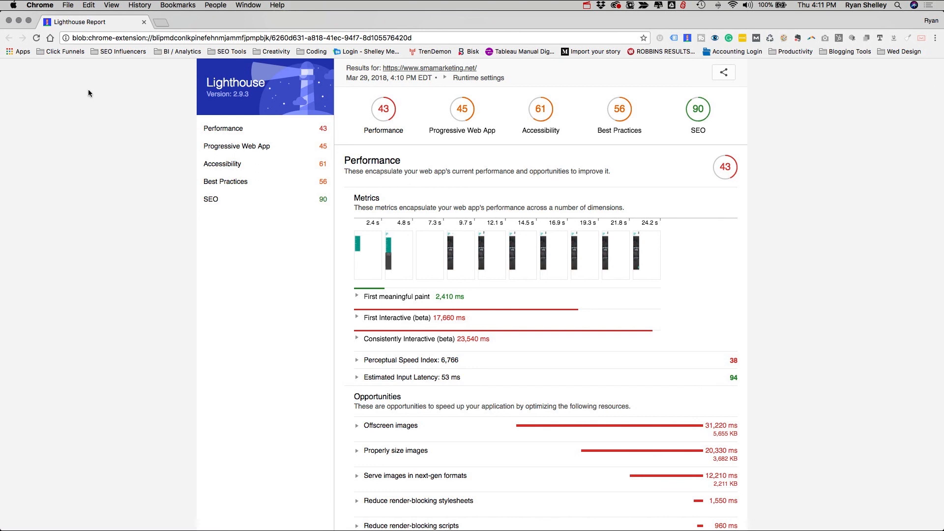
mouse_move(83, 69)
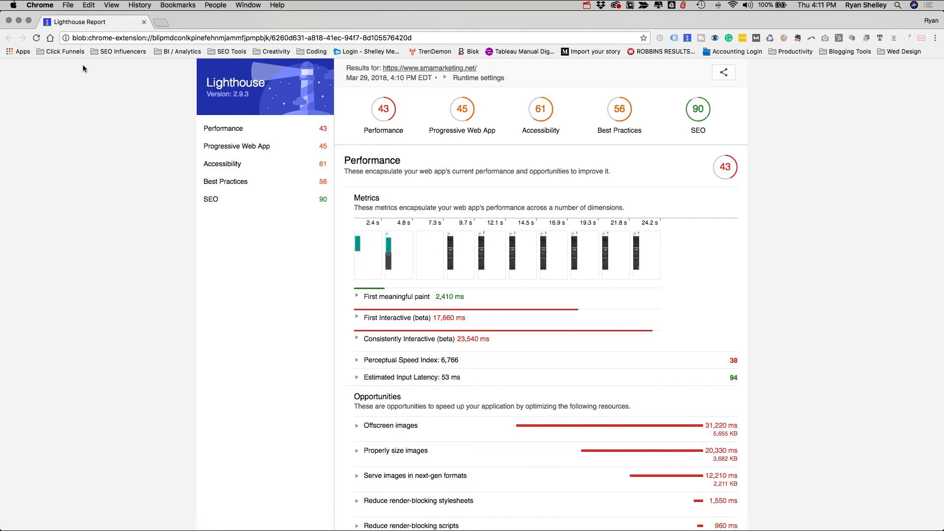
mouse_move(102, 131)
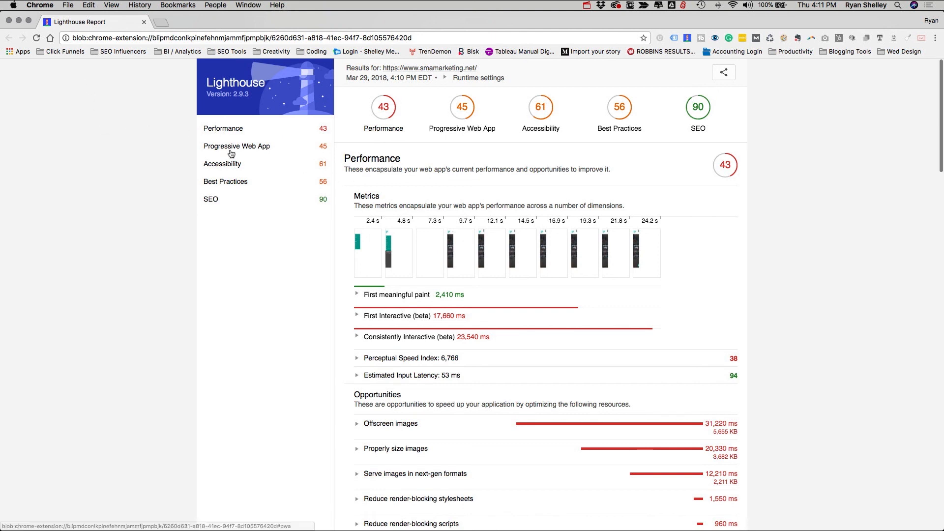
mouse_move(398, 183)
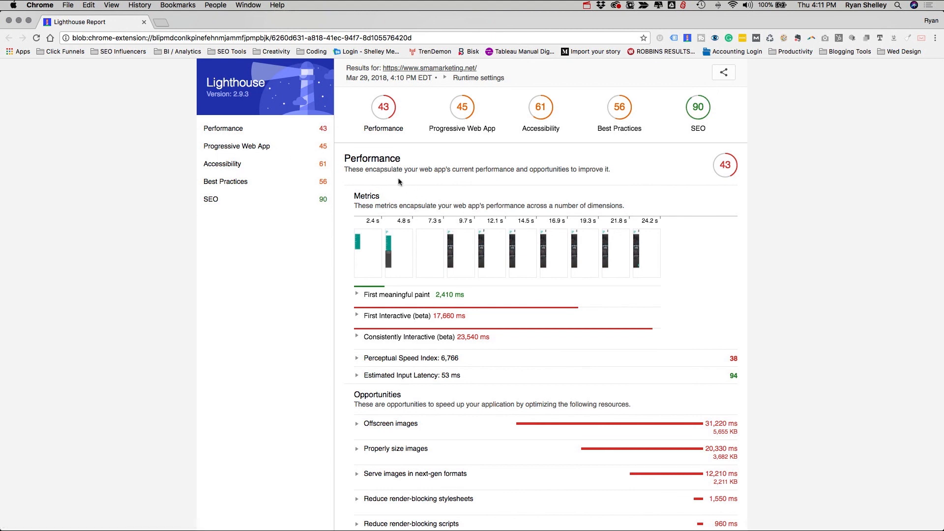
mouse_move(395, 187)
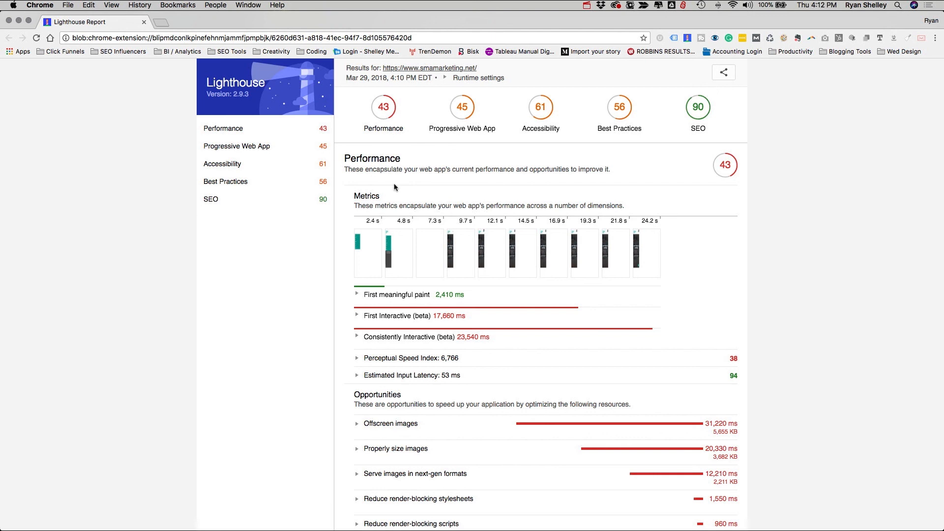
mouse_move(404, 219)
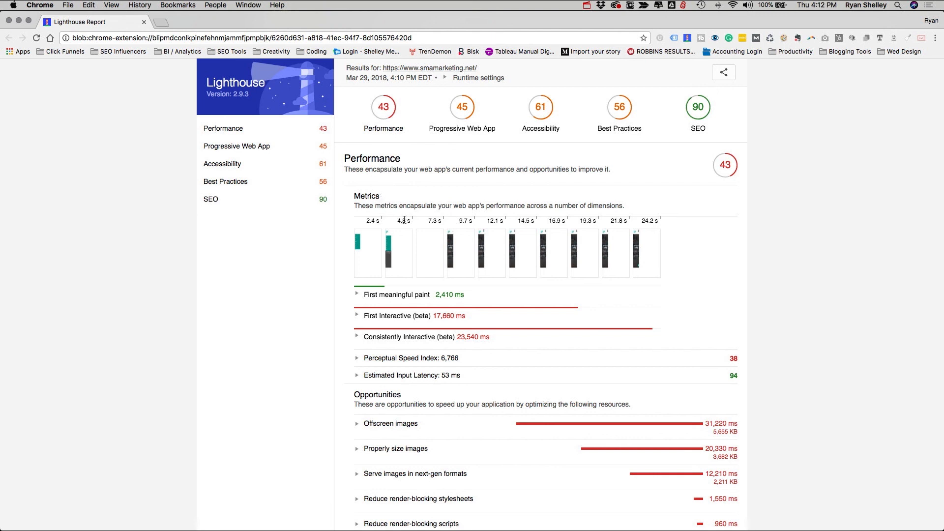
mouse_move(353, 221)
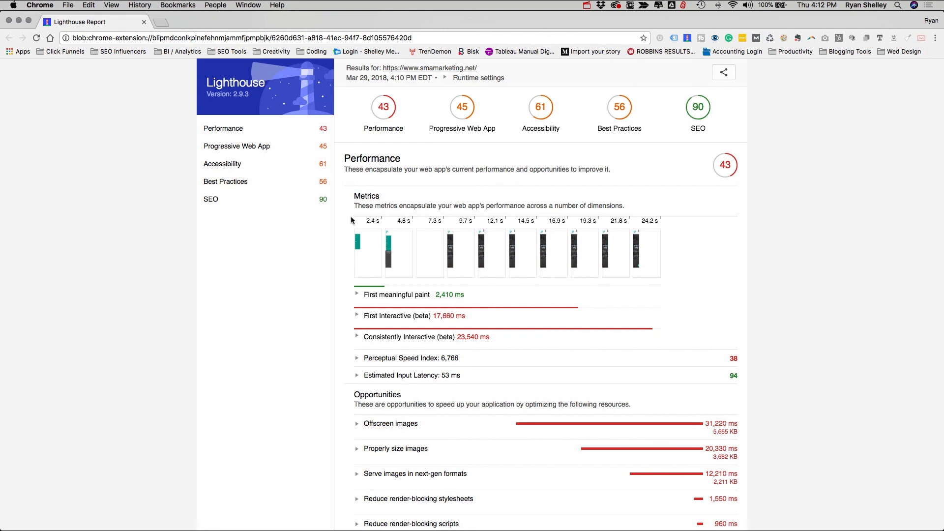
mouse_move(325, 219)
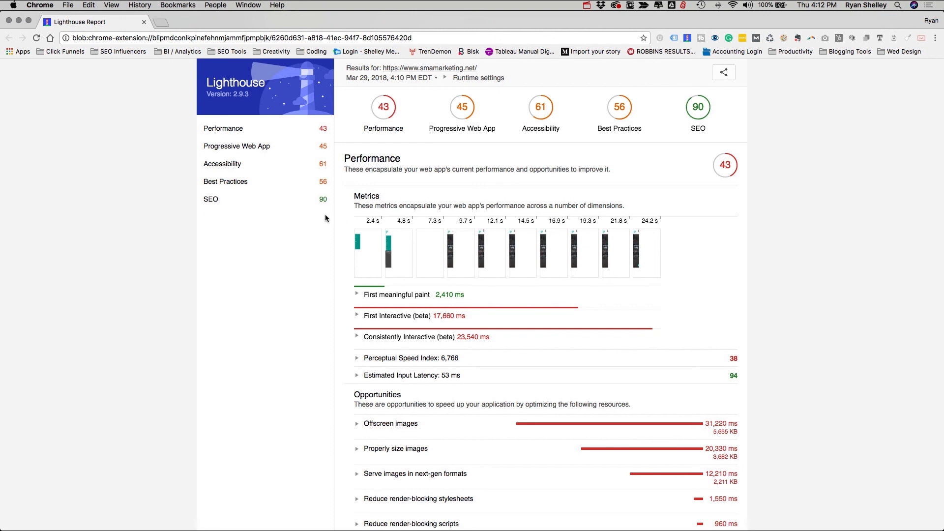